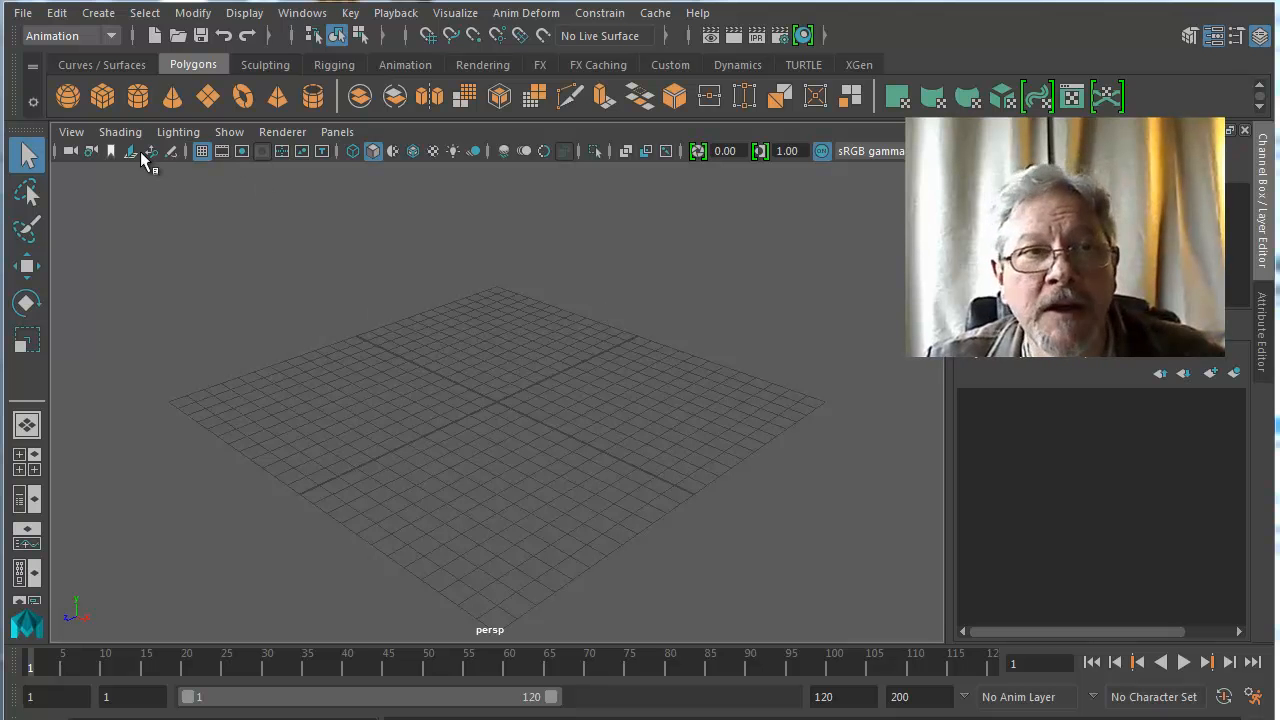
Step: Browse into the Flour Sack Models folder to set it as the project
left_click(17, 13)
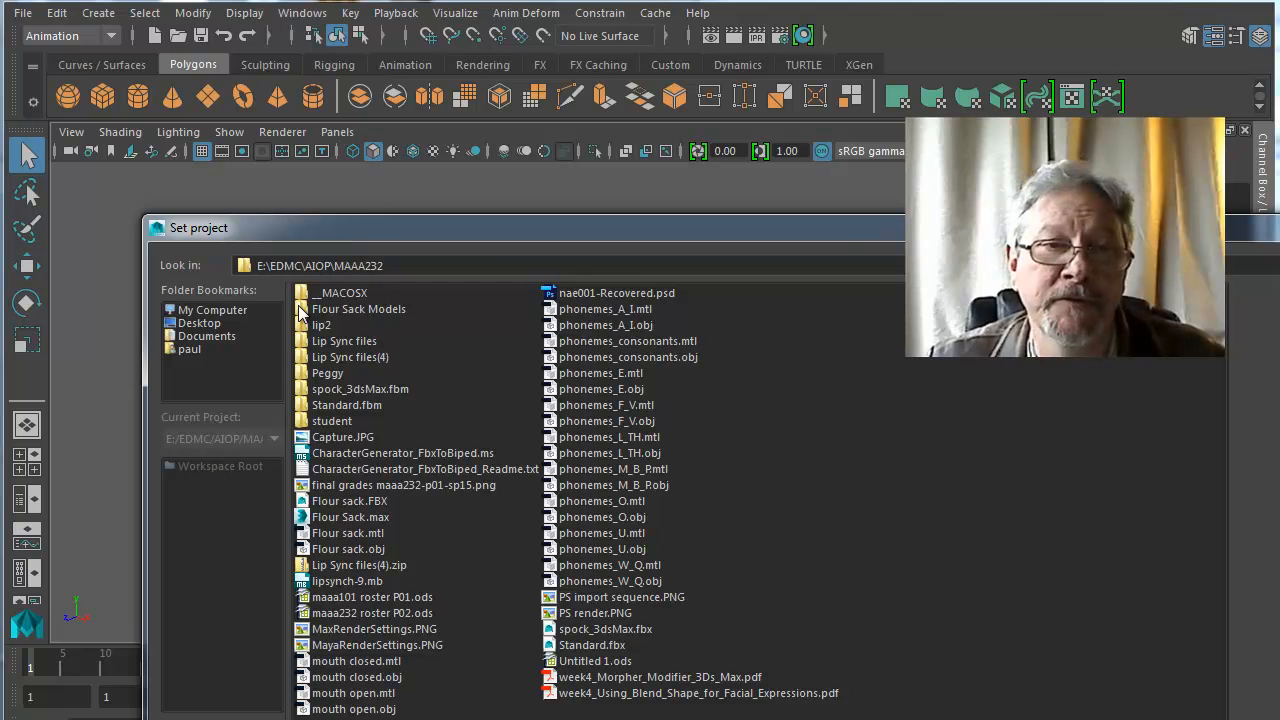
double_click(359, 308)
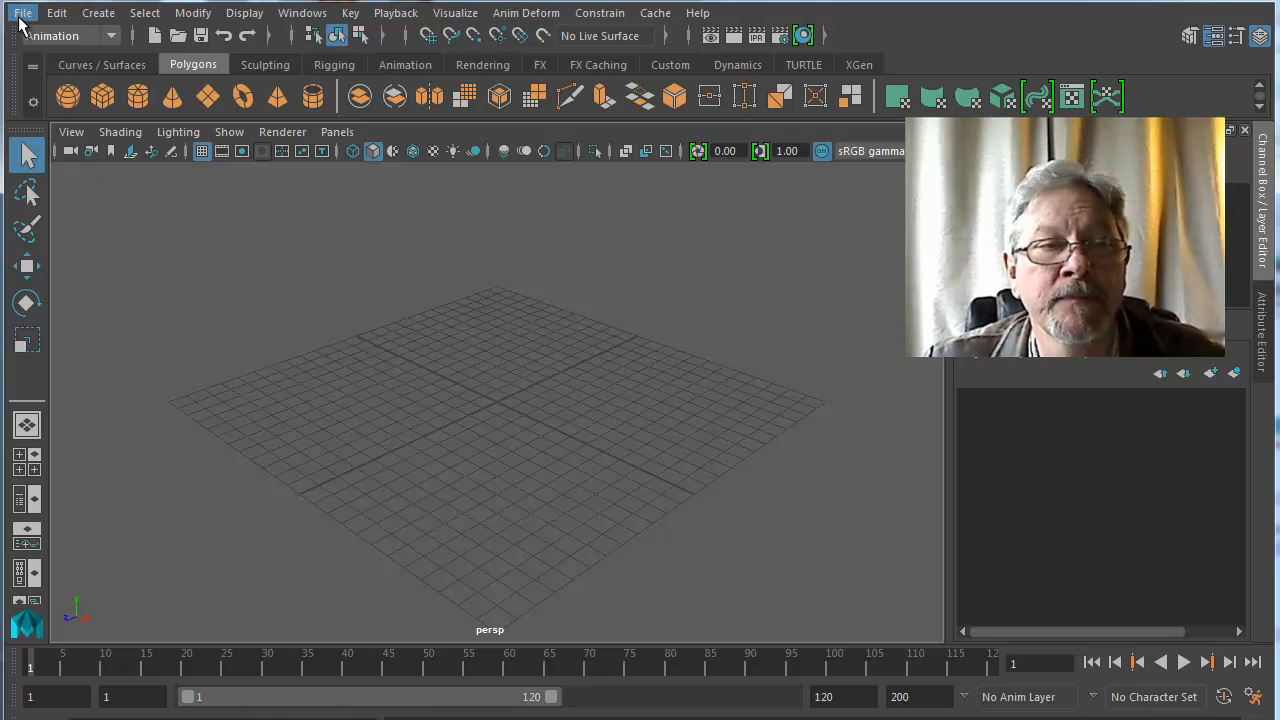
Step: Import Flour sack.FBX from the Flour Sack Models folder
left_click(32, 11)
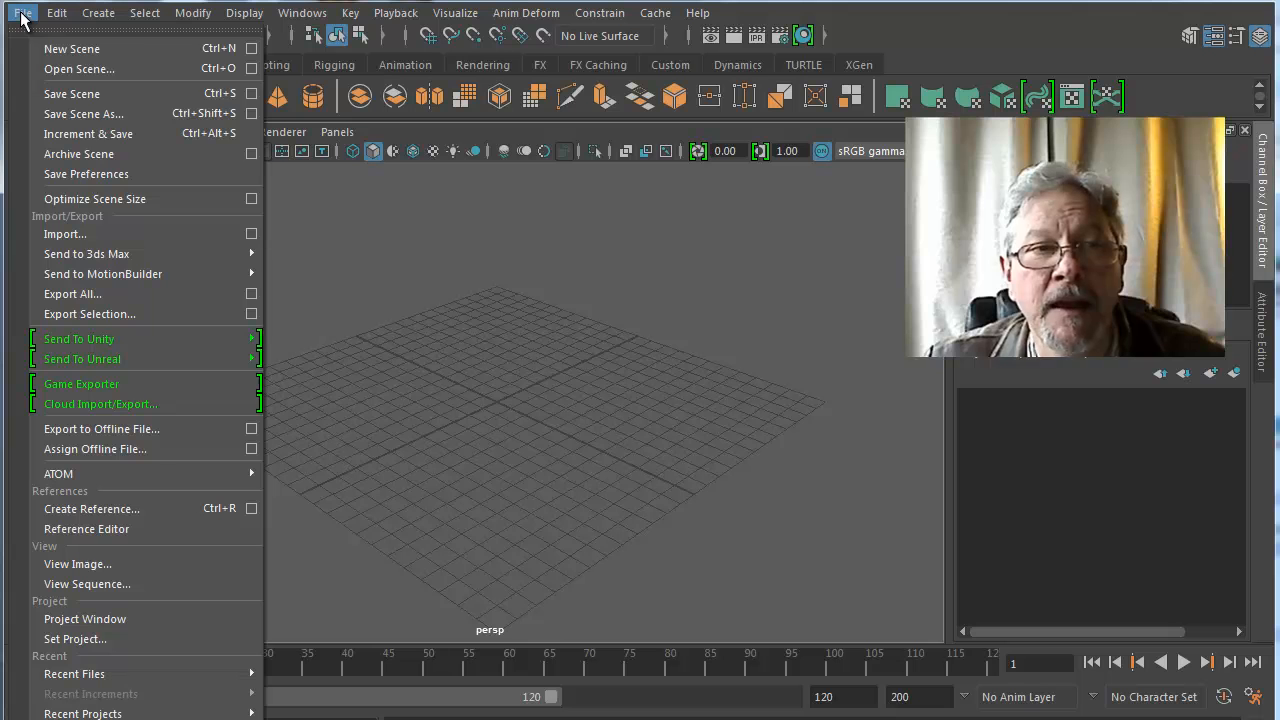
mouse_move(65, 234)
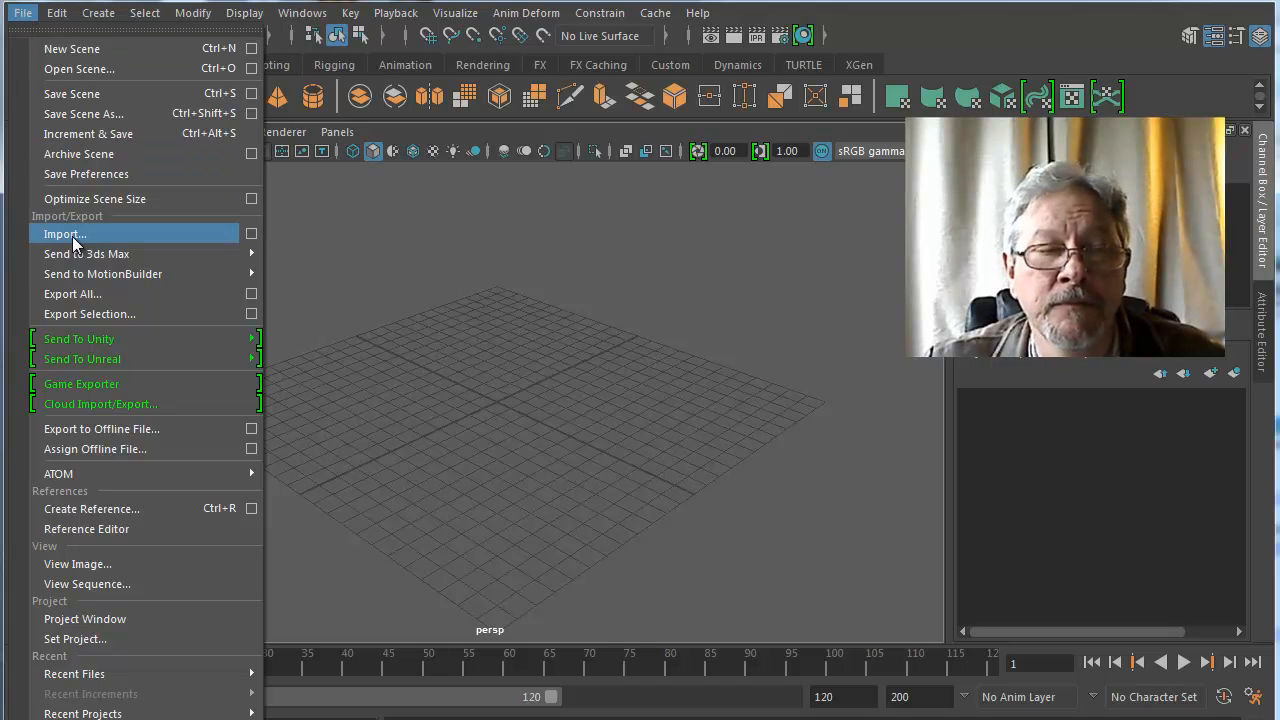
left_click(65, 234)
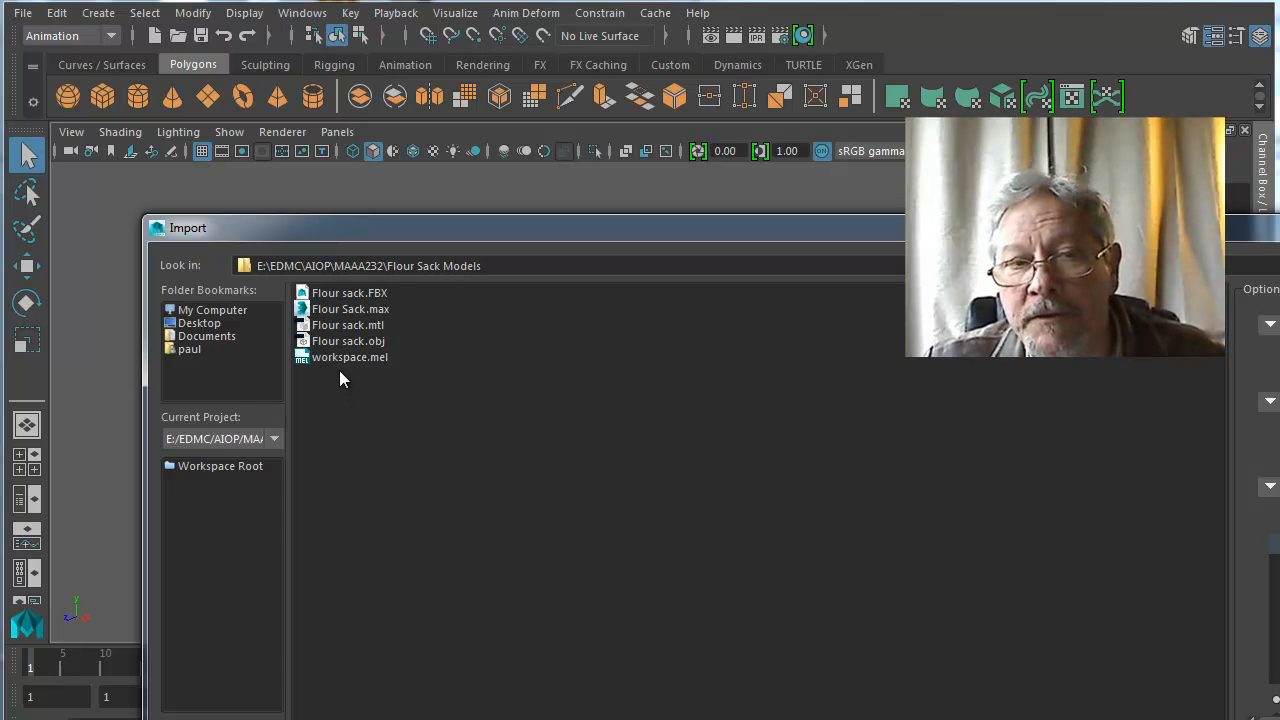
left_click(350, 293)
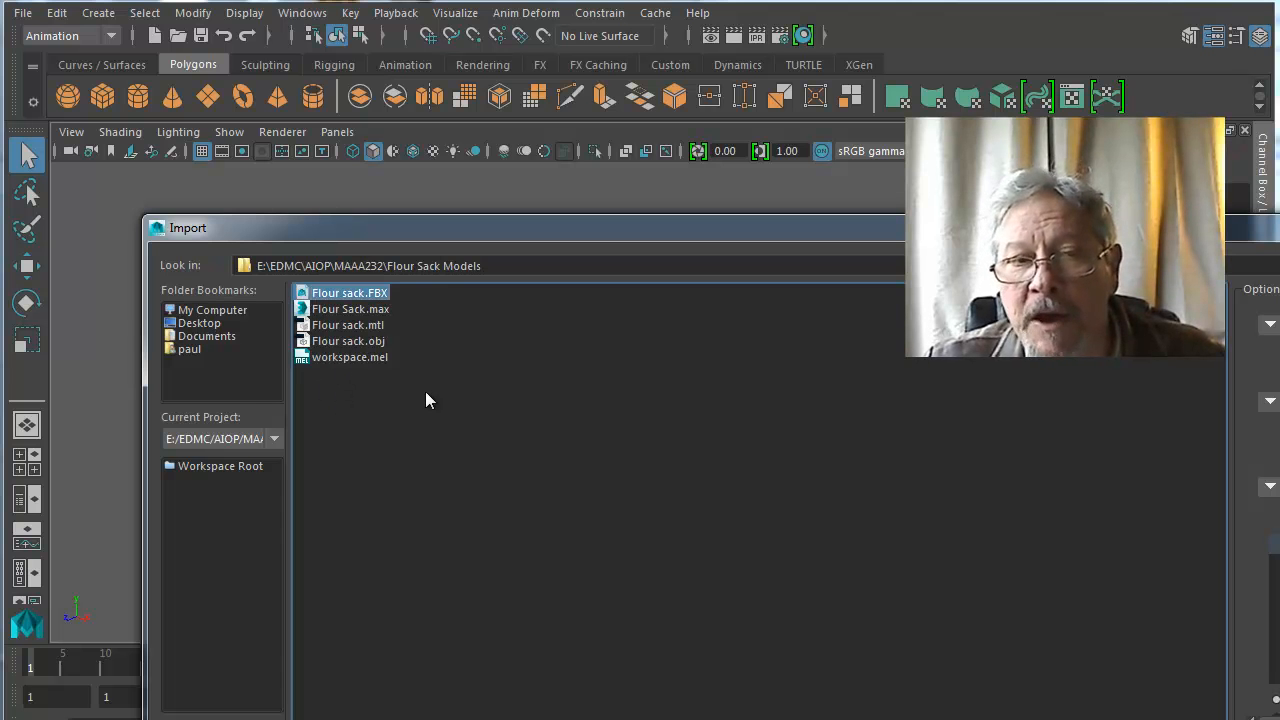
mouse_move(438, 528)
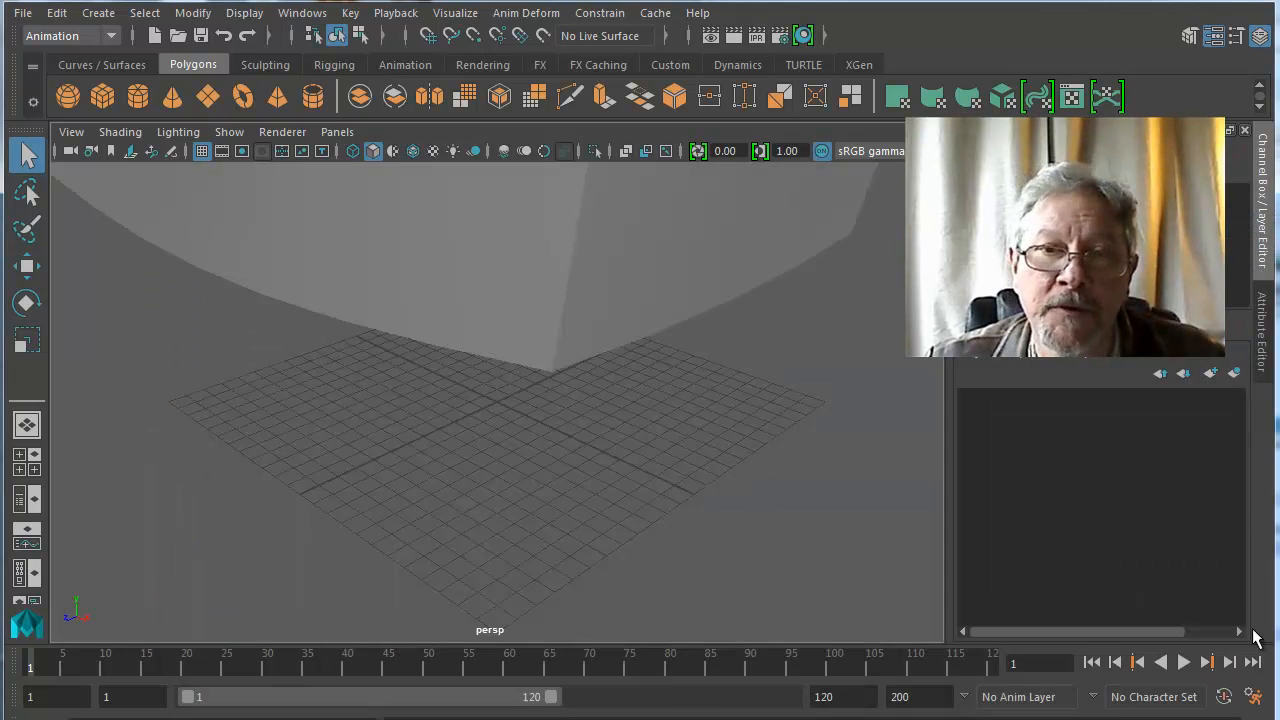
mouse_move(597, 390)
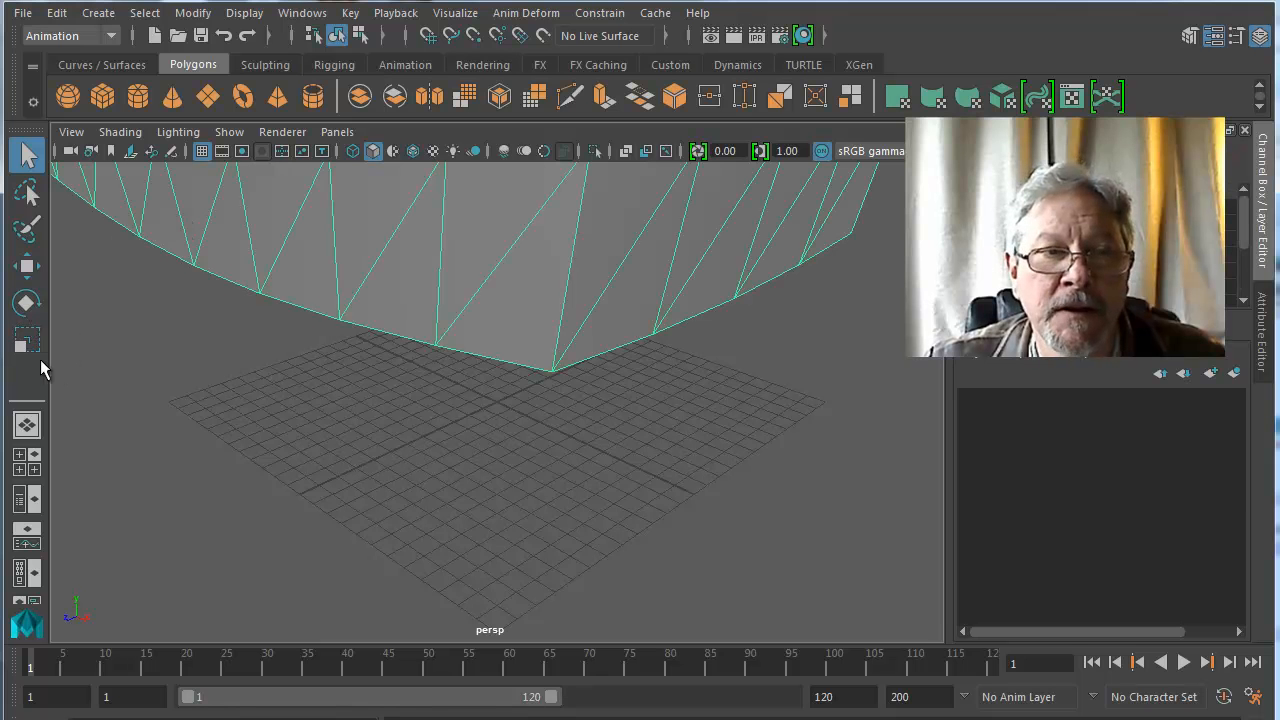
Step: Set Box001's Rotate X to -90 and Translate X, Y, Z to 0
left_click(26, 340)
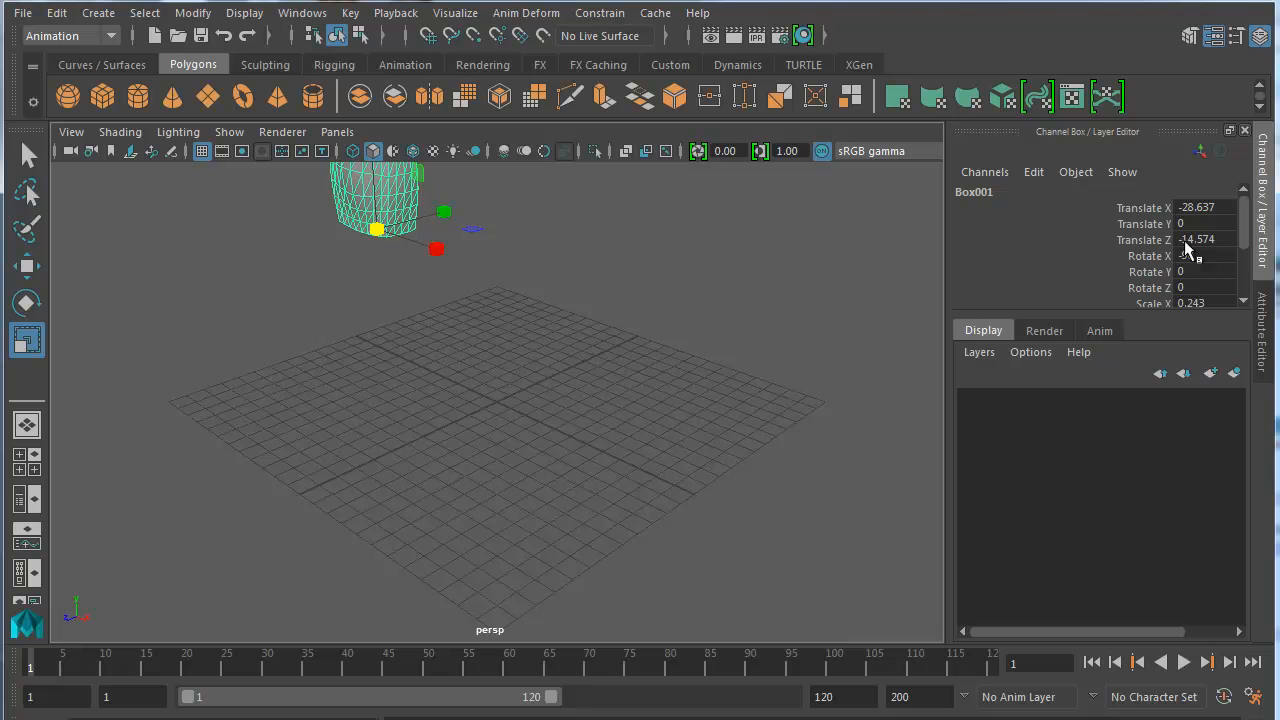
type("-90")
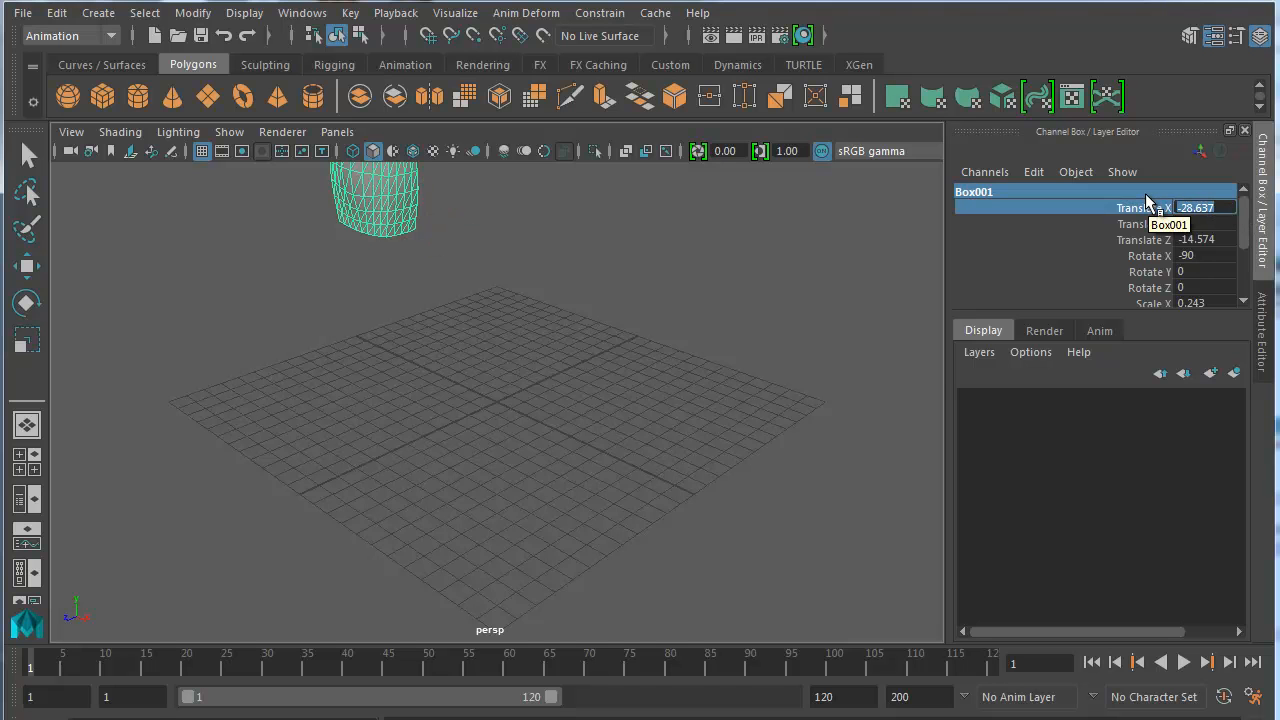
type("0")
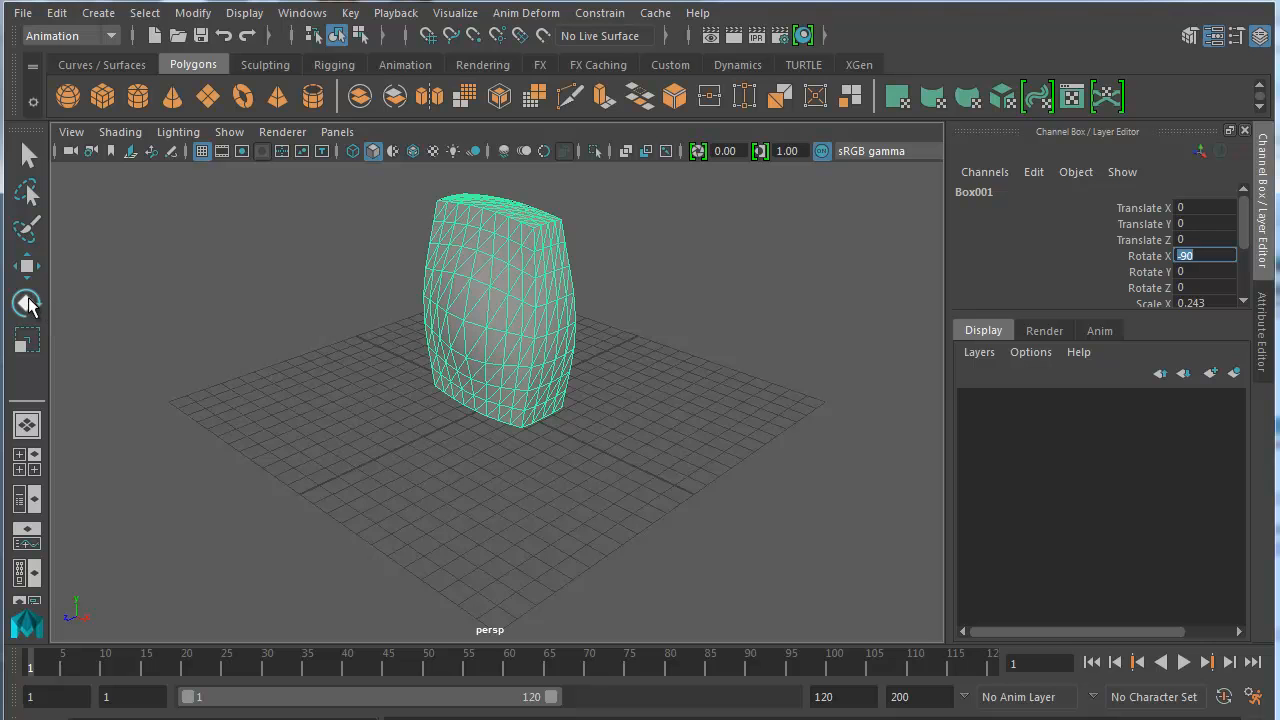
left_click(27, 303)
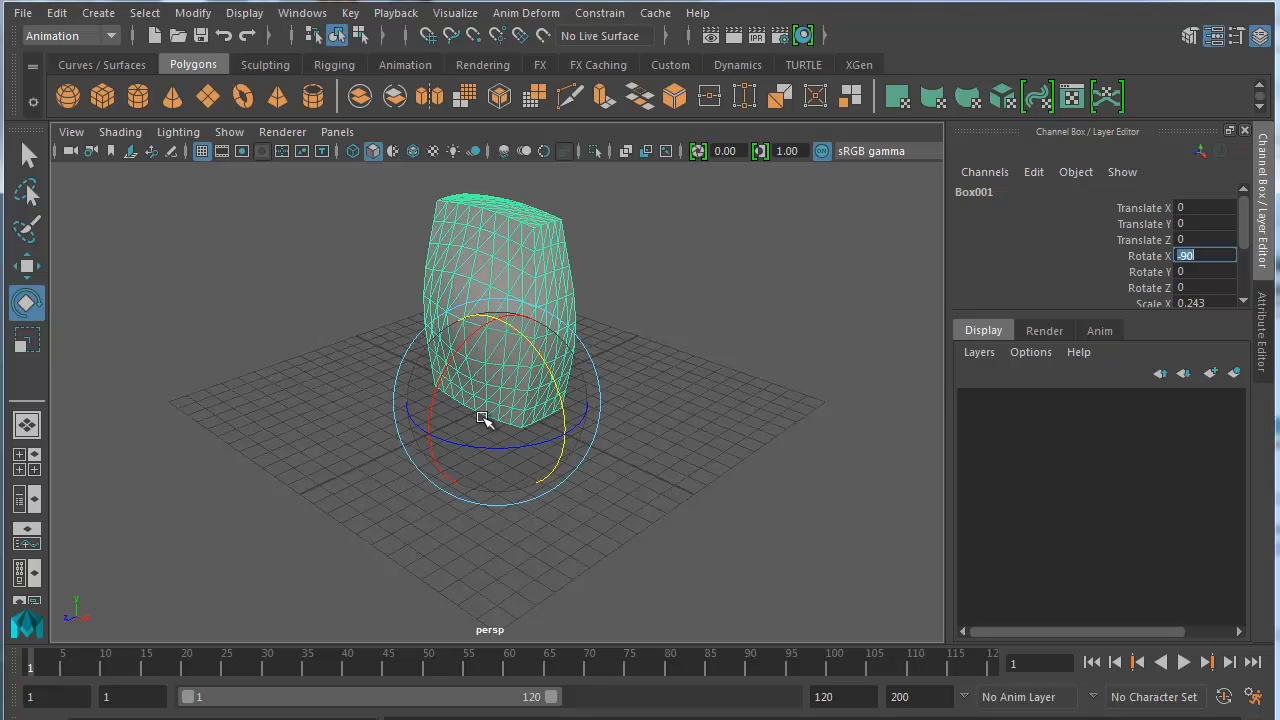
mouse_move(460, 405)
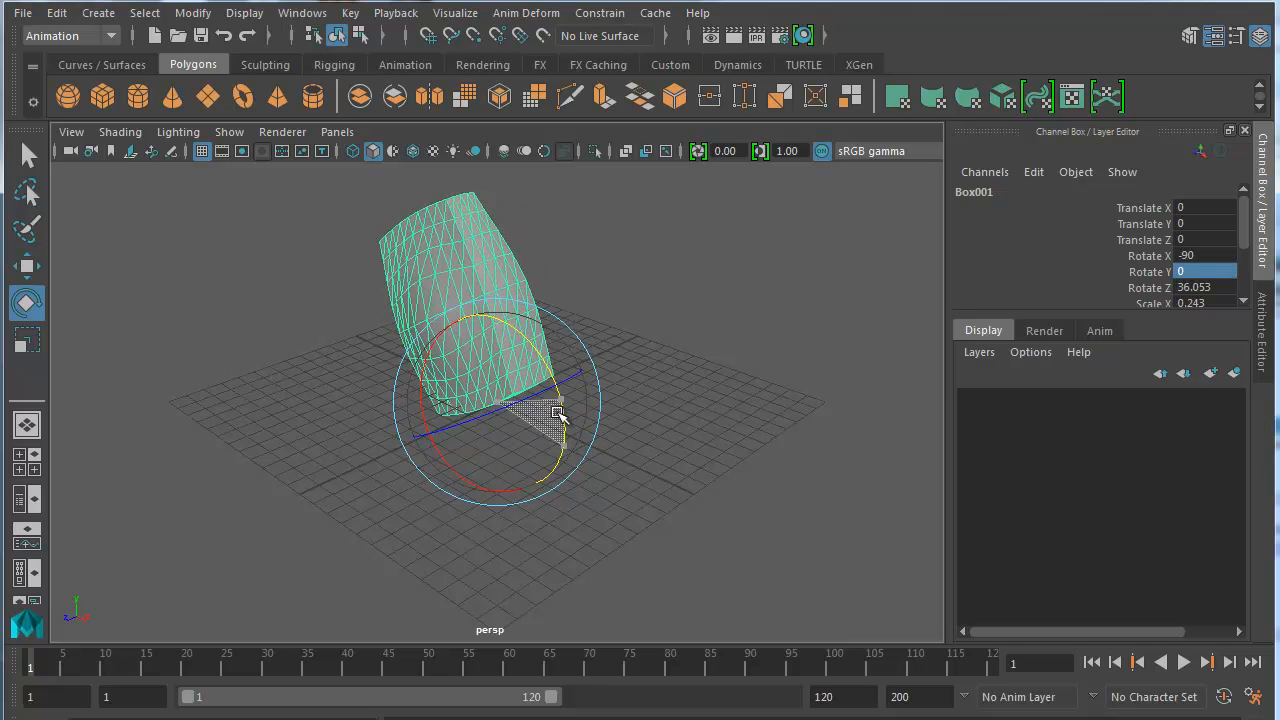
left_click_drag(558, 413, 570, 440)
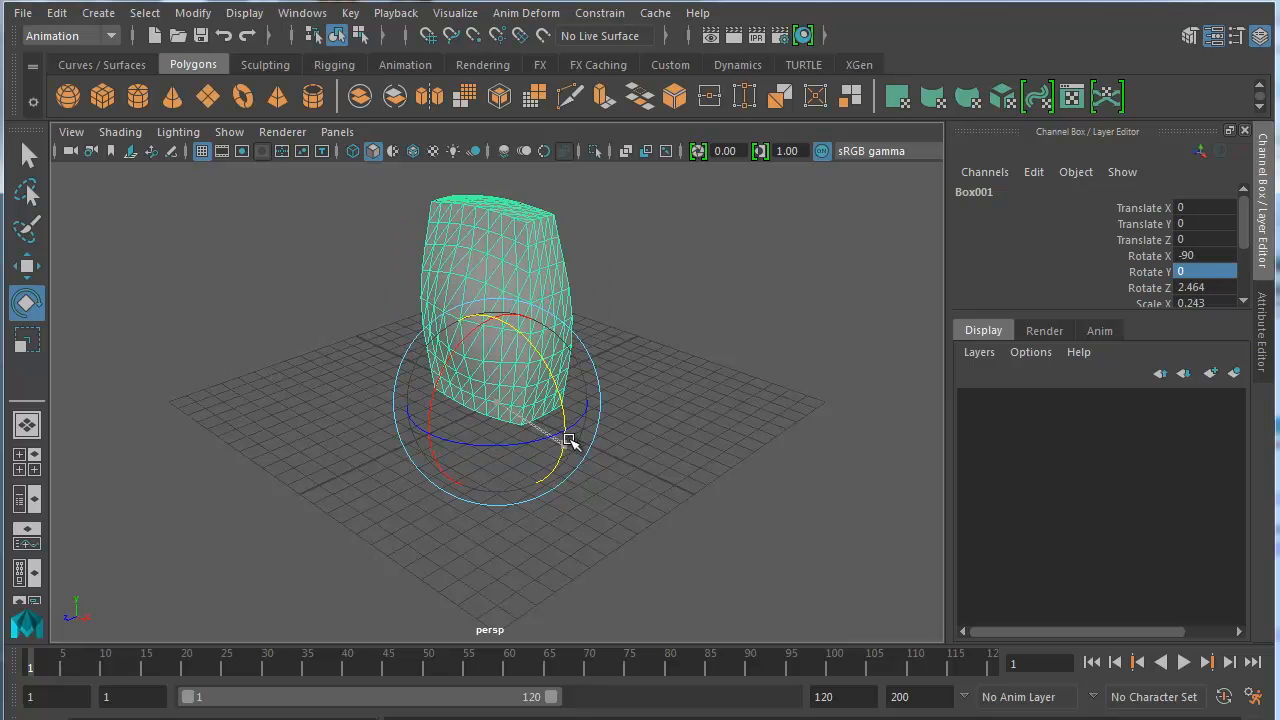
left_click_drag(568, 440, 780, 612)
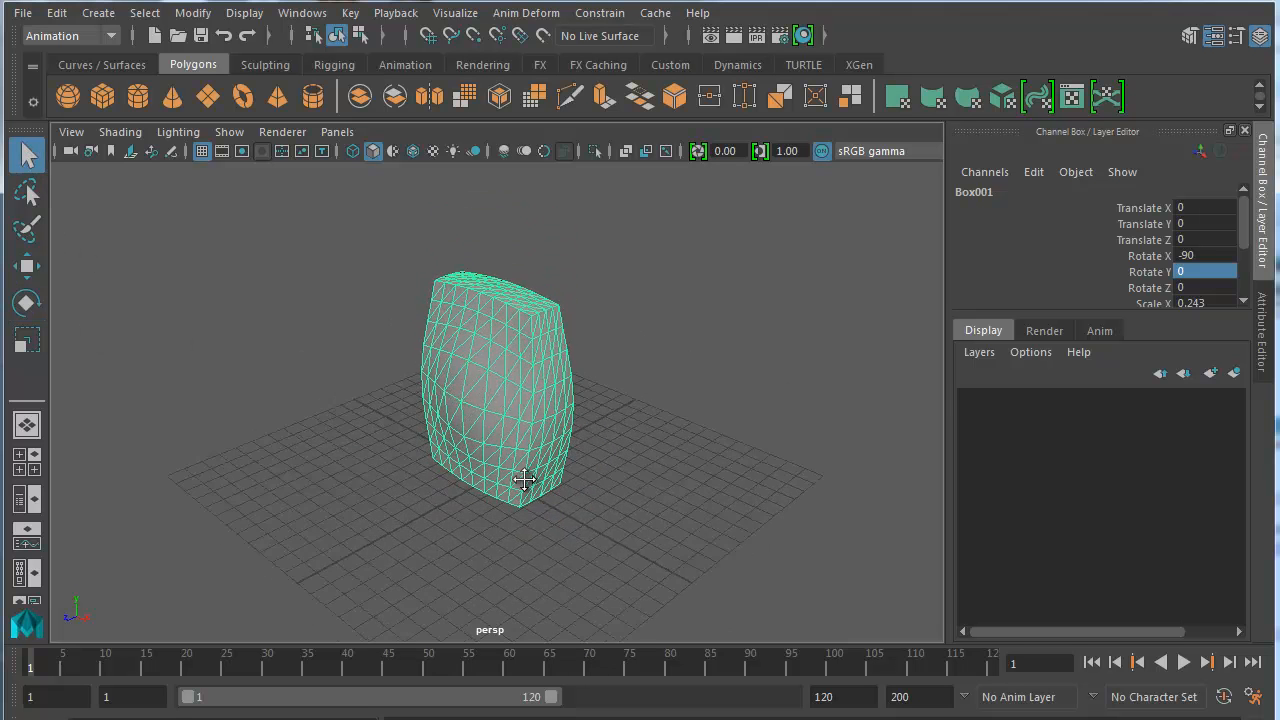
left_click_drag(525, 480, 585, 441)
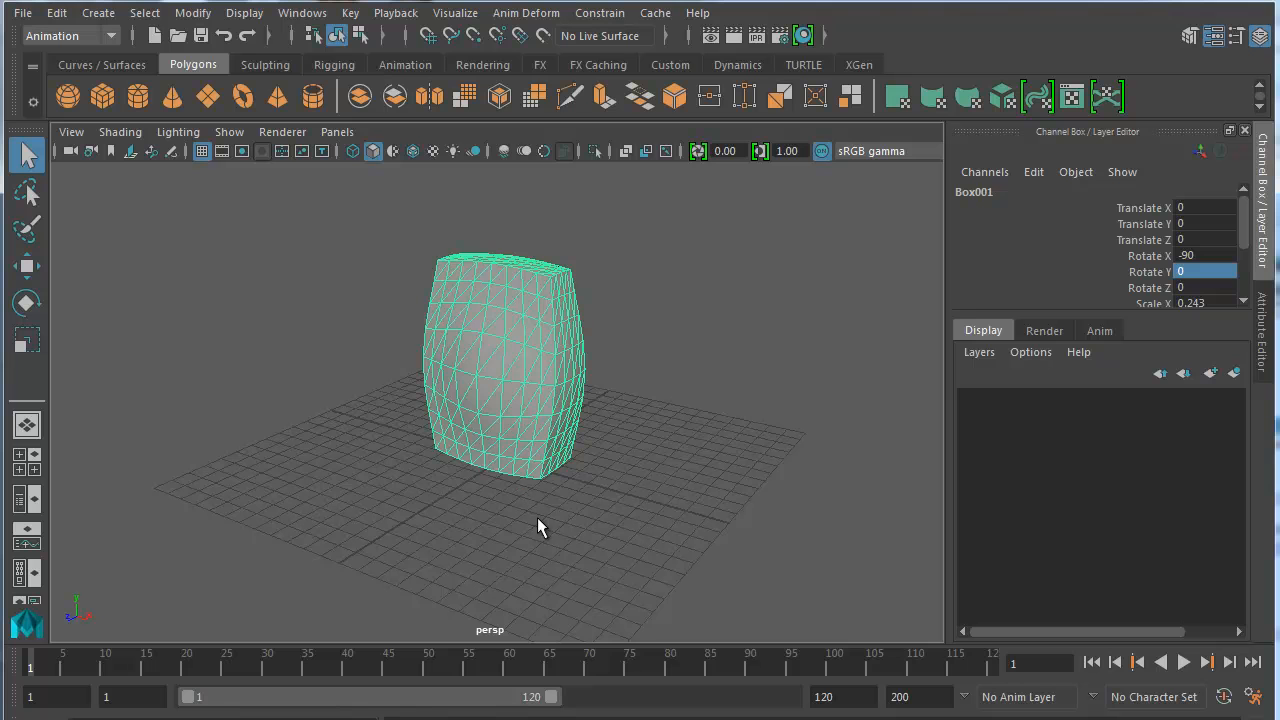
mouse_move(492, 550)
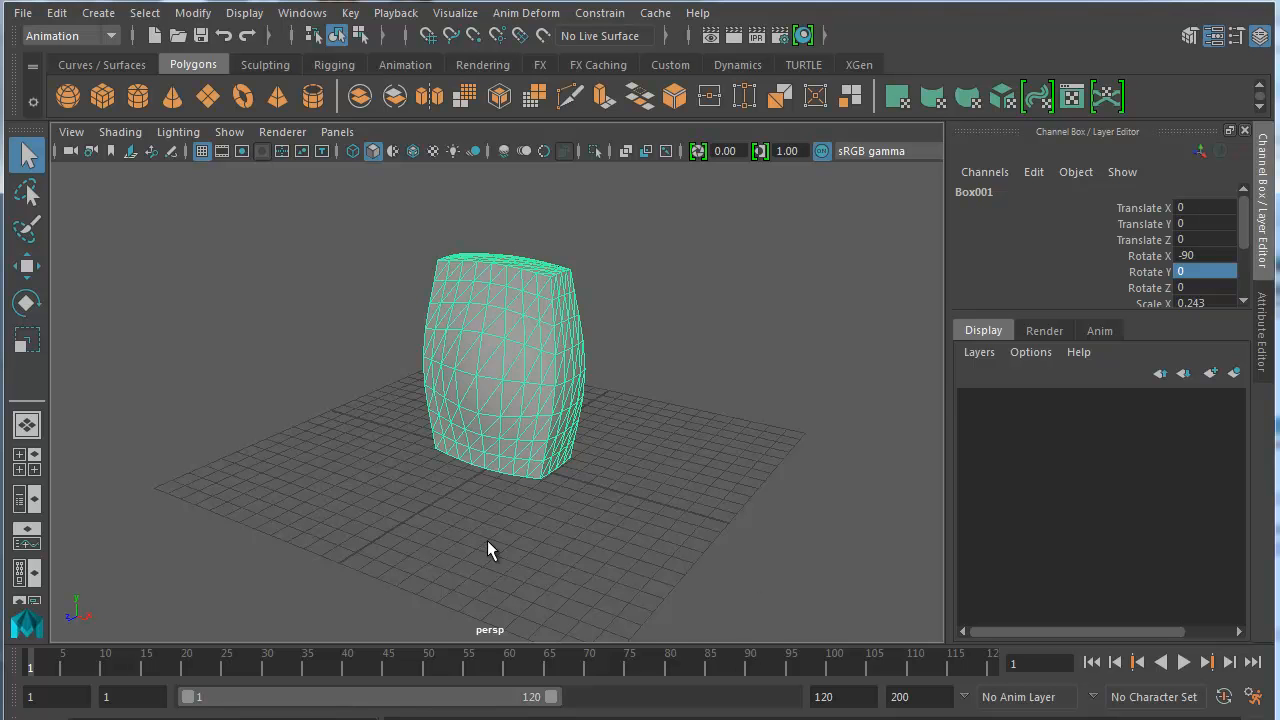
mouse_move(599, 486)
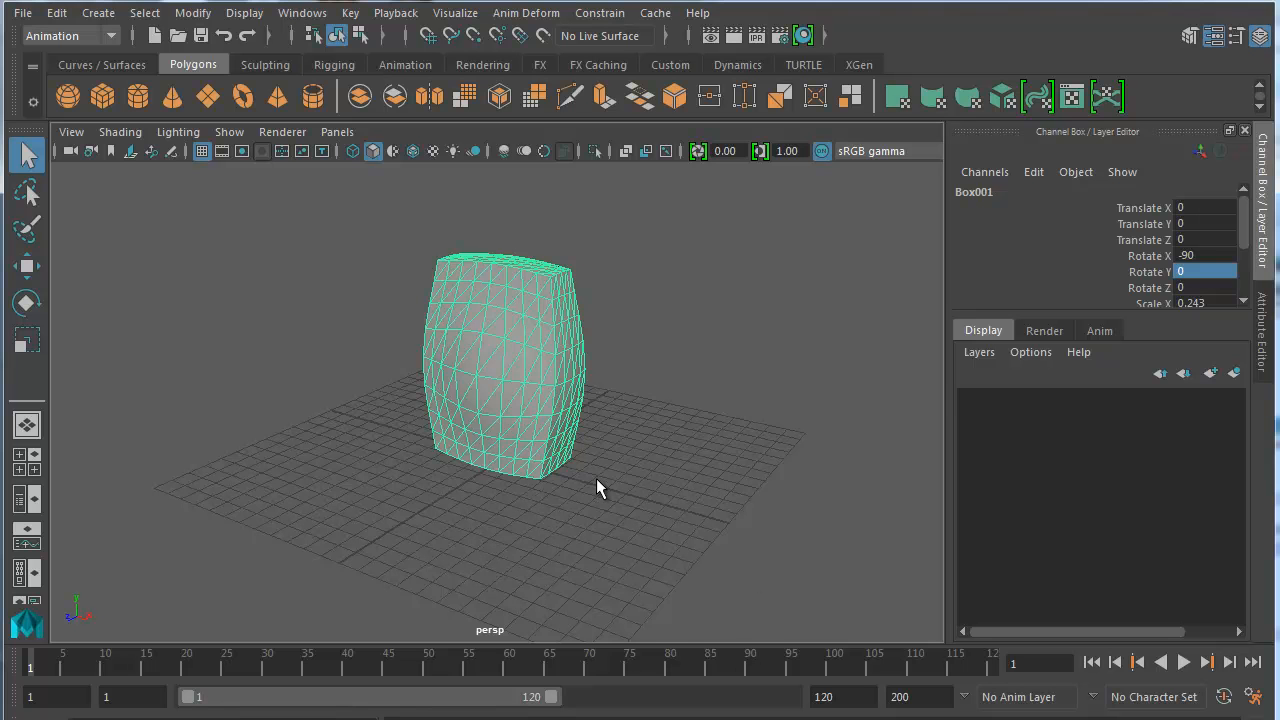
mouse_move(551, 420)
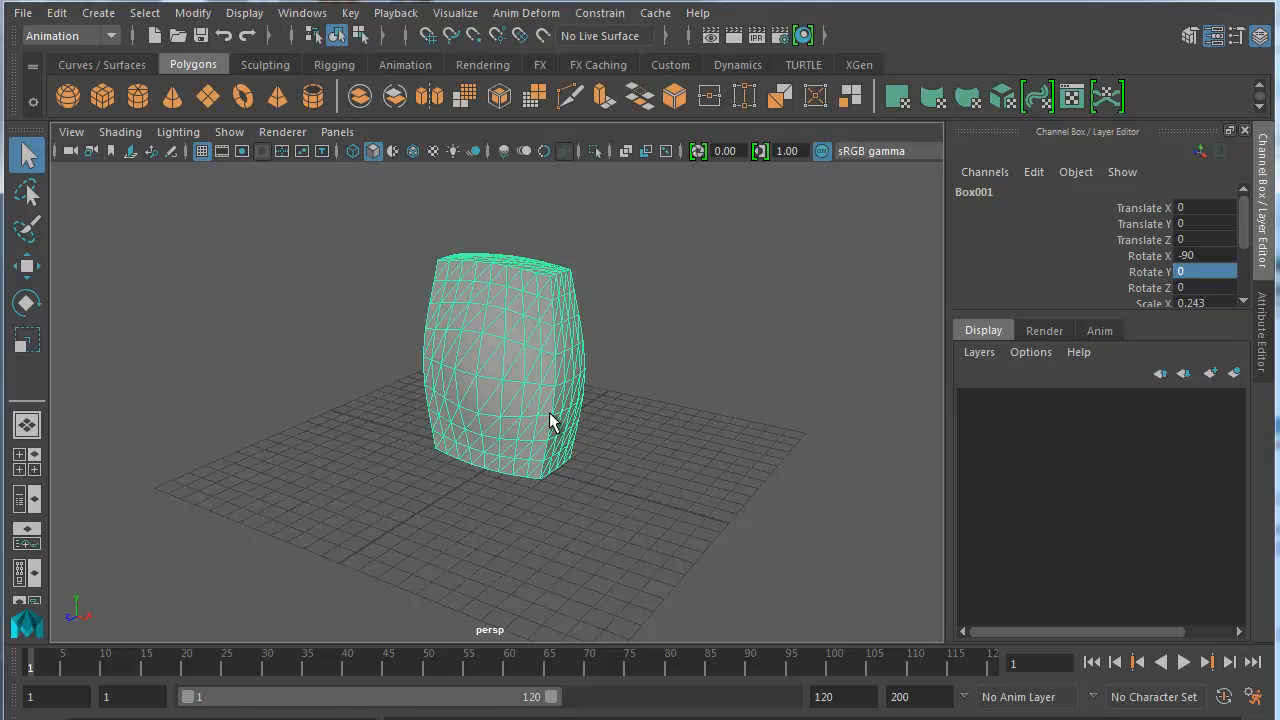
mouse_move(78, 143)
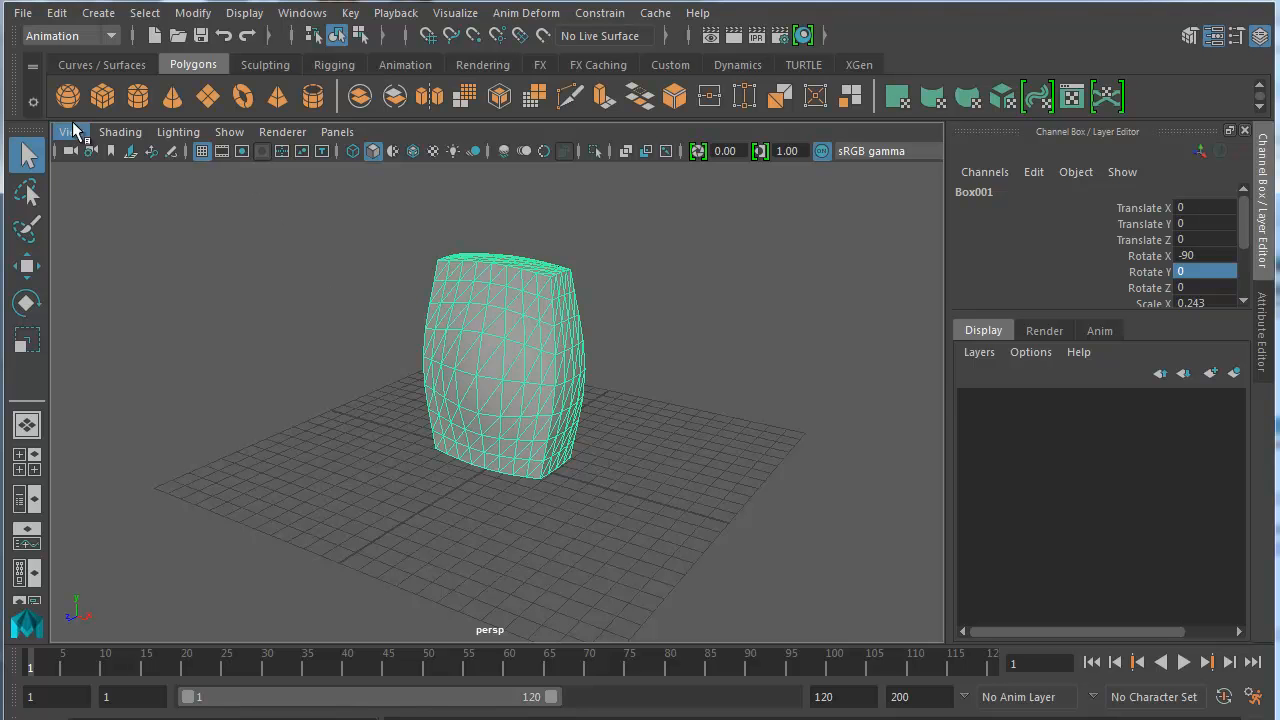
Step: Set nurbsPlane1's Width to 84.049 in the makeNurbPlane1 settings
left_click(108, 64)
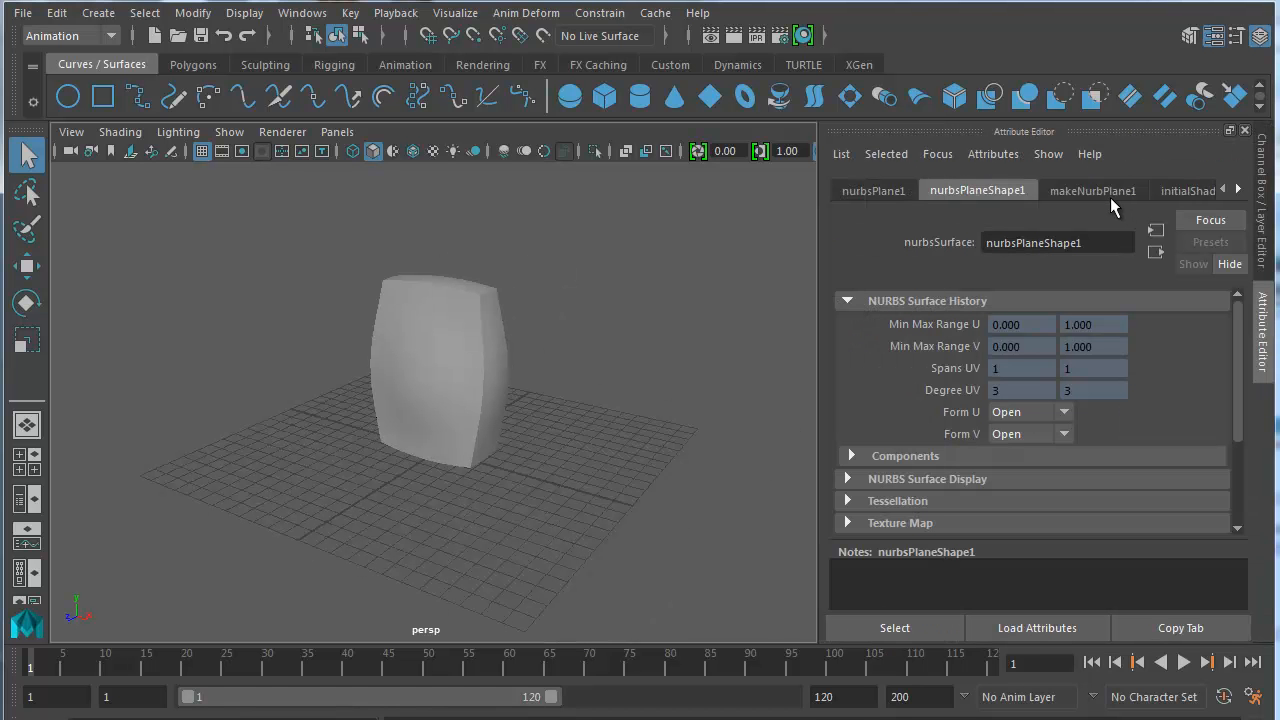
left_click(1092, 190)
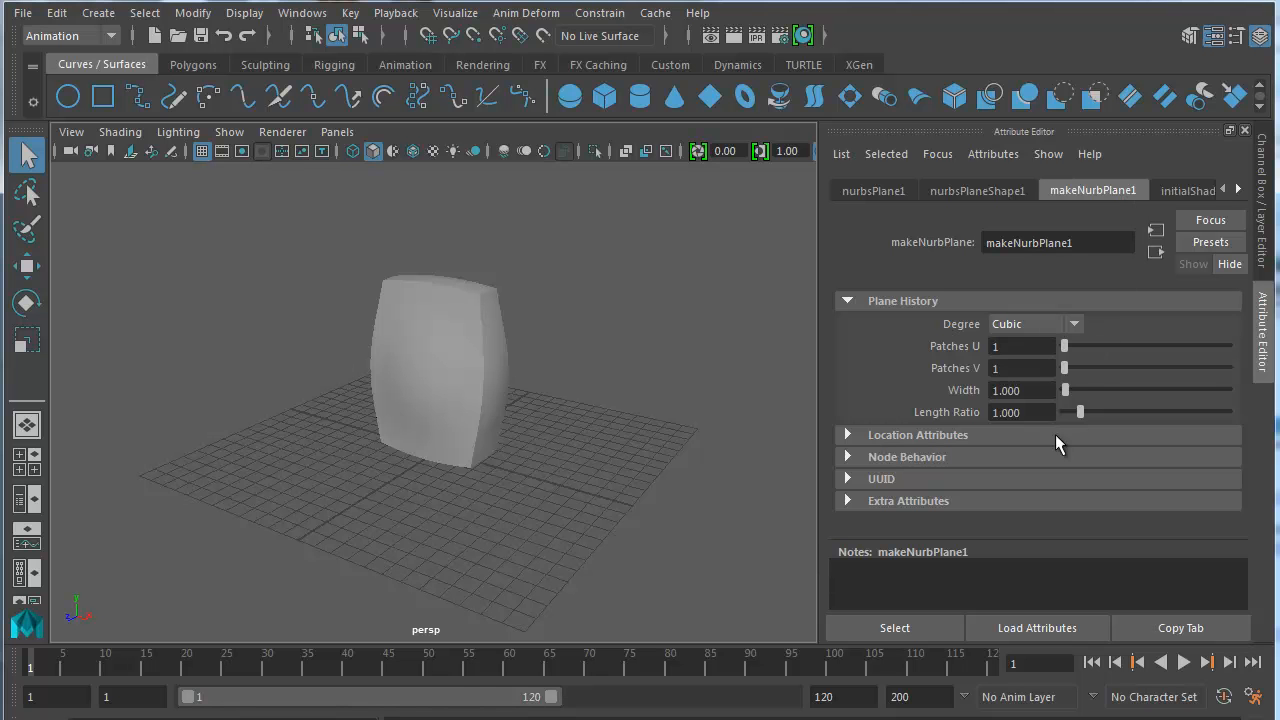
left_click_drag(1065, 390, 1160, 390)
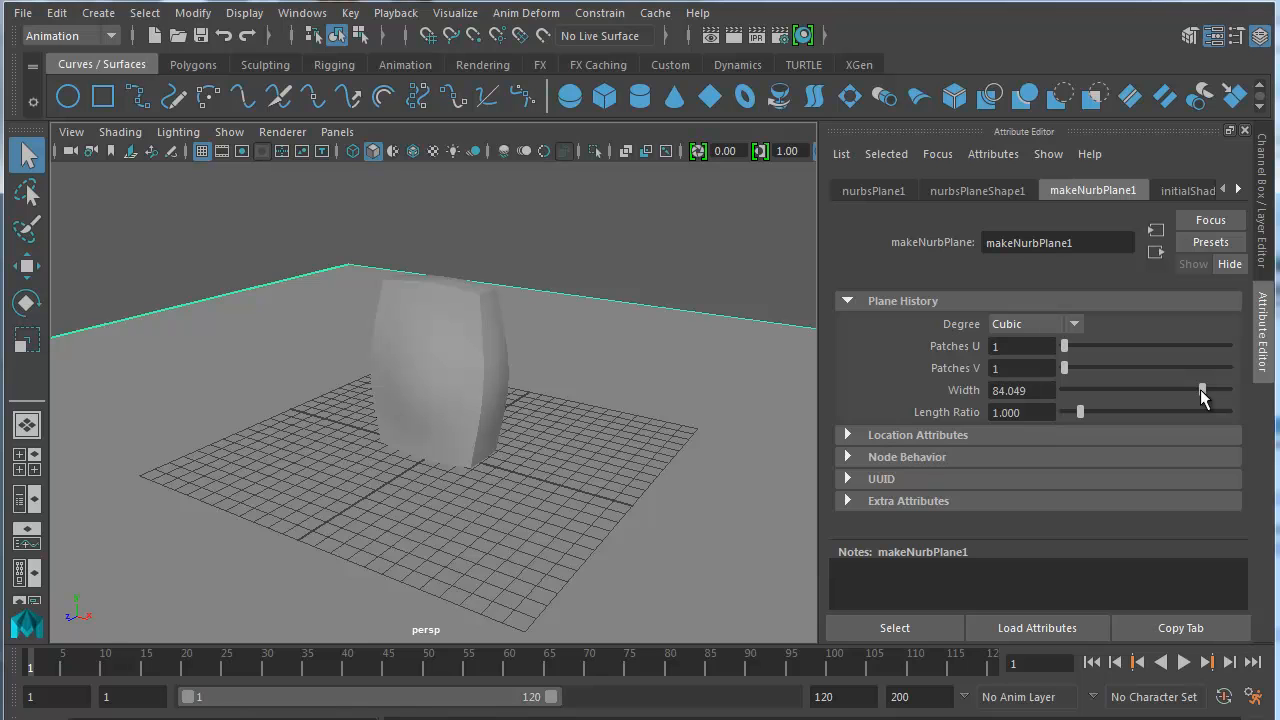
mouse_move(1135, 392)
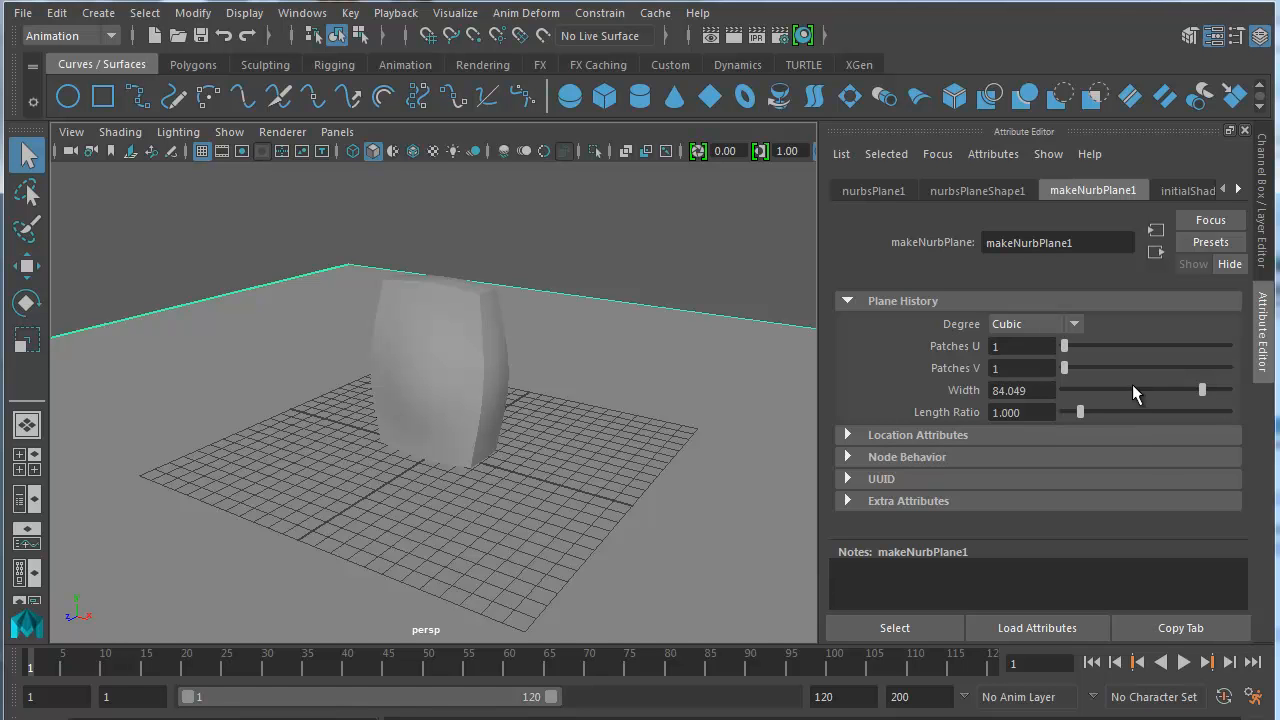
mouse_move(482, 515)
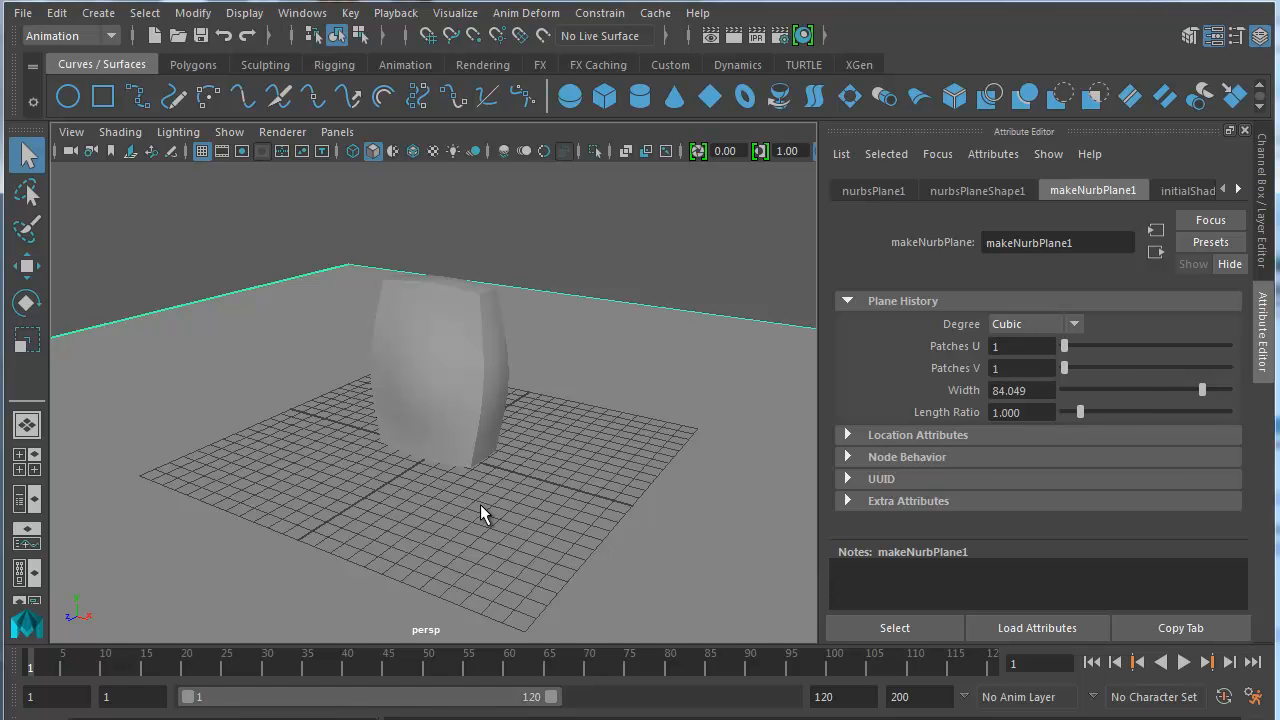
mouse_move(235, 297)
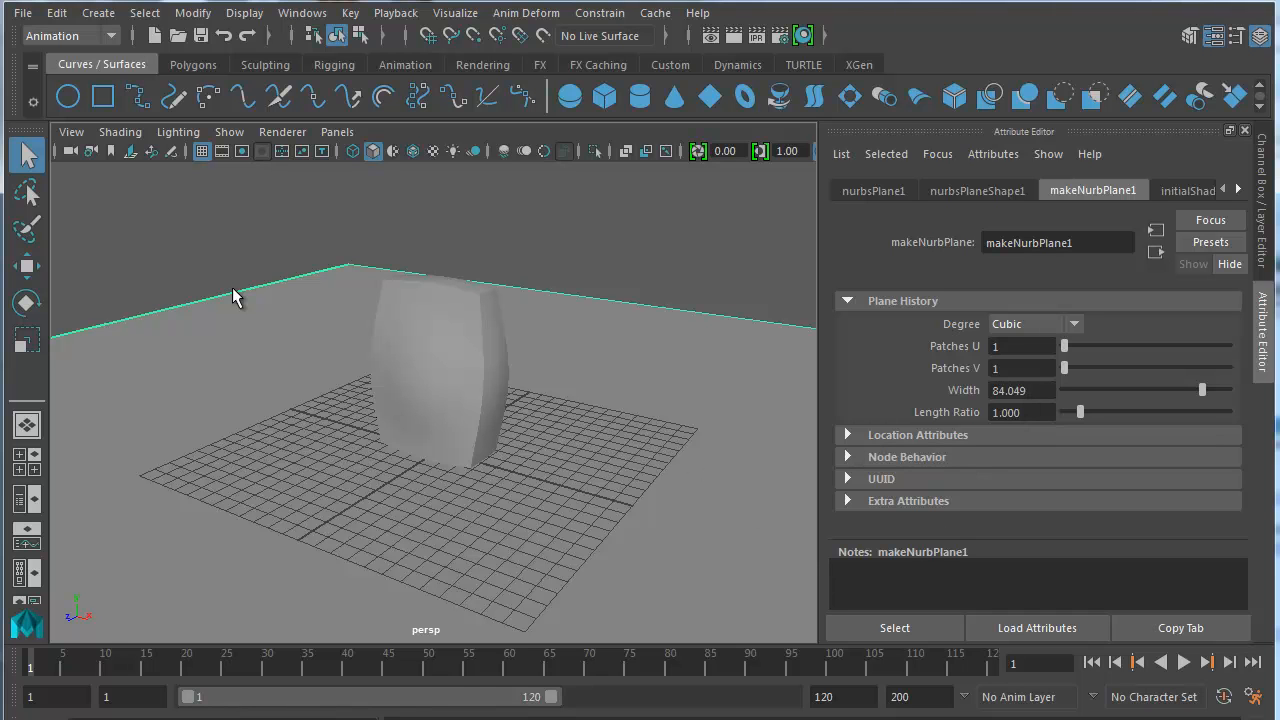
left_click(27, 266)
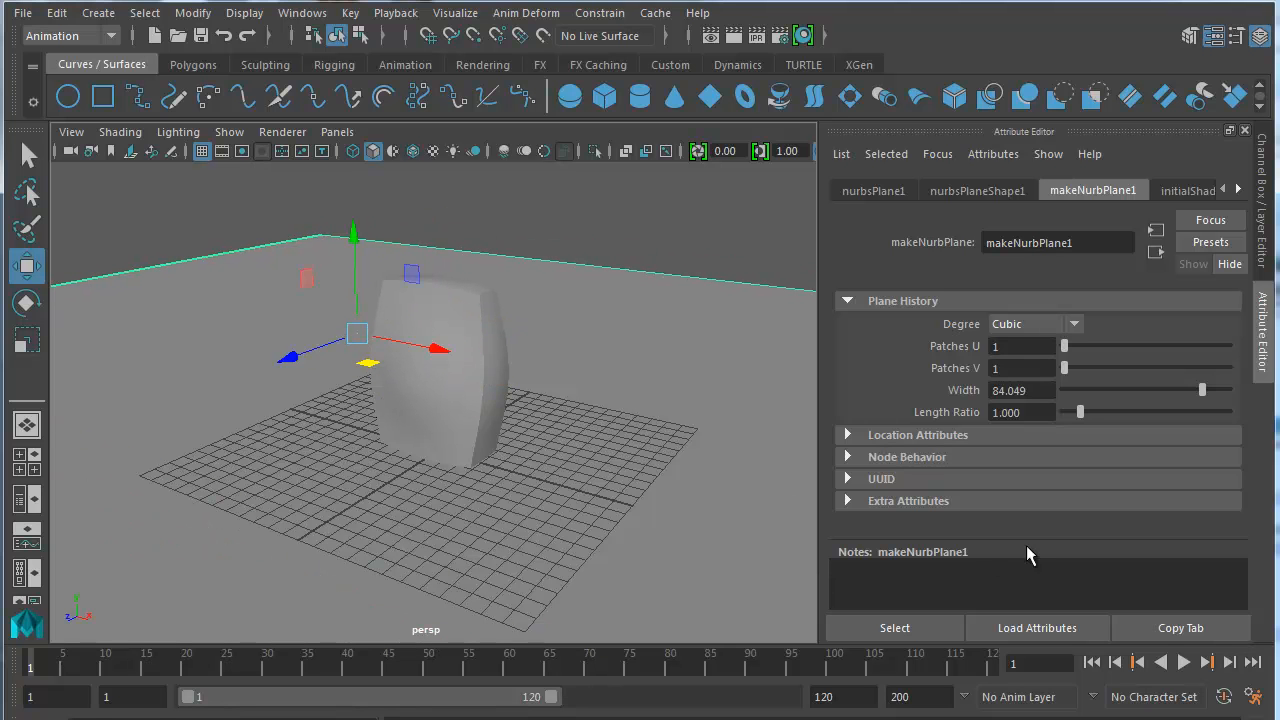
mouse_move(27, 195)
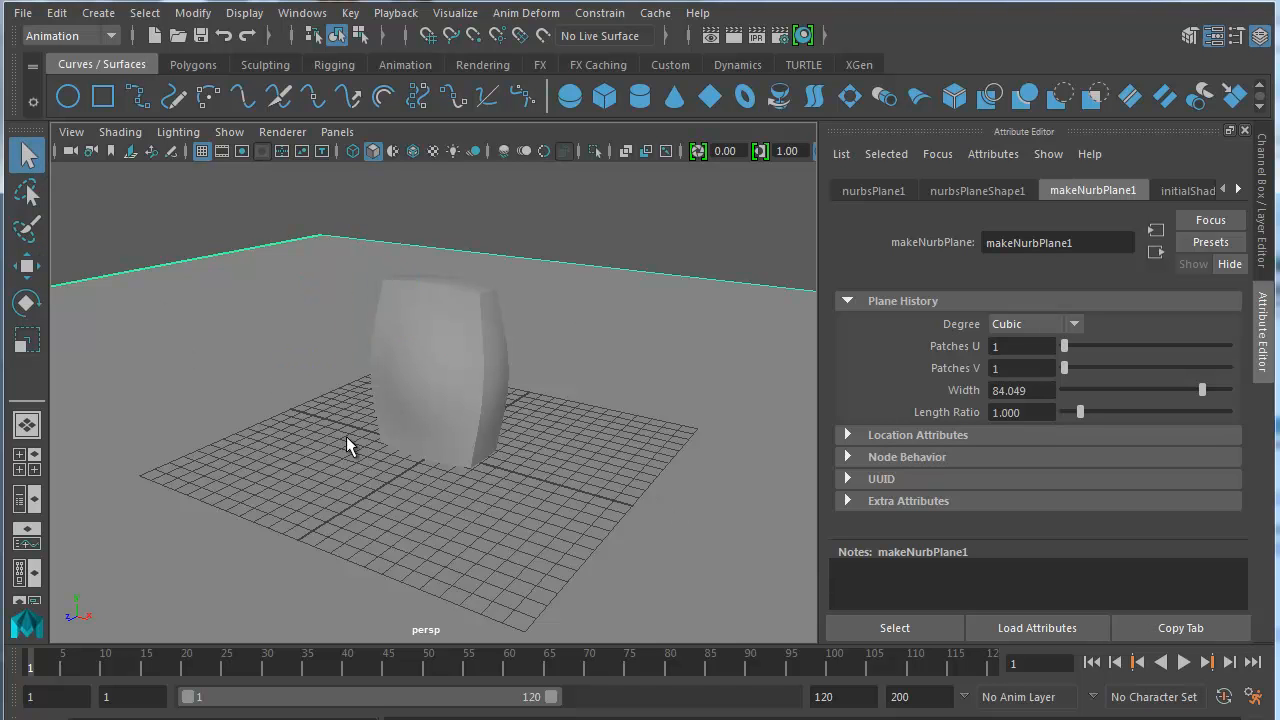
mouse_move(433, 462)
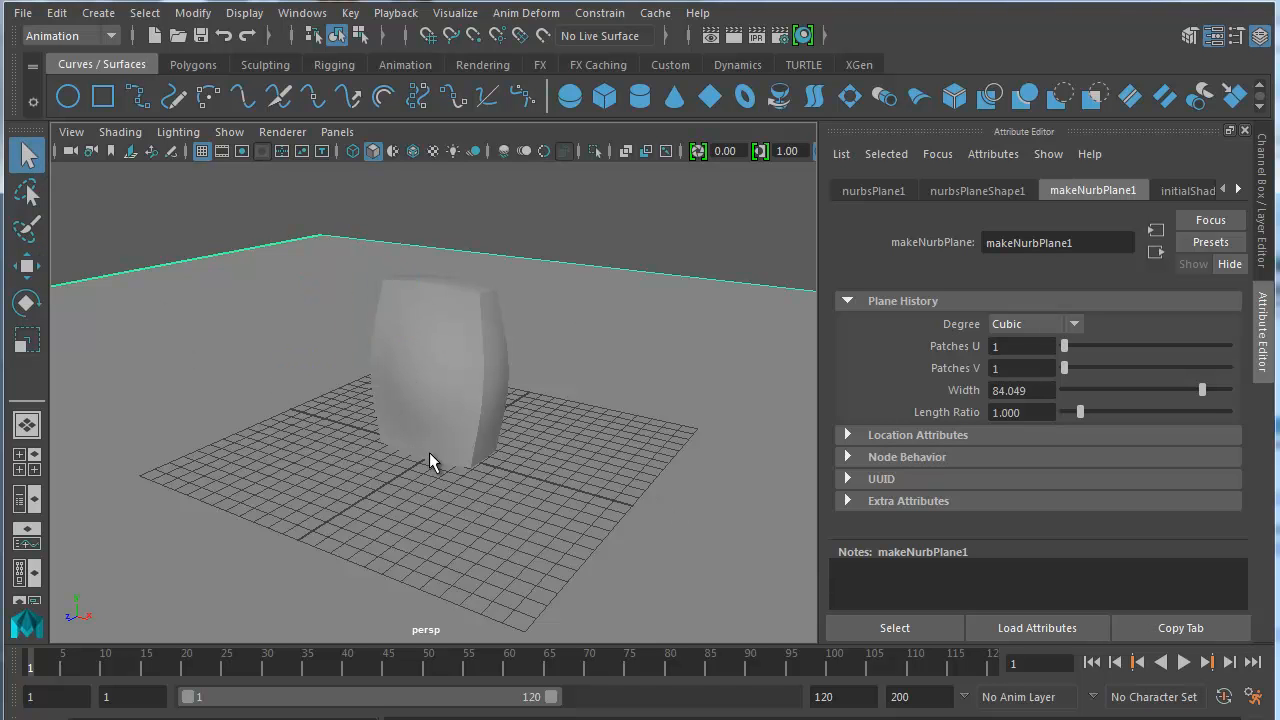
mouse_move(372, 420)
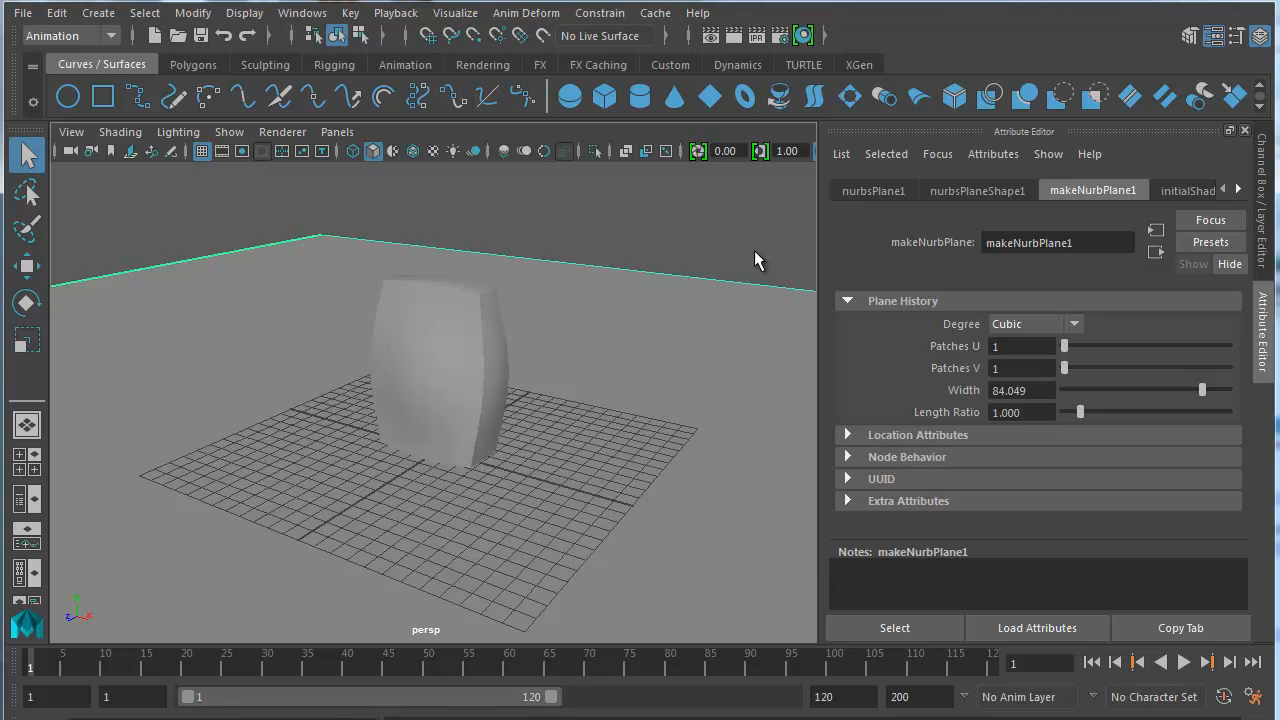
mouse_move(449, 203)
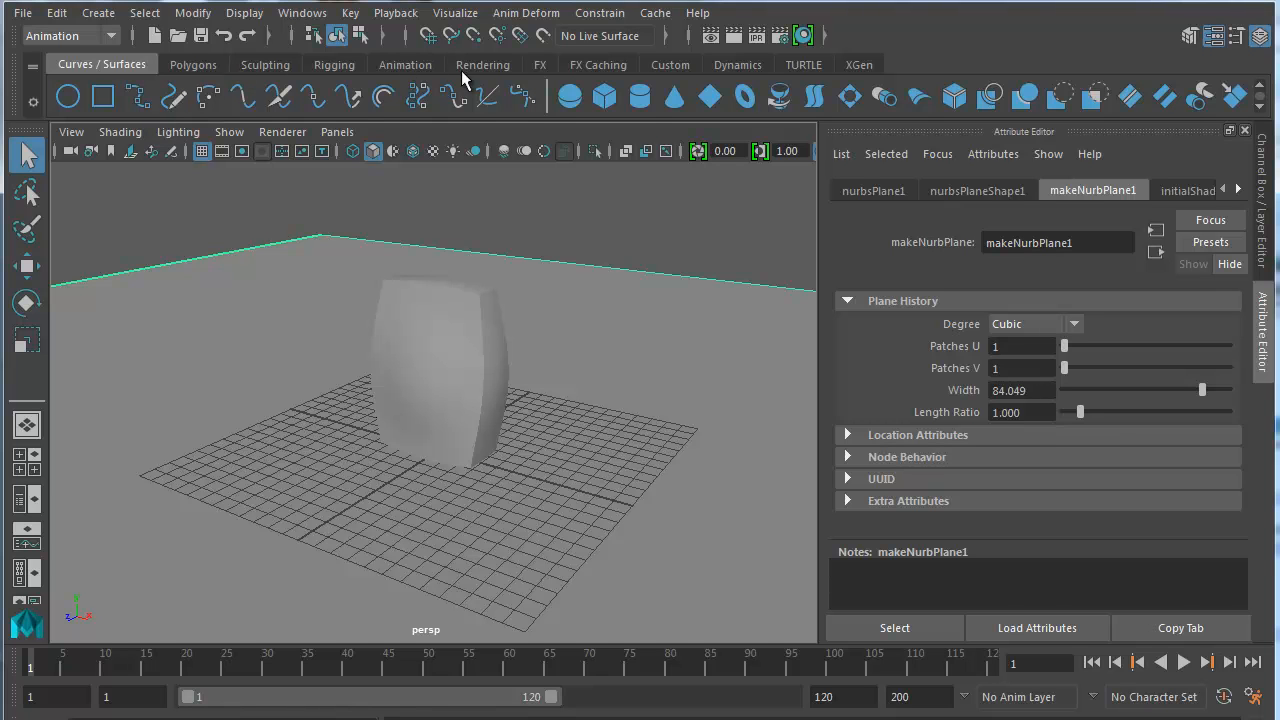
Step: Create a directional light and set viewport lighting to Use All Lights
left_click(482, 64)
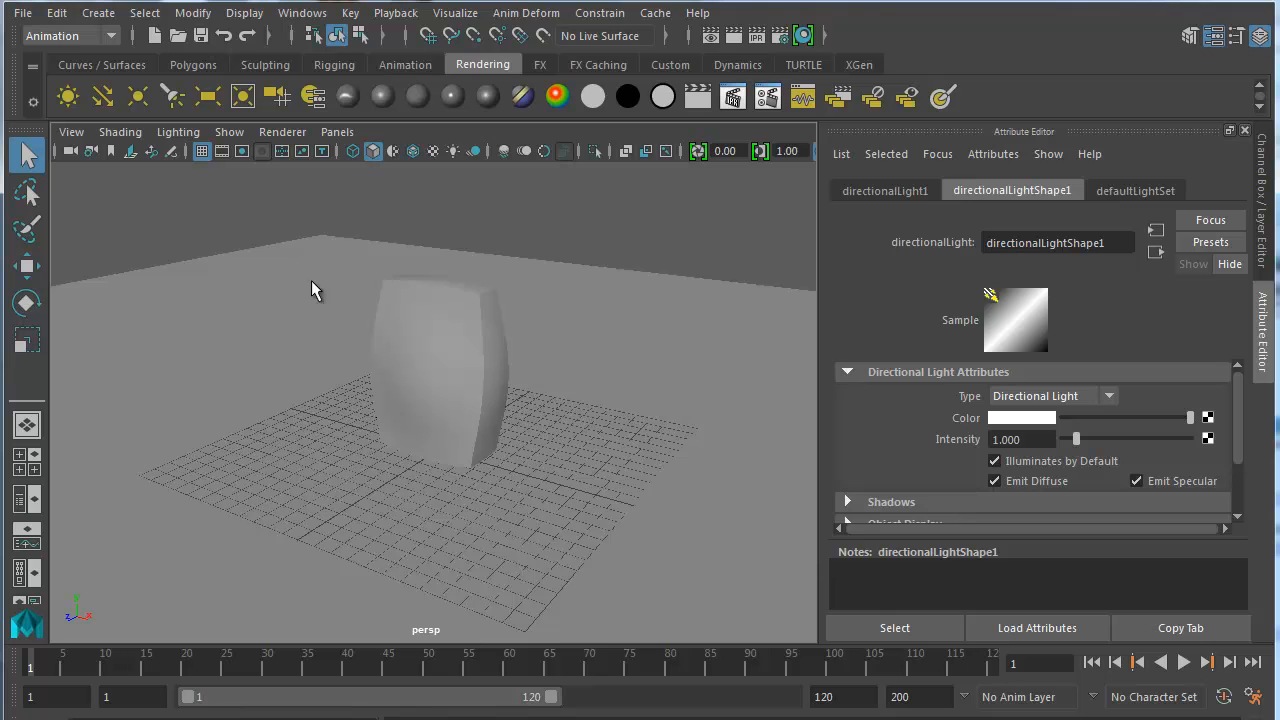
left_click(178, 131)
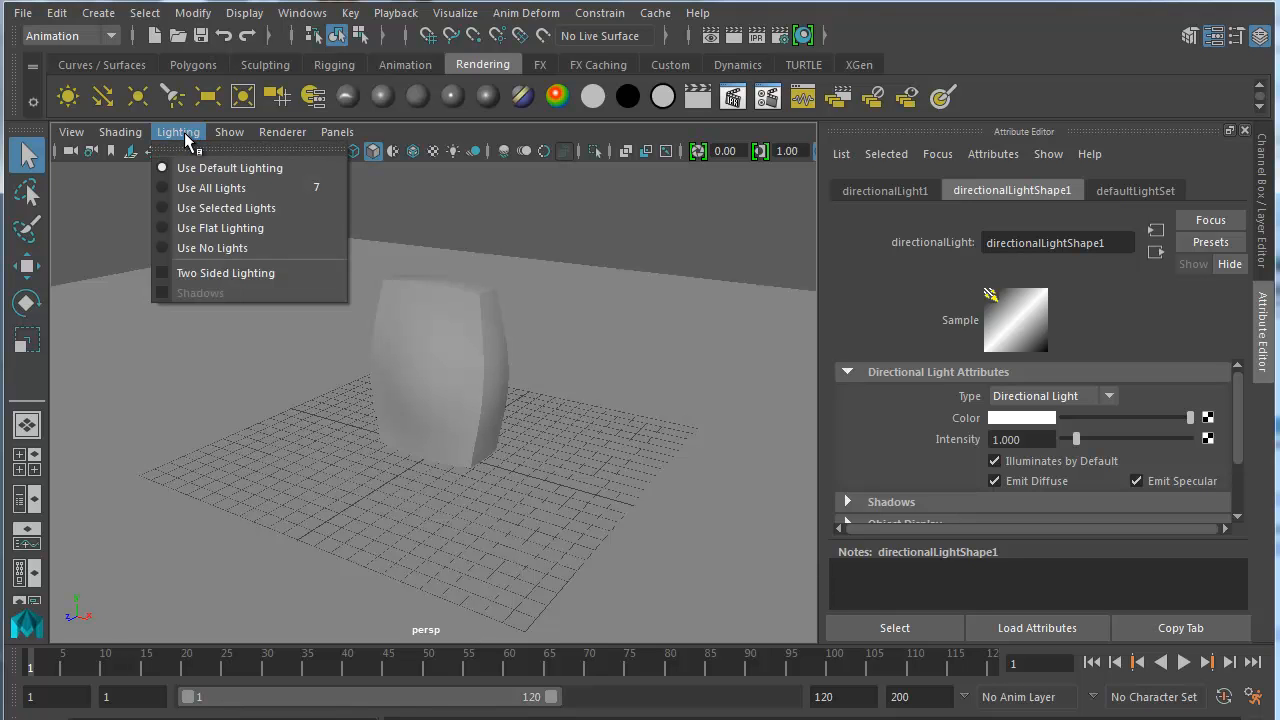
mouse_move(211, 188)
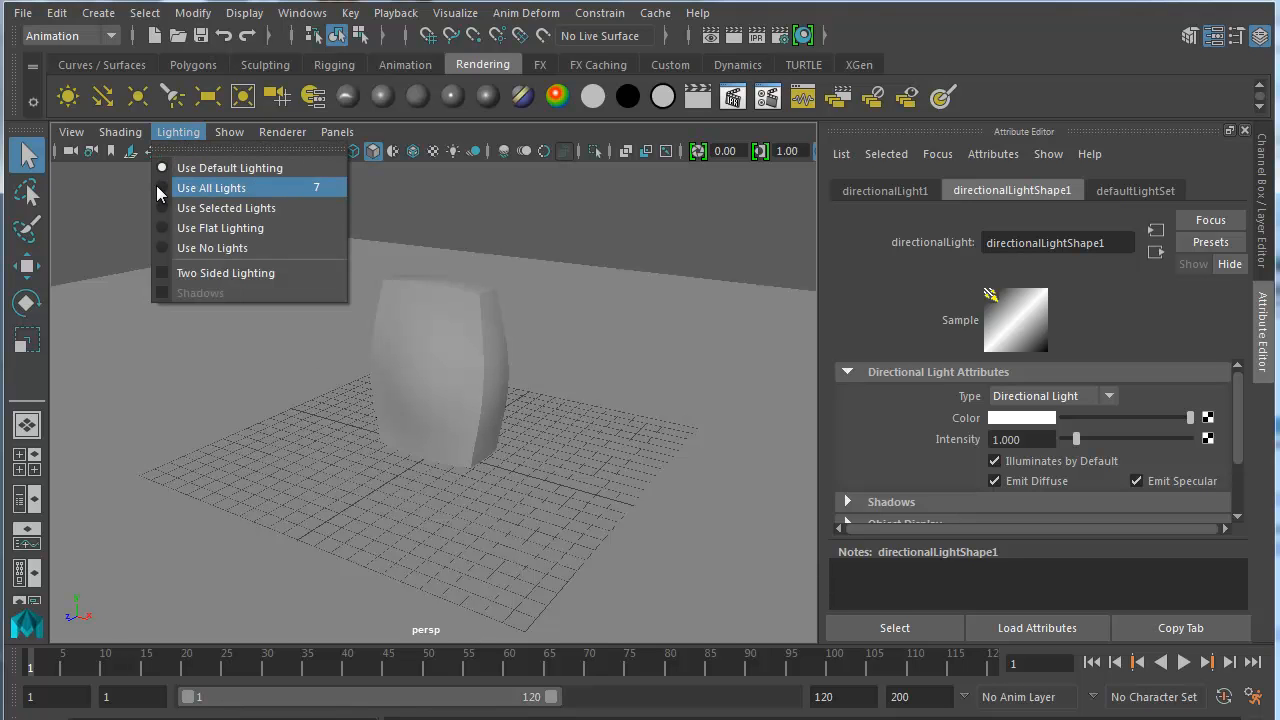
left_click(211, 188)
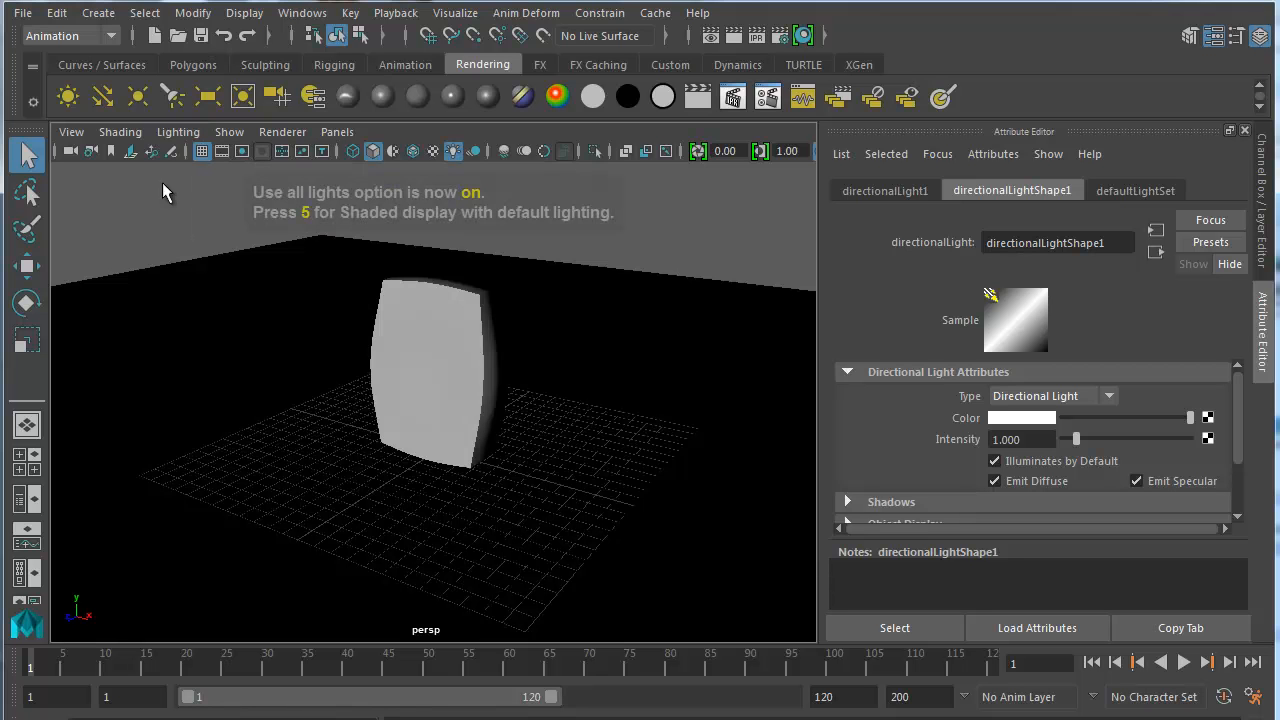
mouse_move(313, 403)
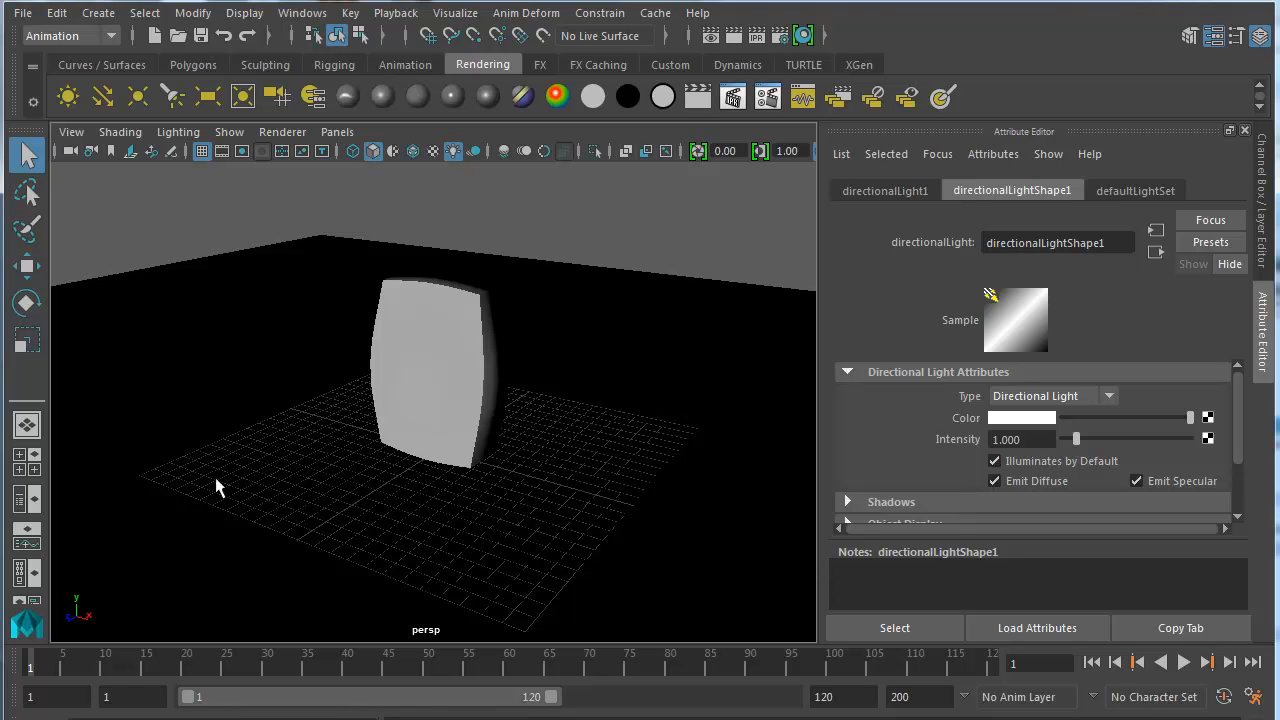
mouse_move(443, 255)
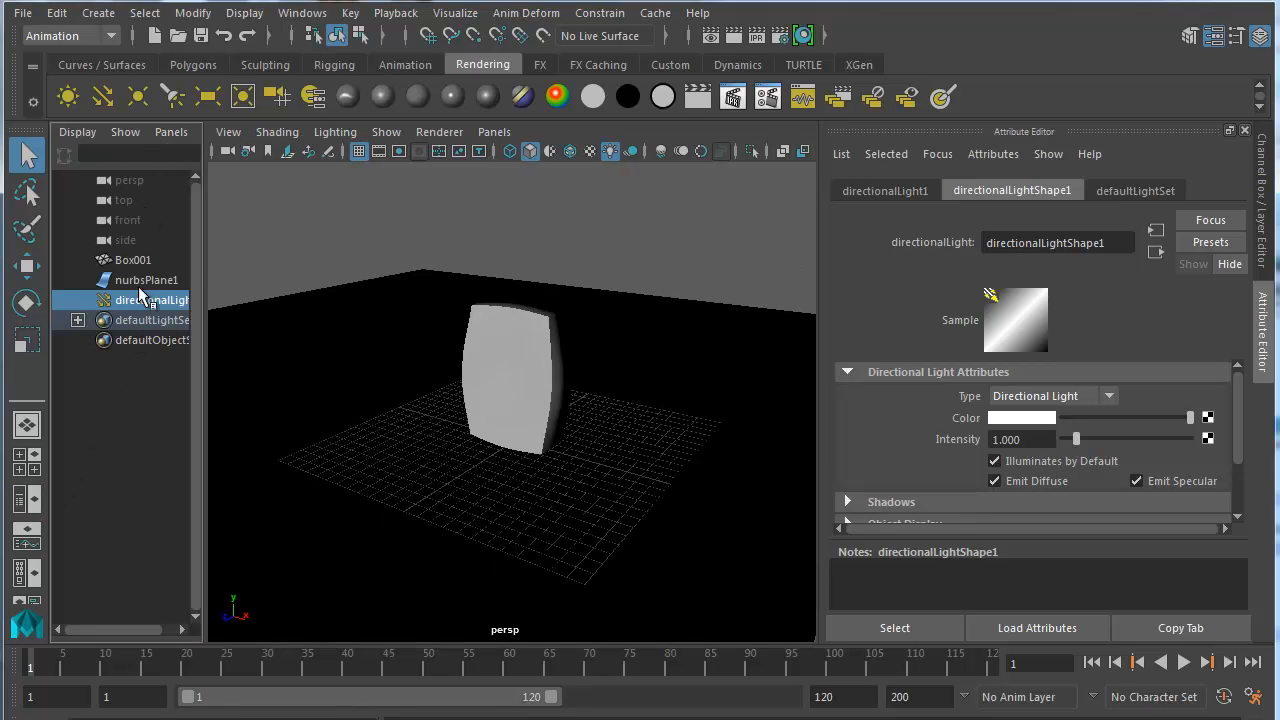
Step: In the Outliner, select nurbsPlane1, then reselect directionalLight1
left_click(146, 279)
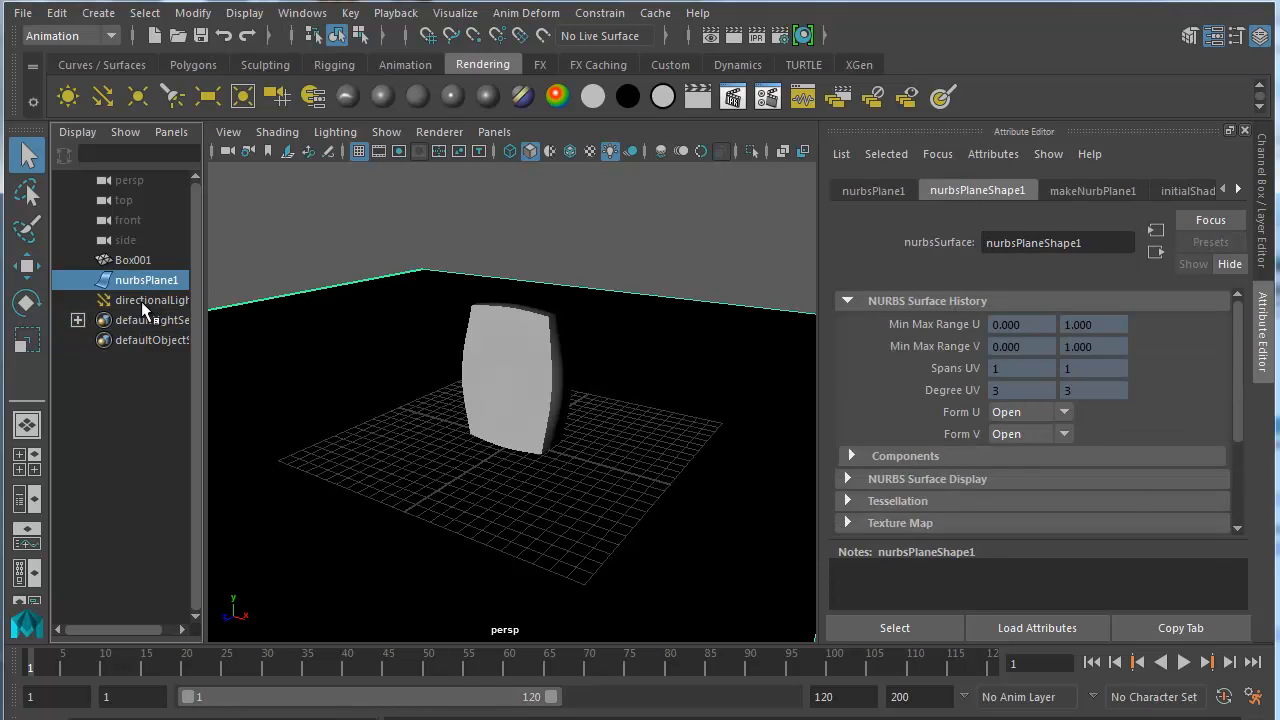
left_click(152, 300)
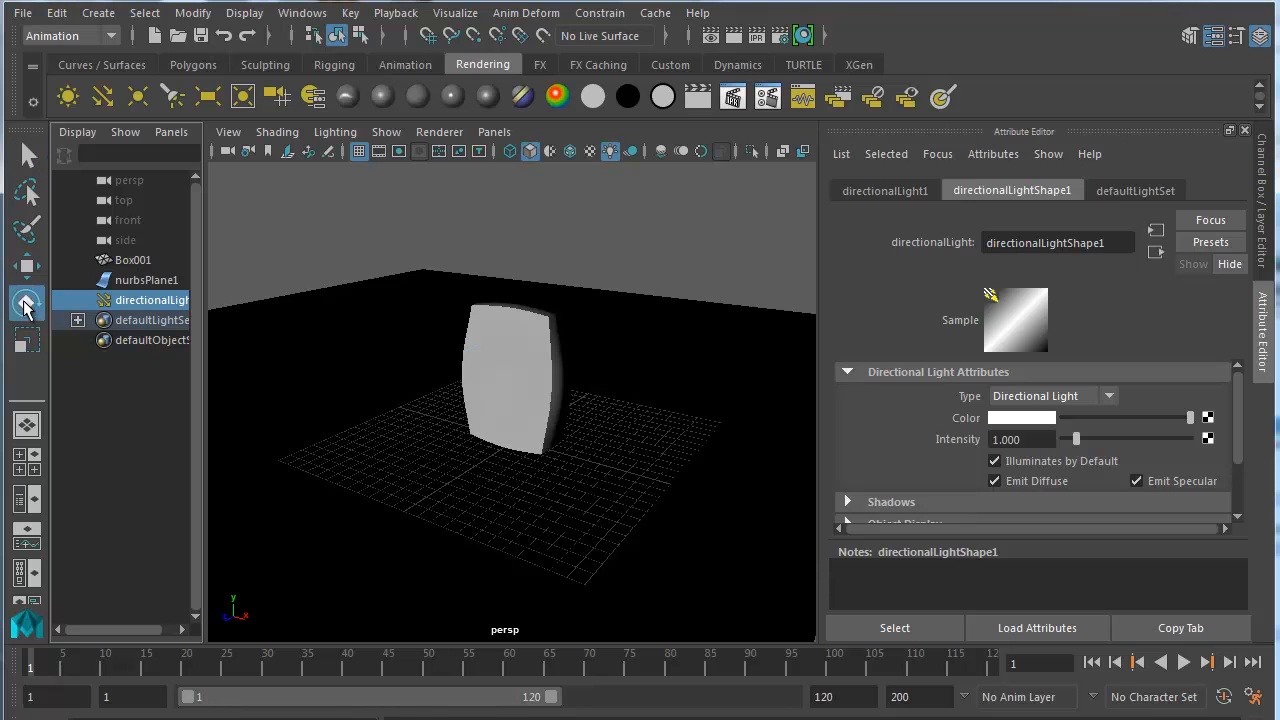
Step: Rotate directionalLight1 with the Rotate tool to re-aim it at the sack
left_click(25, 302)
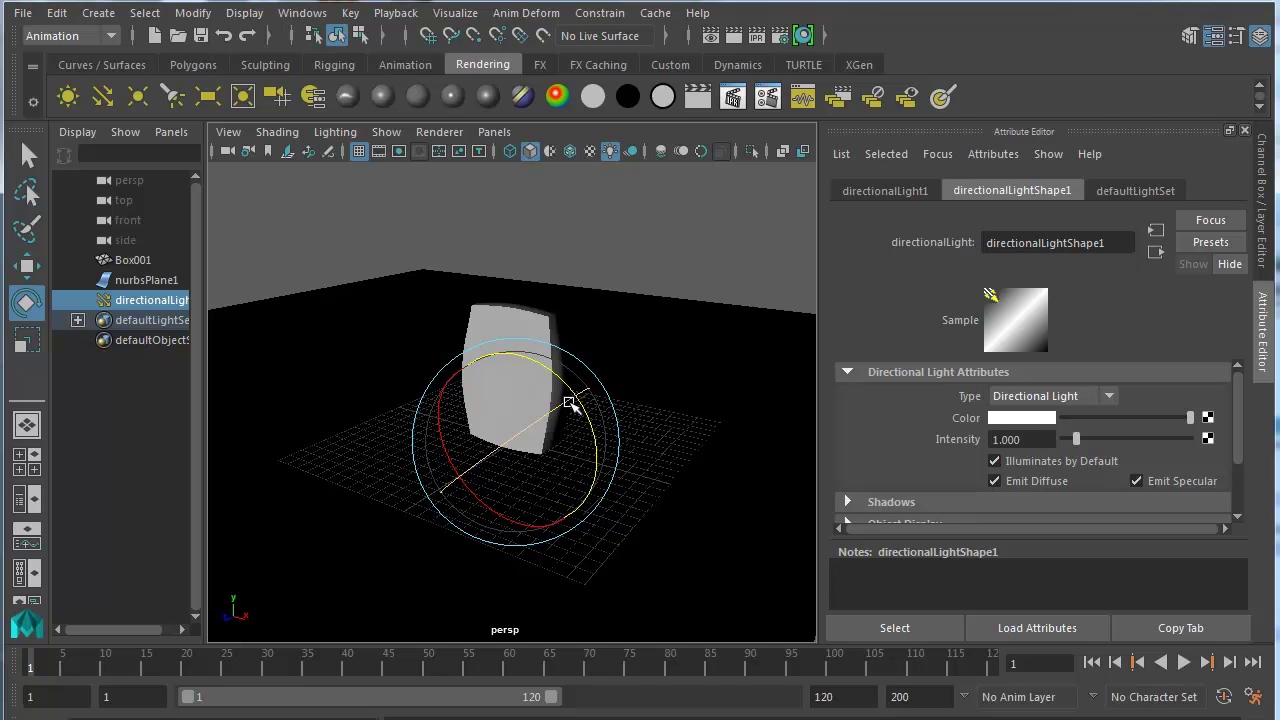
left_click_drag(570, 400, 500, 515)
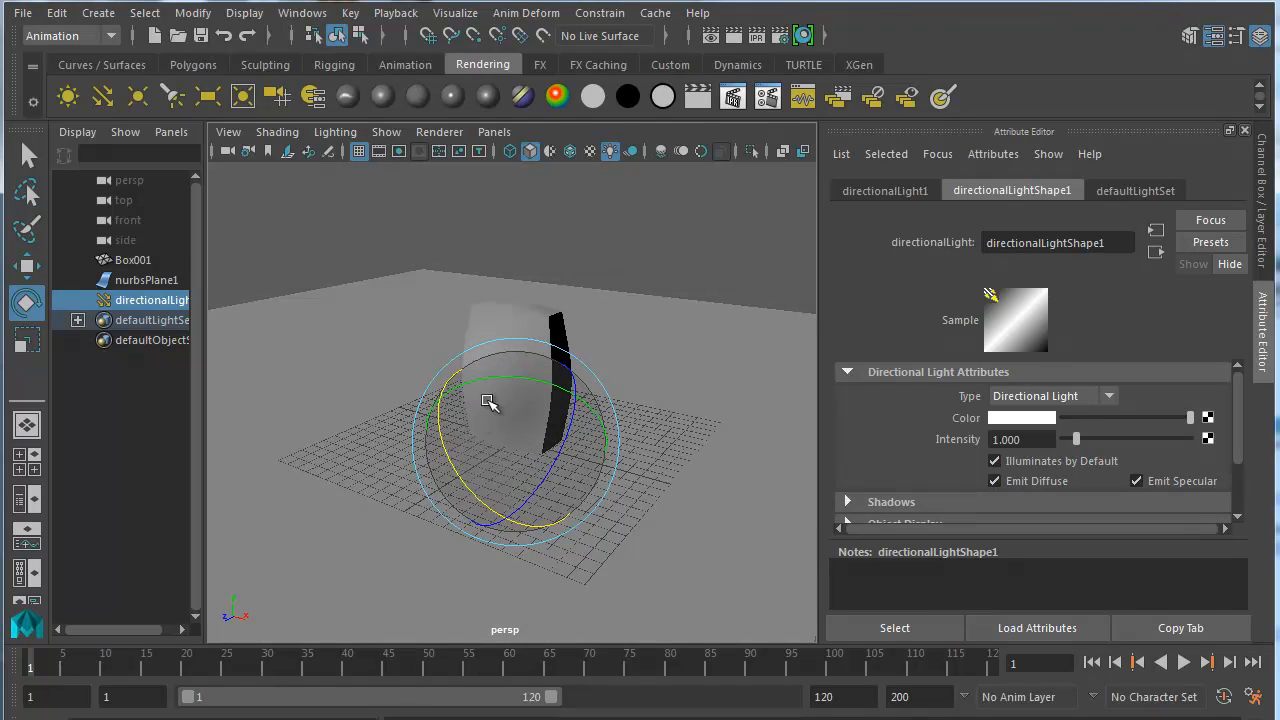
left_click_drag(490, 401, 595, 410)
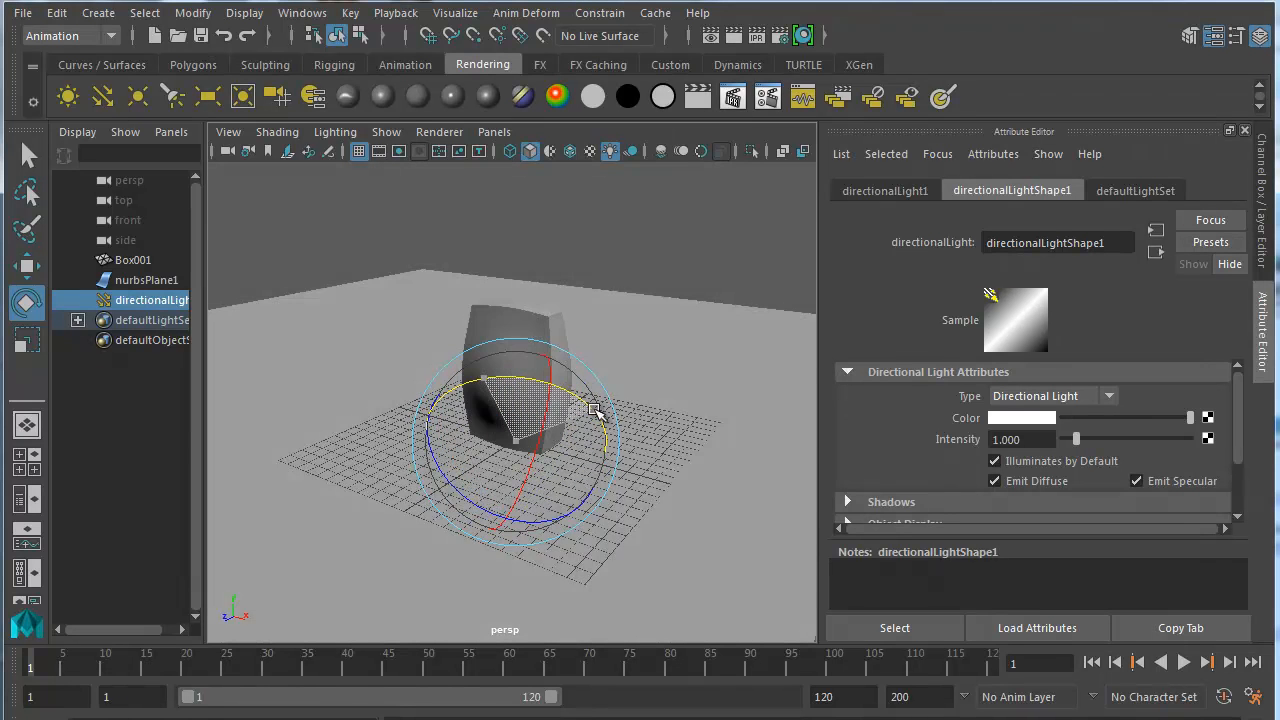
left_click_drag(595, 410, 548, 410)
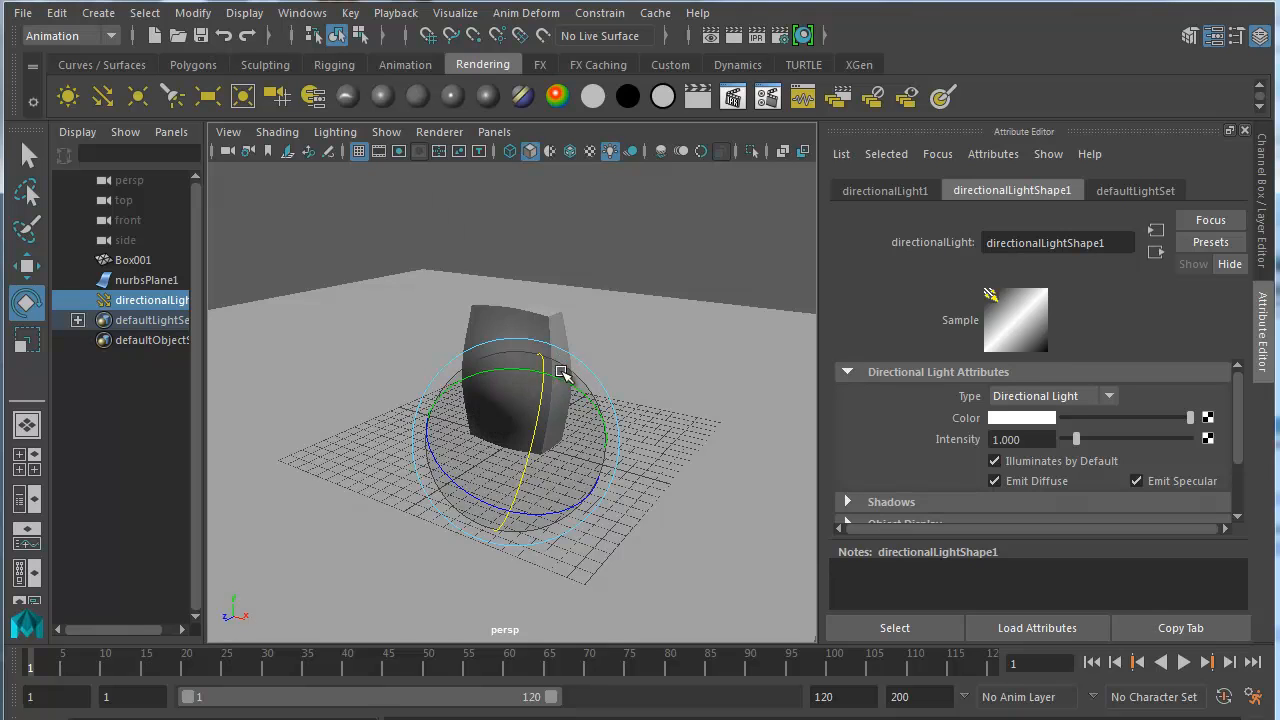
left_click_drag(565, 375, 510, 475)
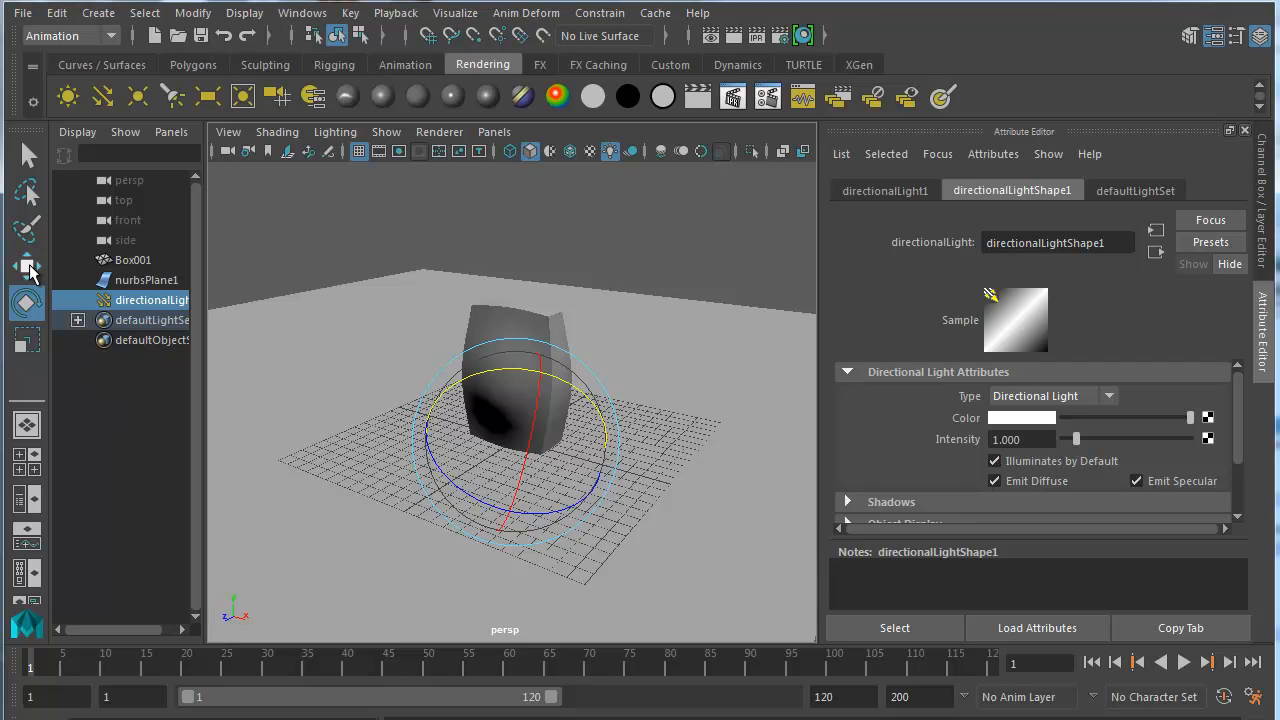
Step: Drag directionalLight1 with the Move tool toward the grid's front right
left_click(27, 266)
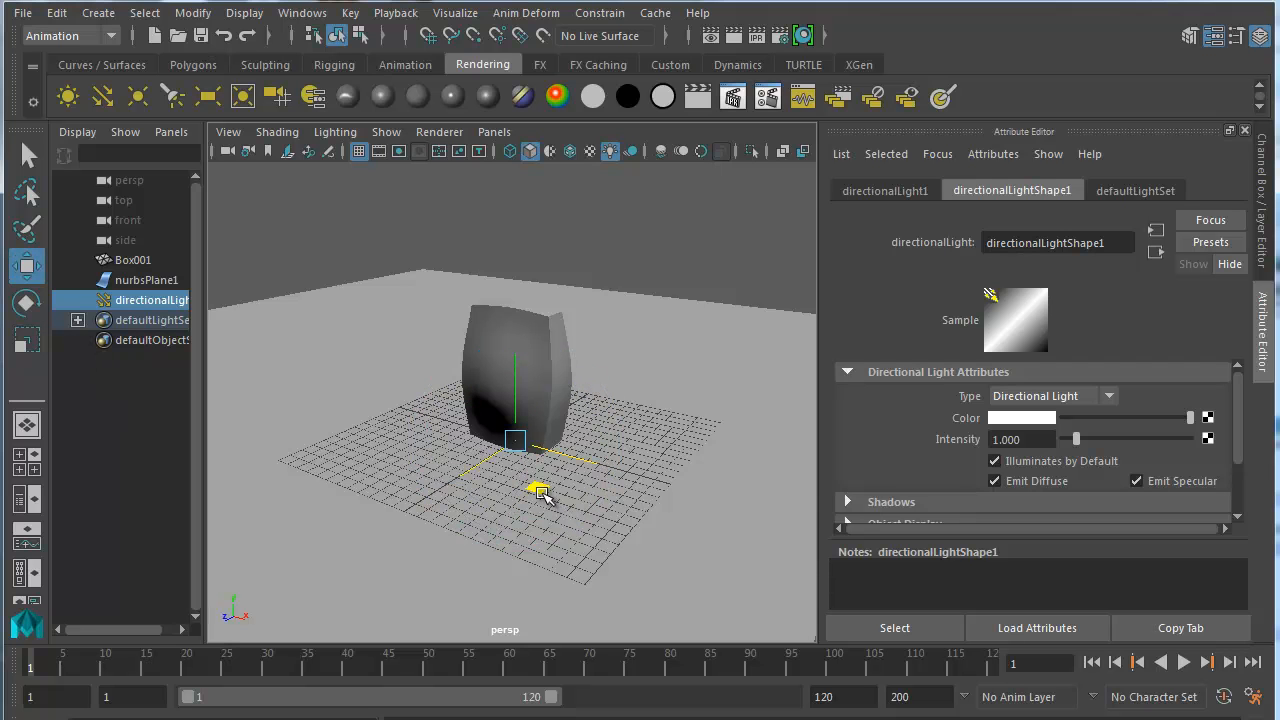
left_click_drag(540, 490, 738, 512)
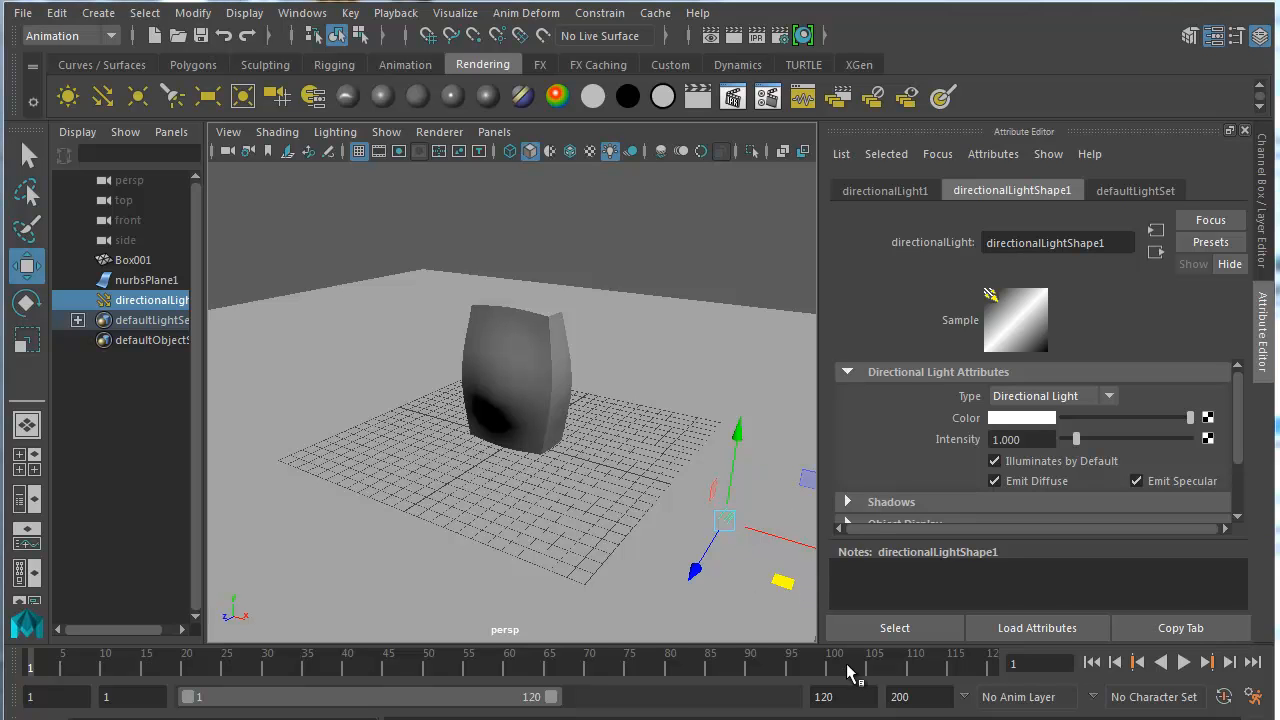
mouse_move(780, 551)
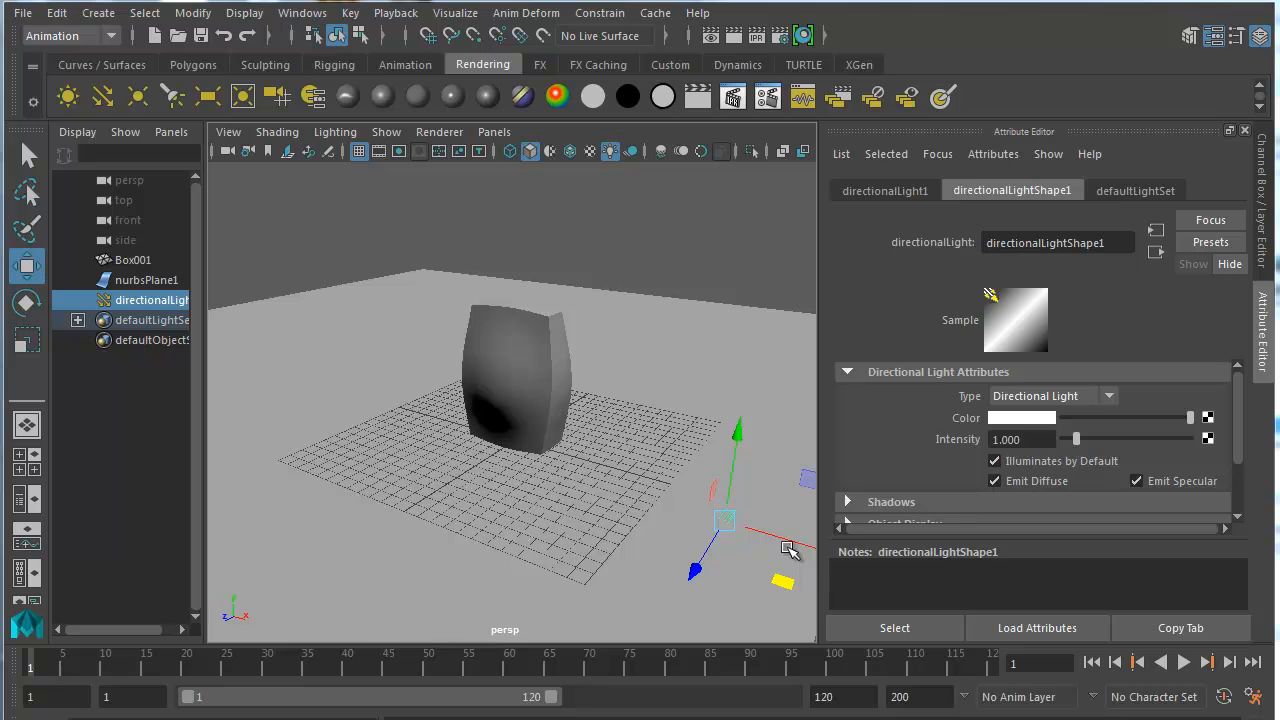
mouse_move(480, 422)
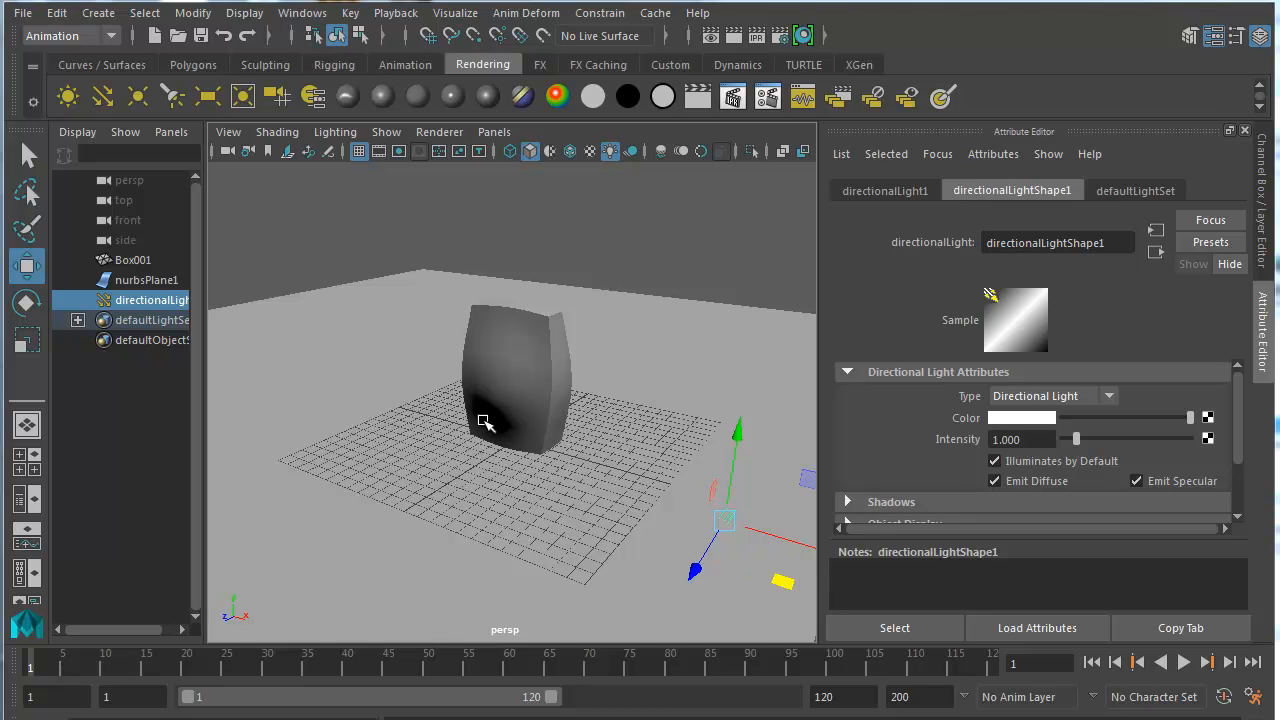
mouse_move(508, 418)
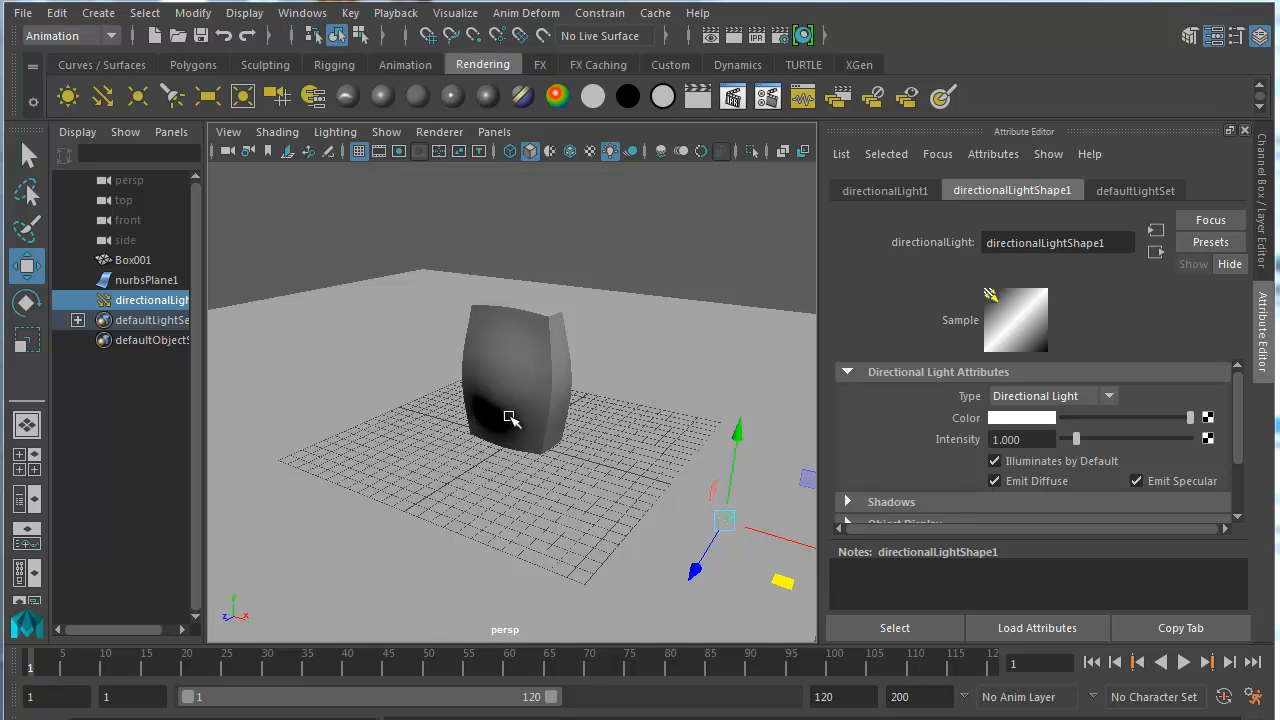
Step: Turn on viewport shadows and rotate the light to shift the sack's shadow
left_click(335, 131)
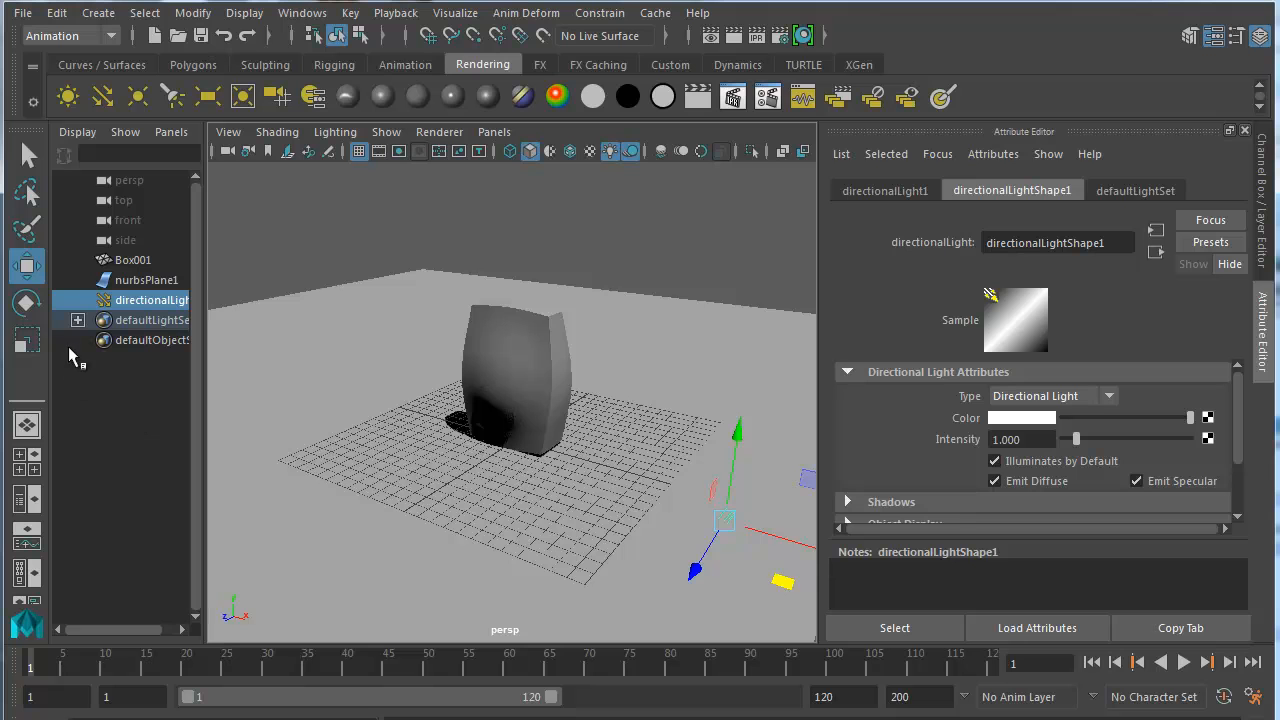
left_click(27, 302)
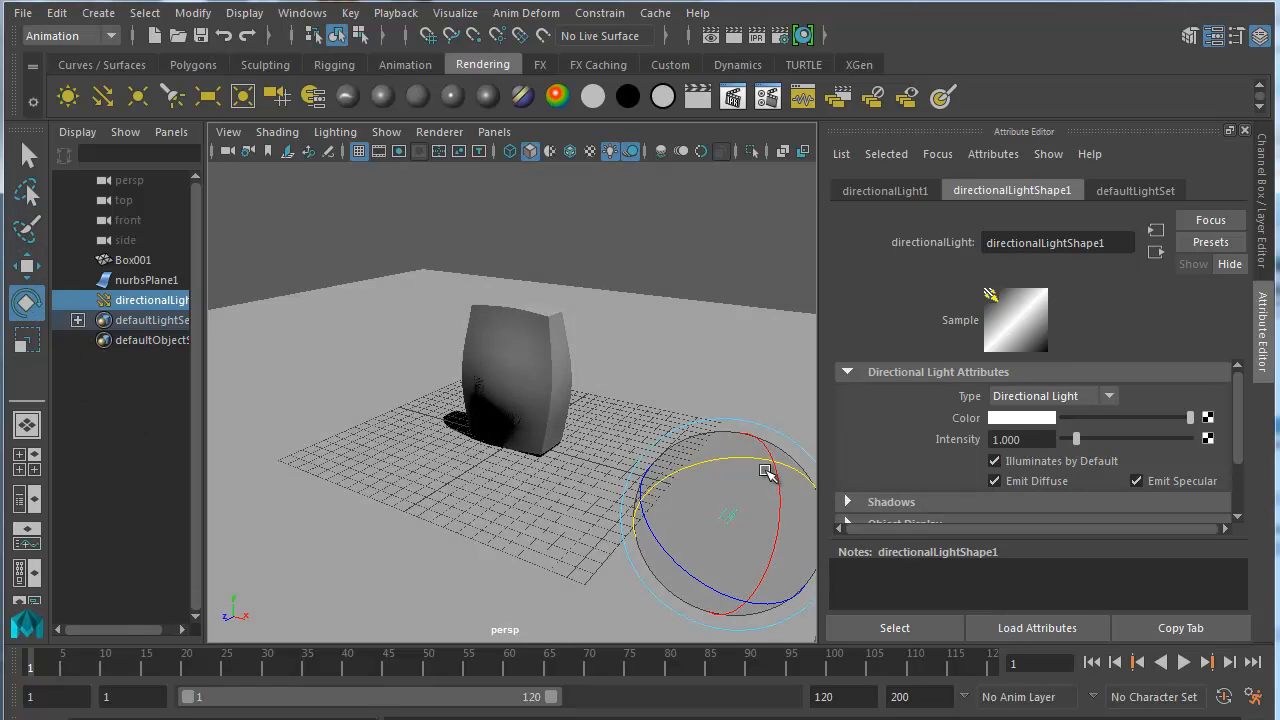
left_click_drag(770, 472, 783, 498)
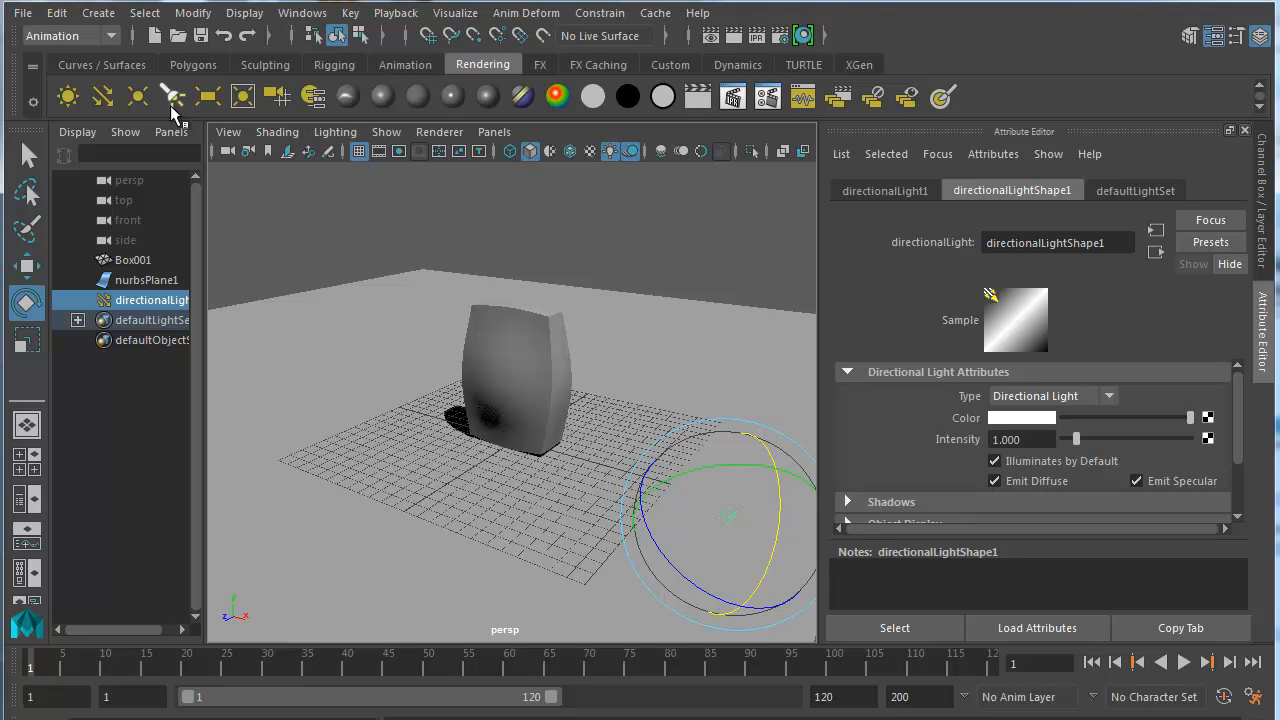
mouse_move(65, 96)
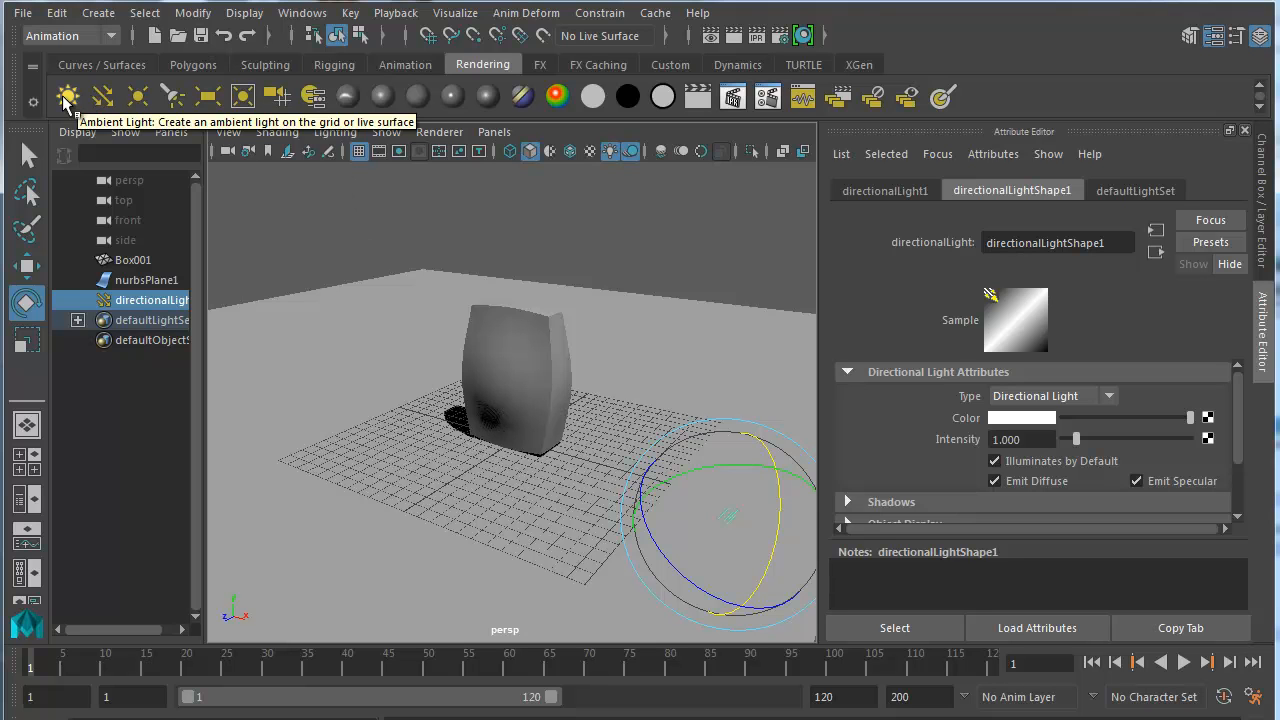
Step: Create ambientLight1 and switch to the Move tool to place it
left_click(65, 96)
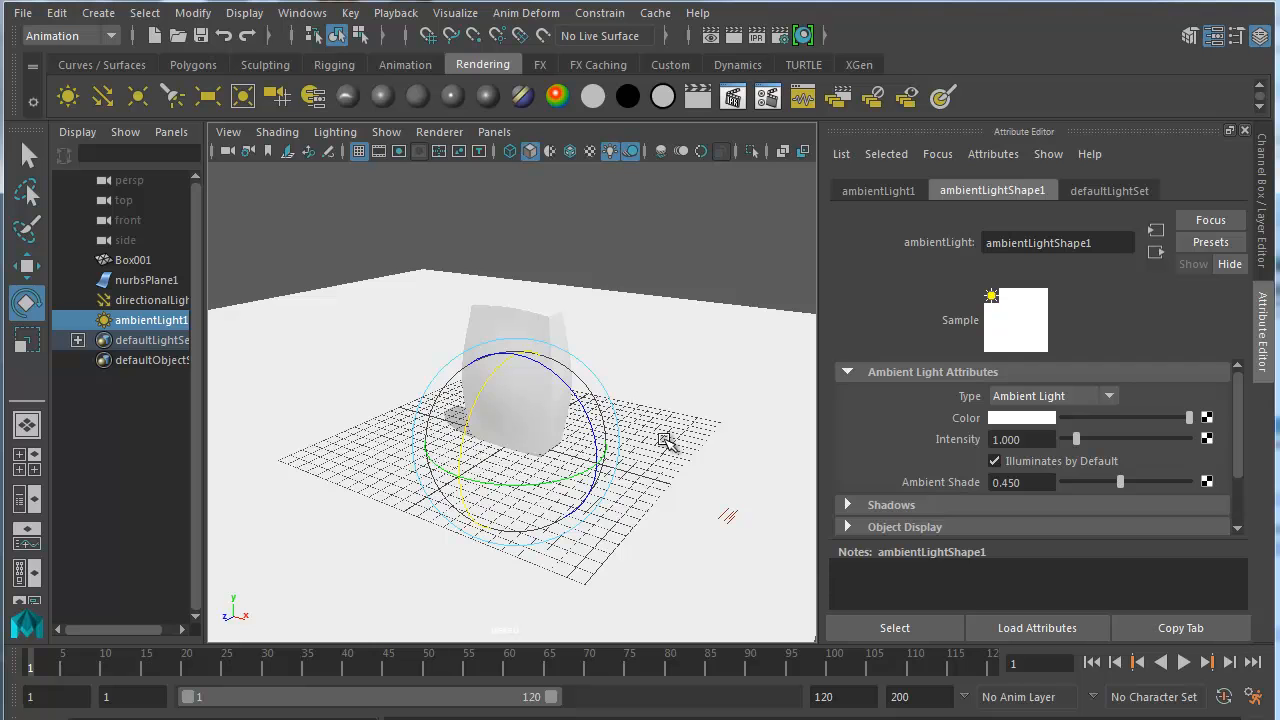
left_click(27, 266)
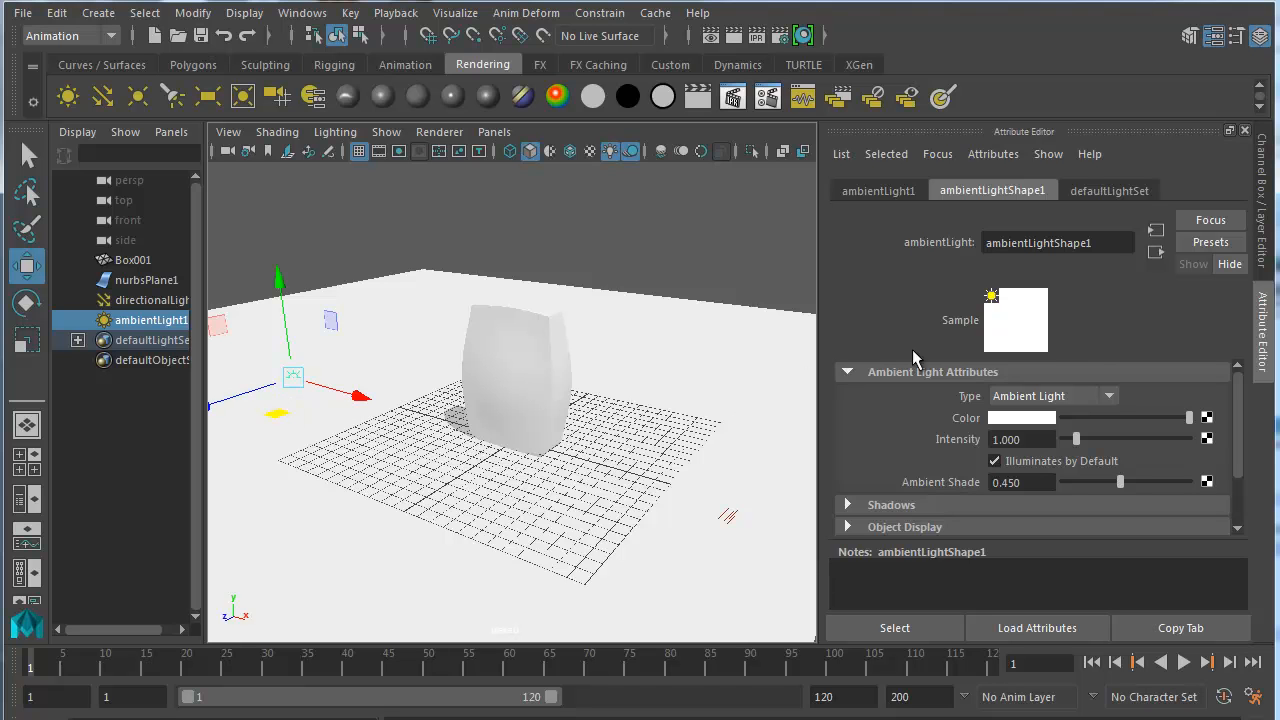
mouse_move(552, 407)
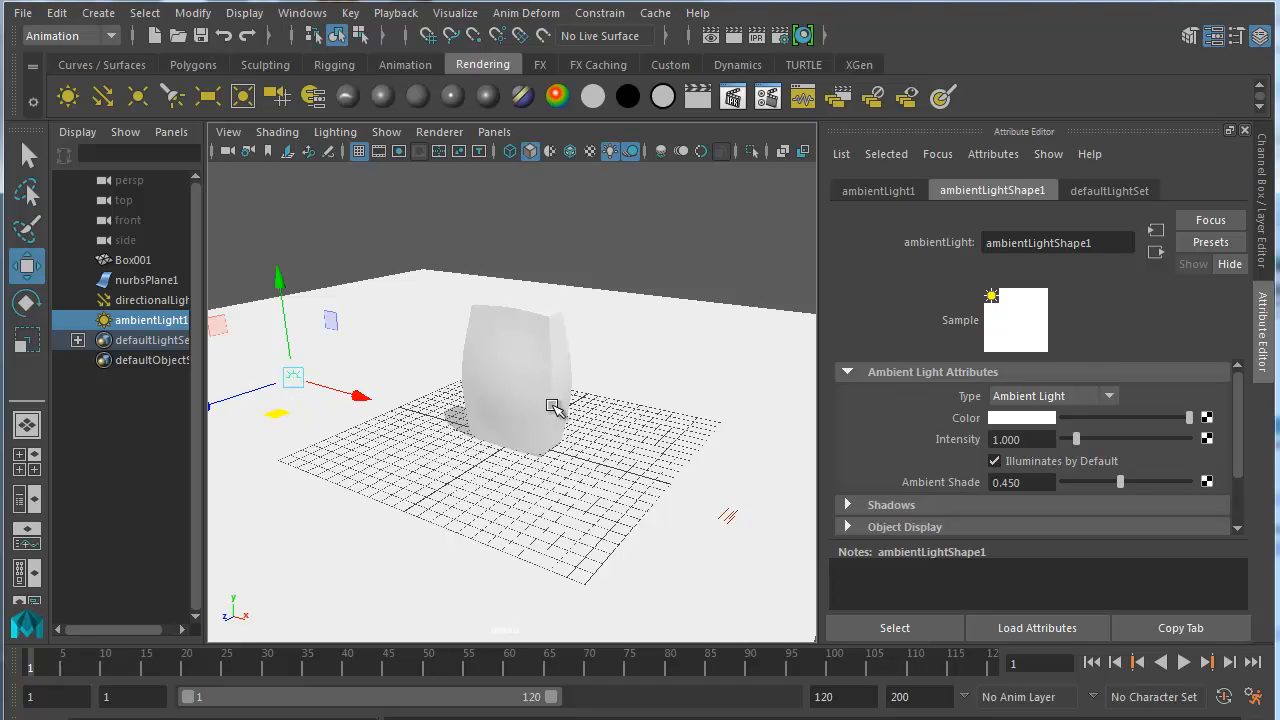
mouse_move(567, 479)
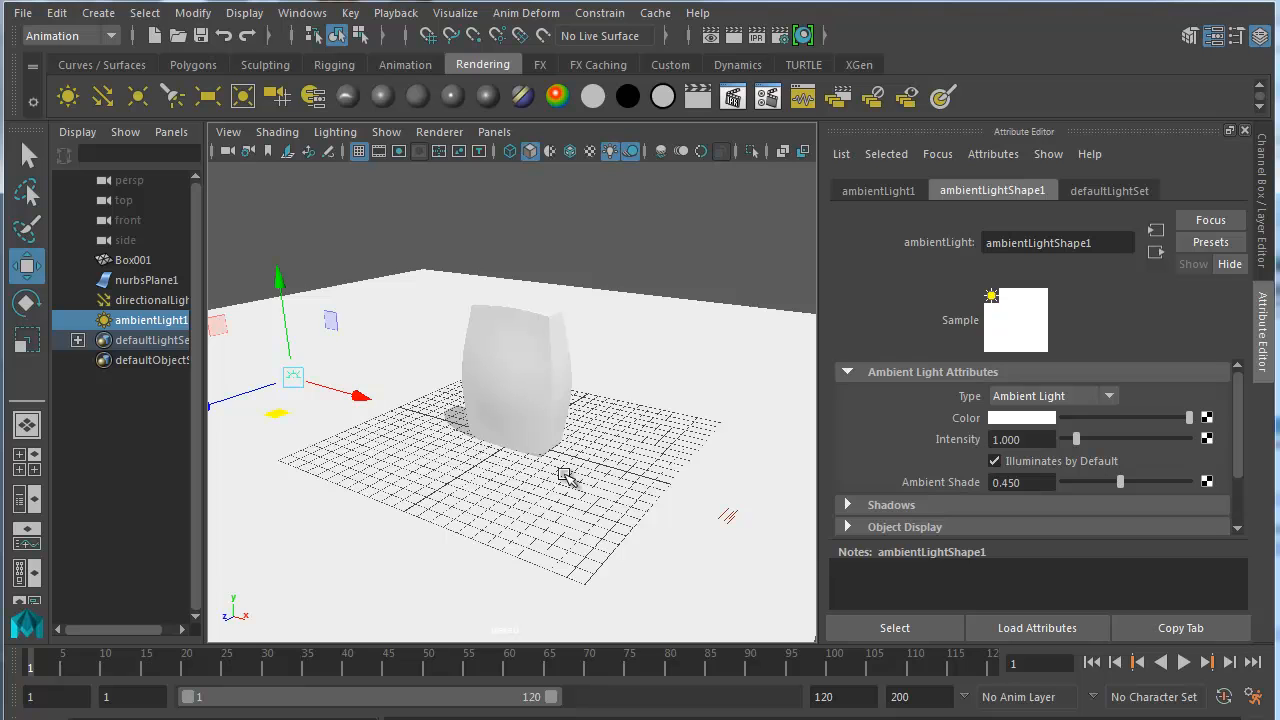
mouse_move(1179, 369)
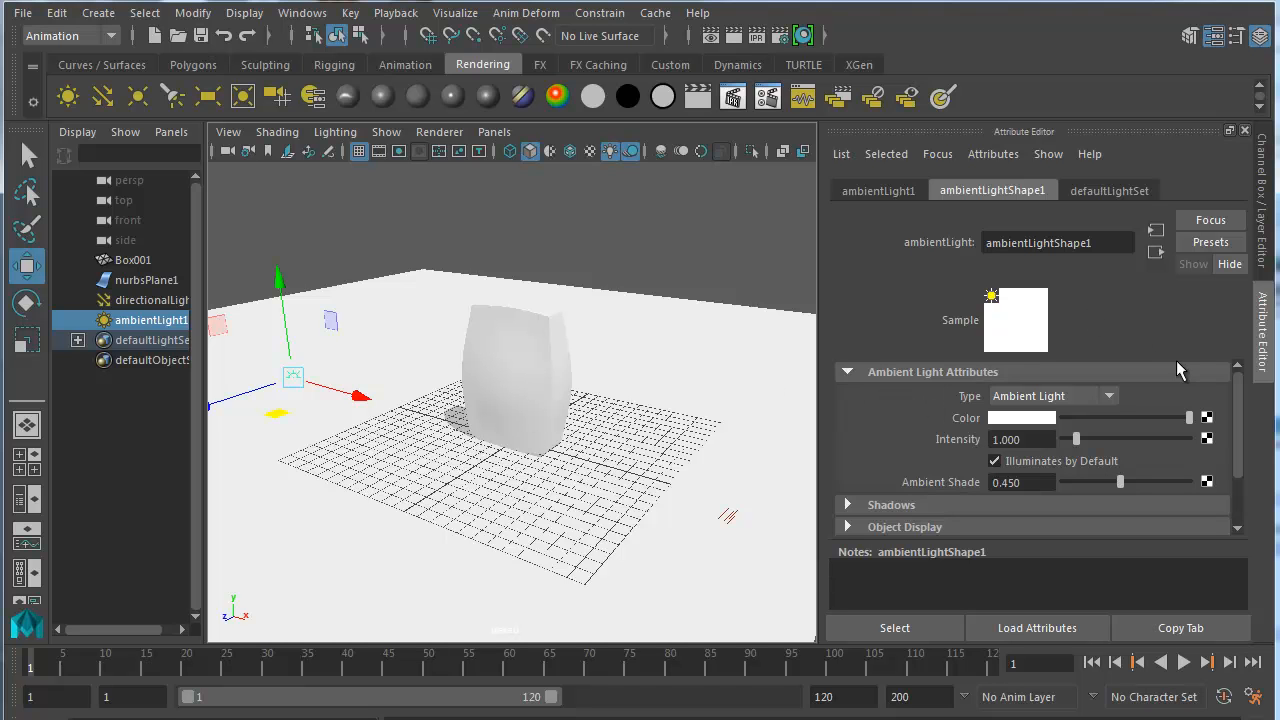
mouse_move(1025, 417)
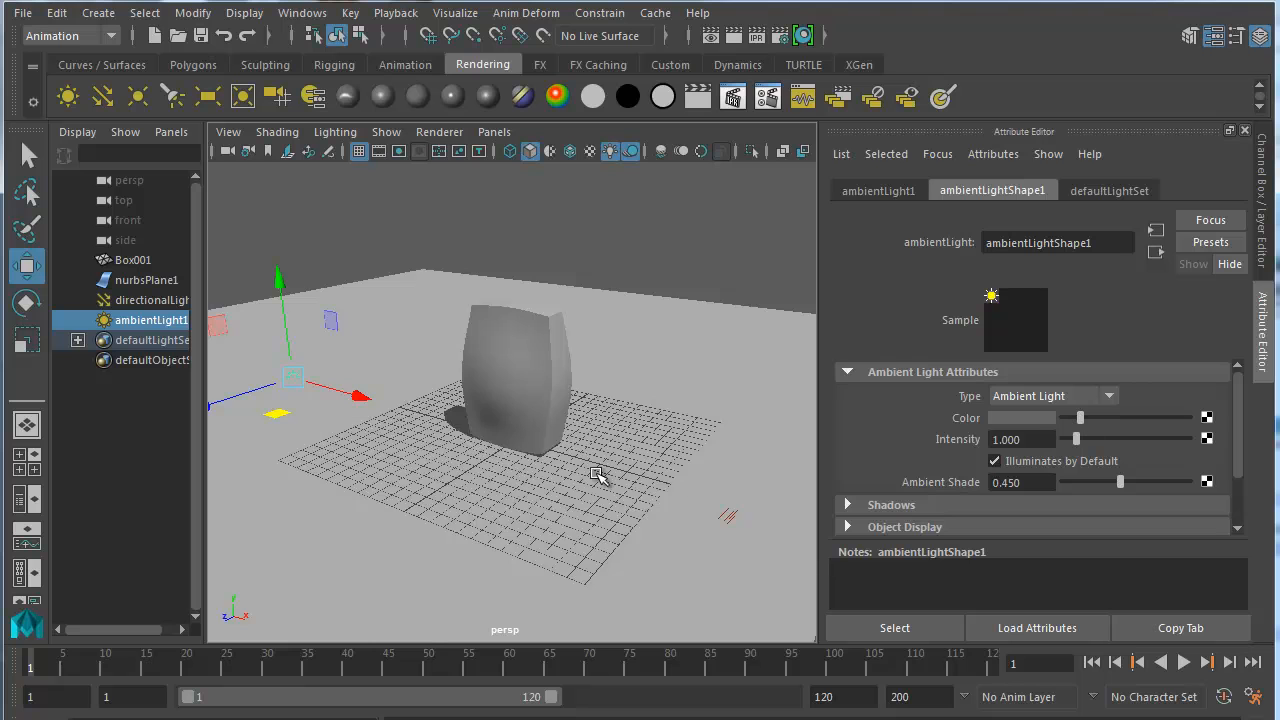
mouse_move(454, 431)
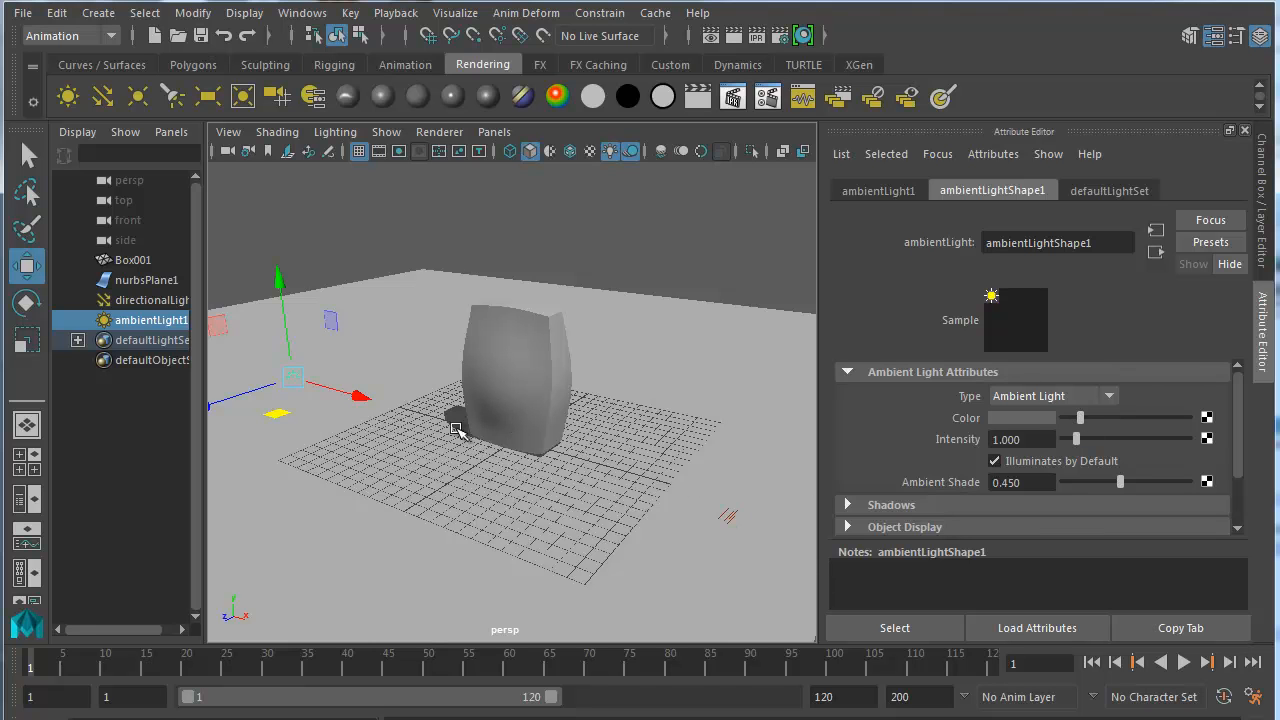
mouse_move(1198, 678)
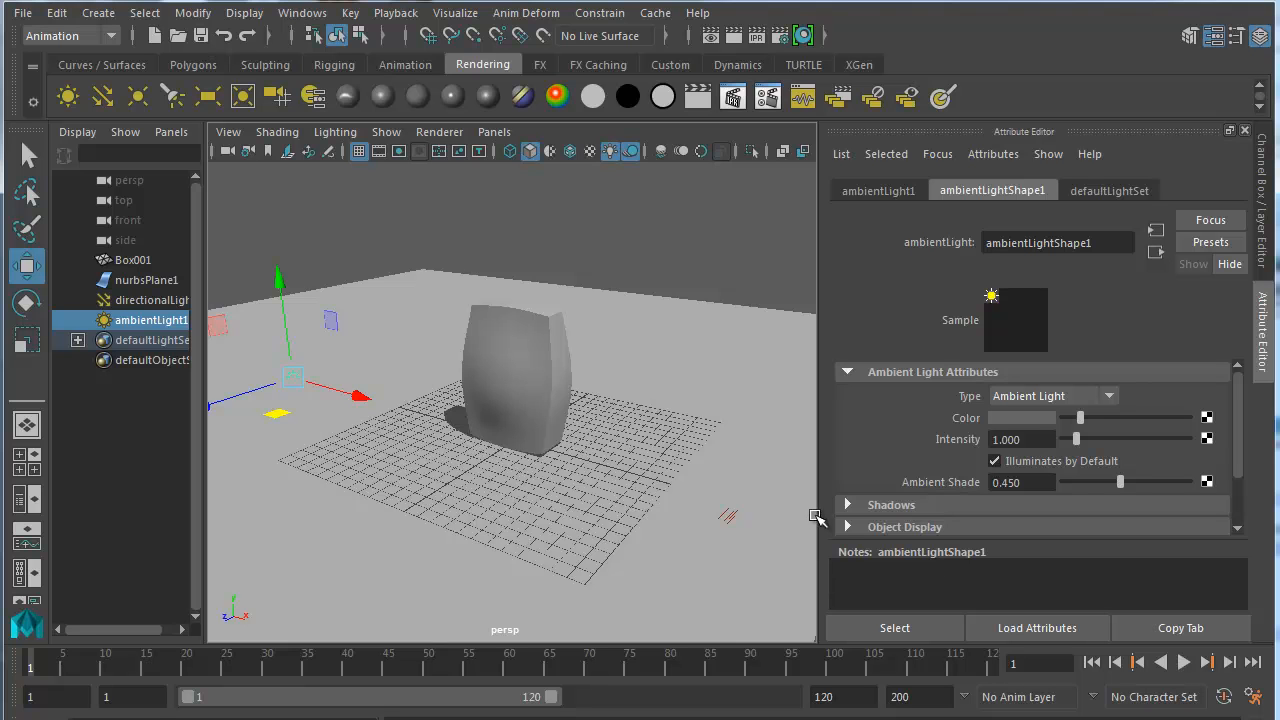
mouse_move(459, 362)
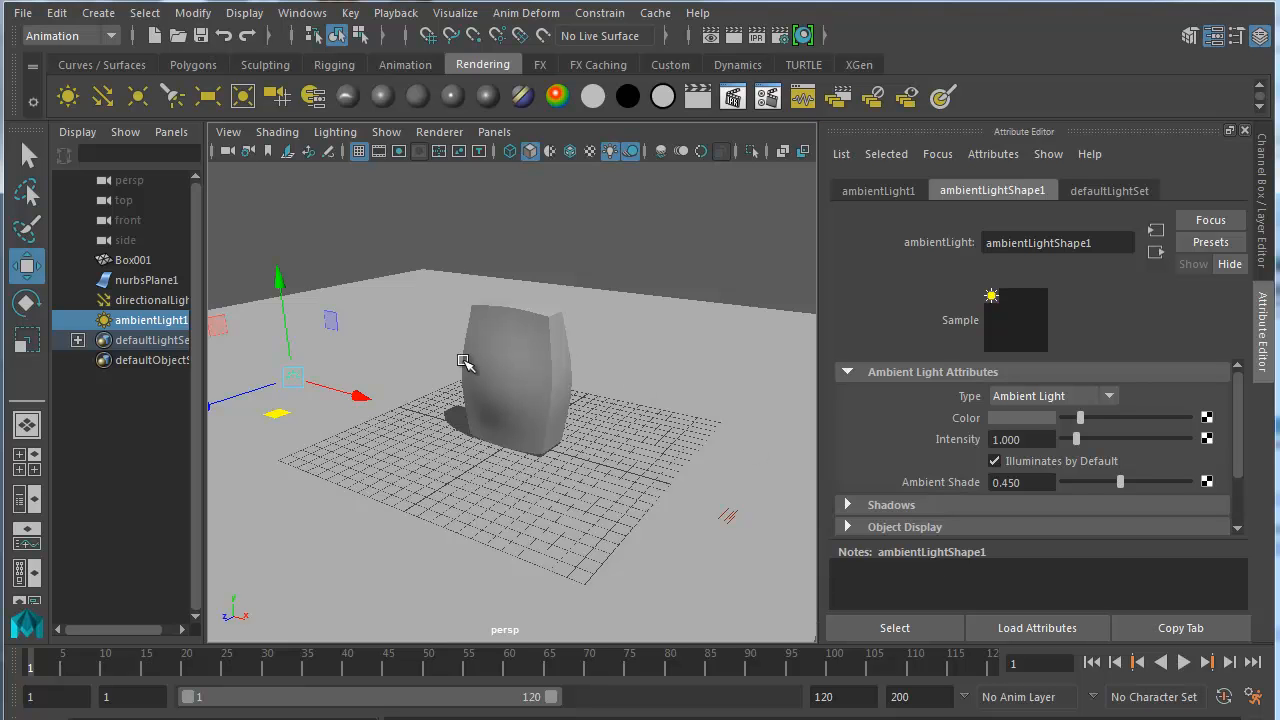
mouse_move(587, 404)
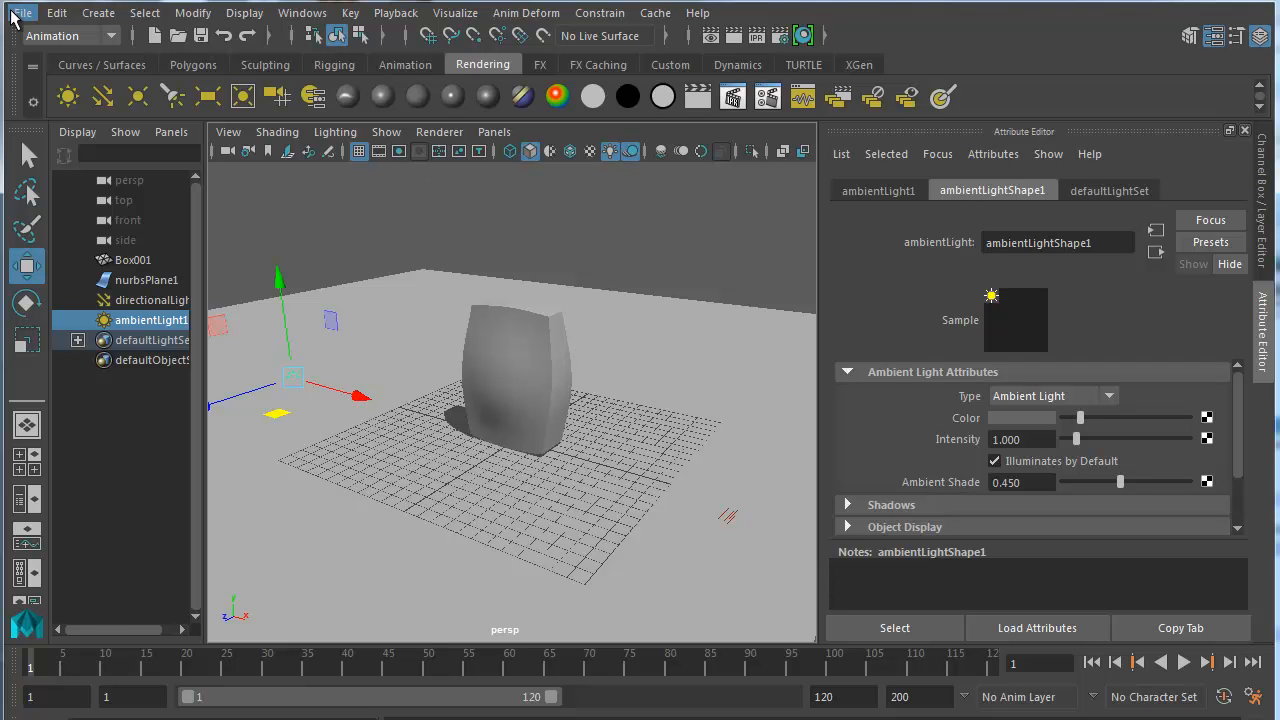
Step: Save the scene under a new flour sack file name, accepting the Student Version warning
left_click(22, 11)
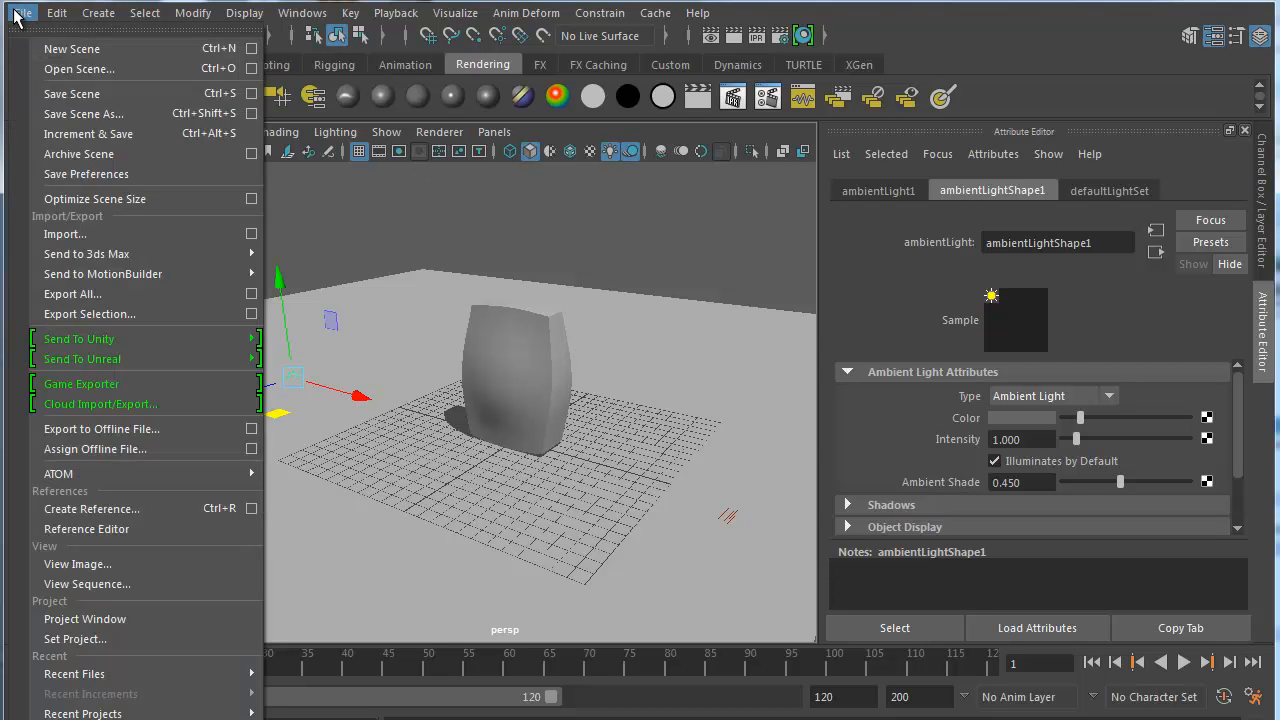
mouse_move(89, 113)
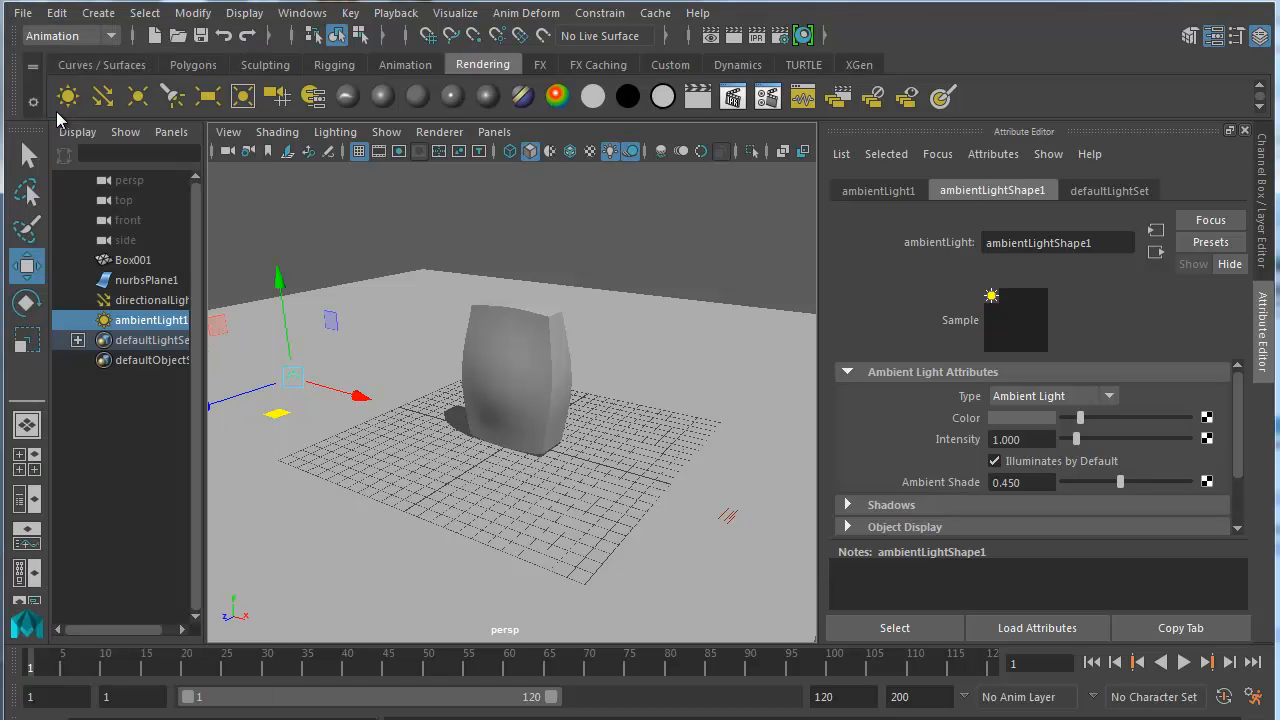
left_click(16, 13)
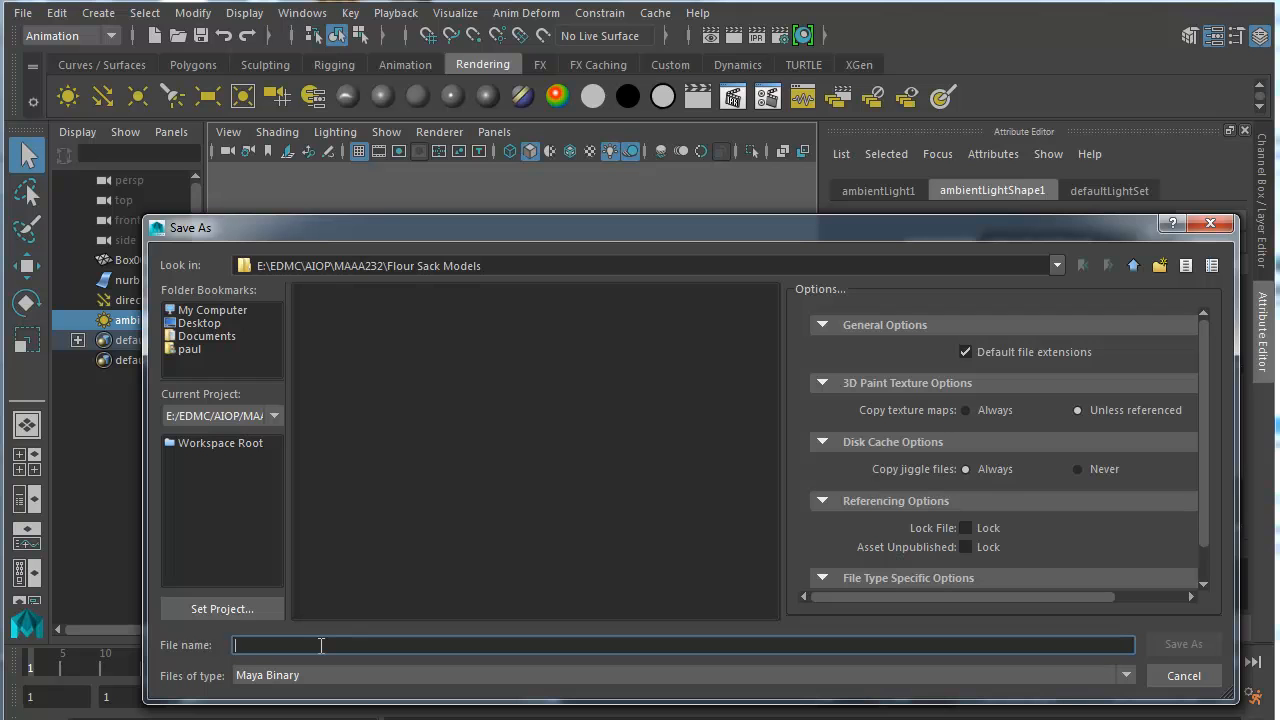
type("flour-")
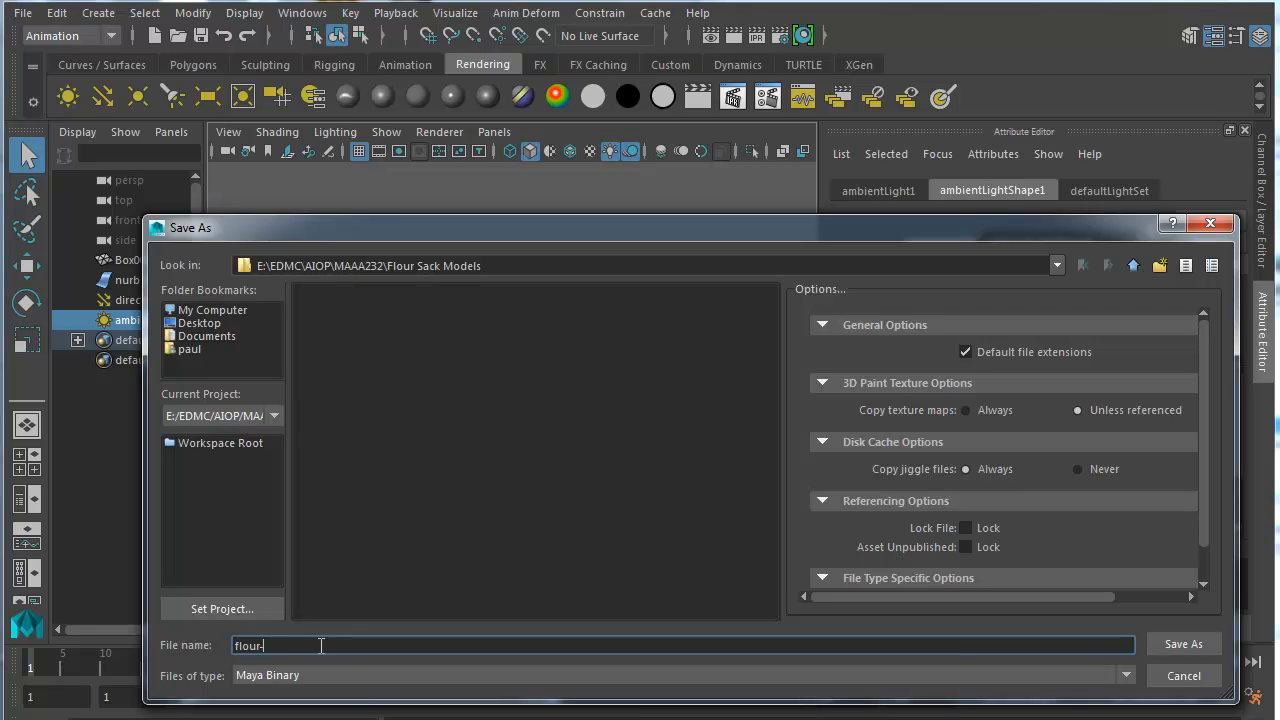
type("sack")
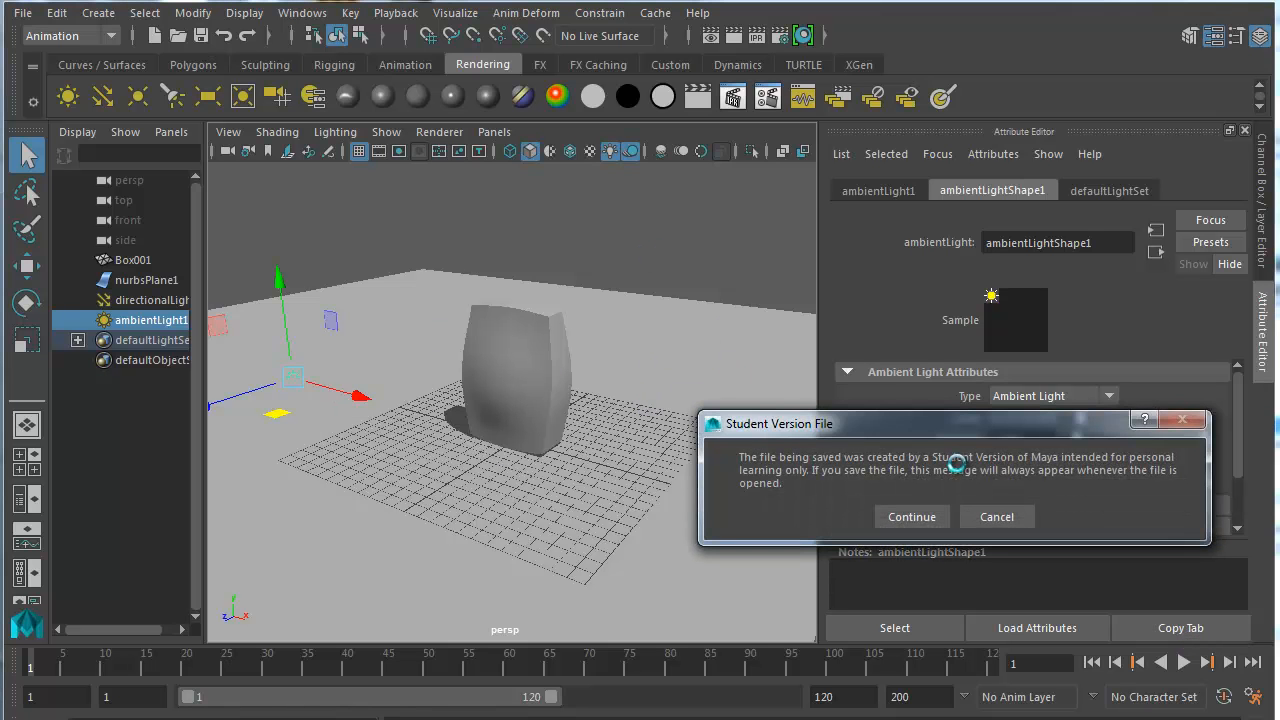
left_click(912, 516)
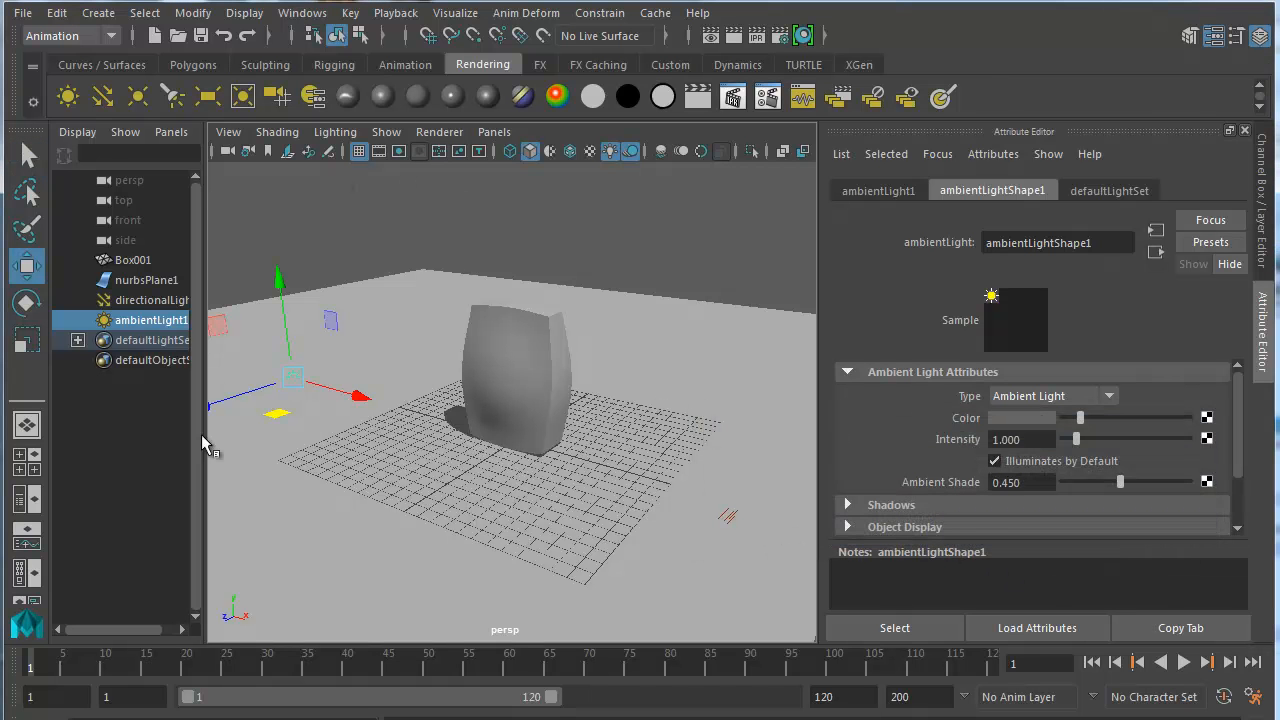
mouse_move(604, 485)
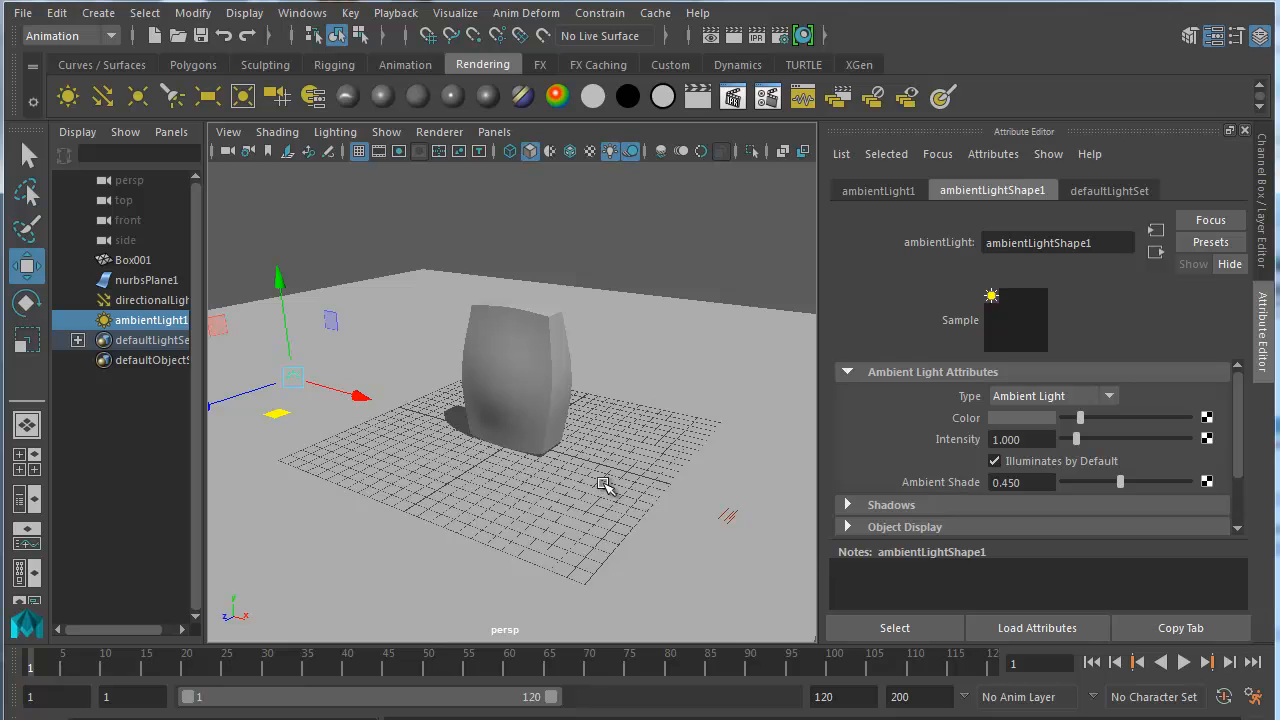
mouse_move(454, 340)
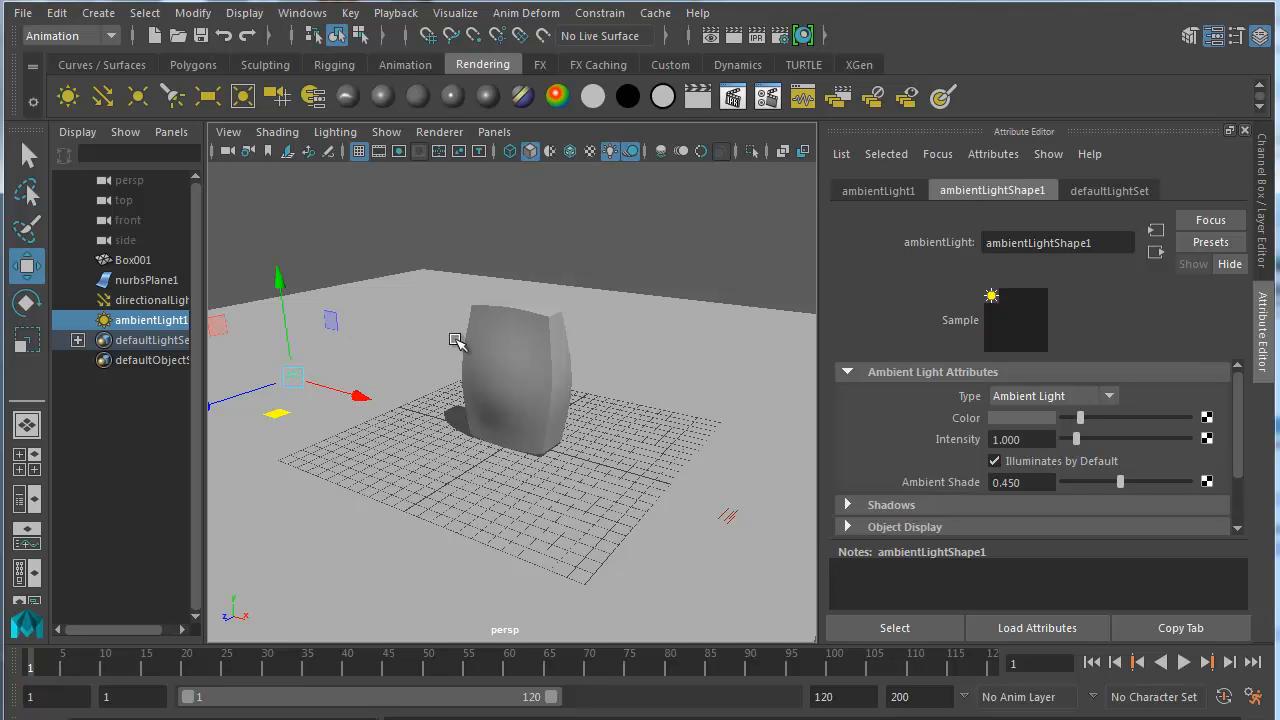
mouse_move(626, 365)
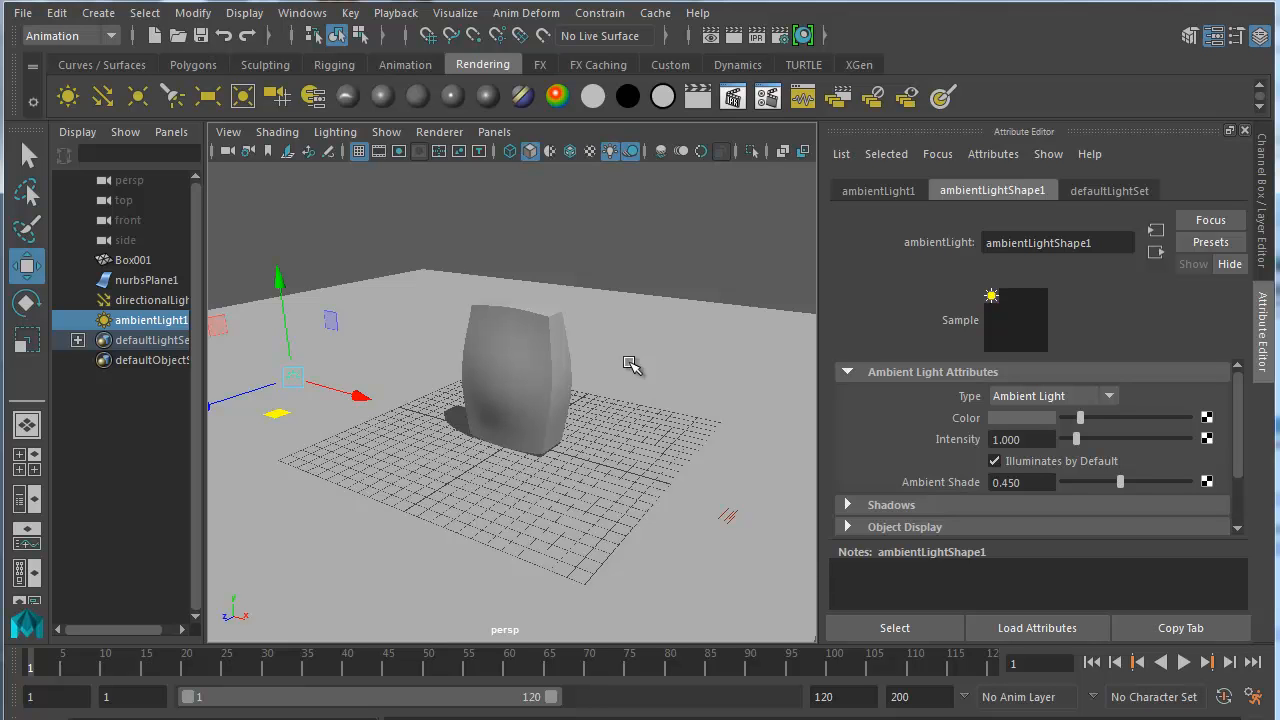
mouse_move(26, 37)
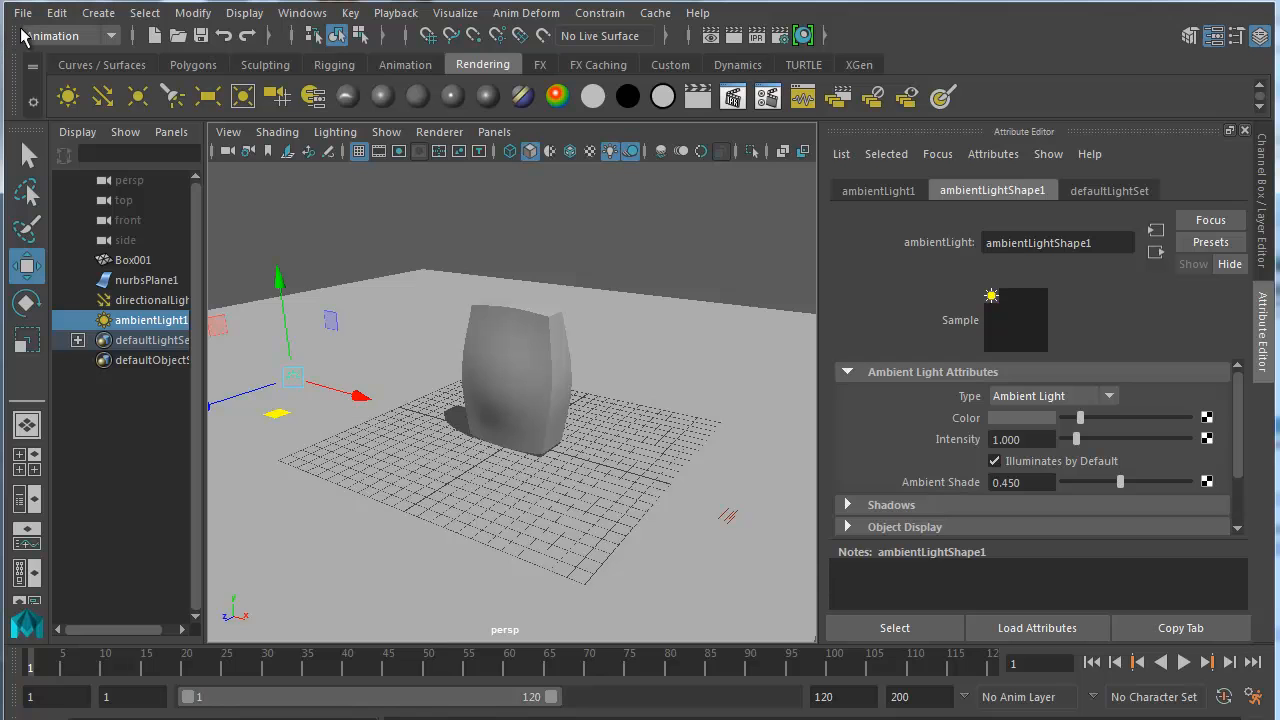
left_click(21, 12)
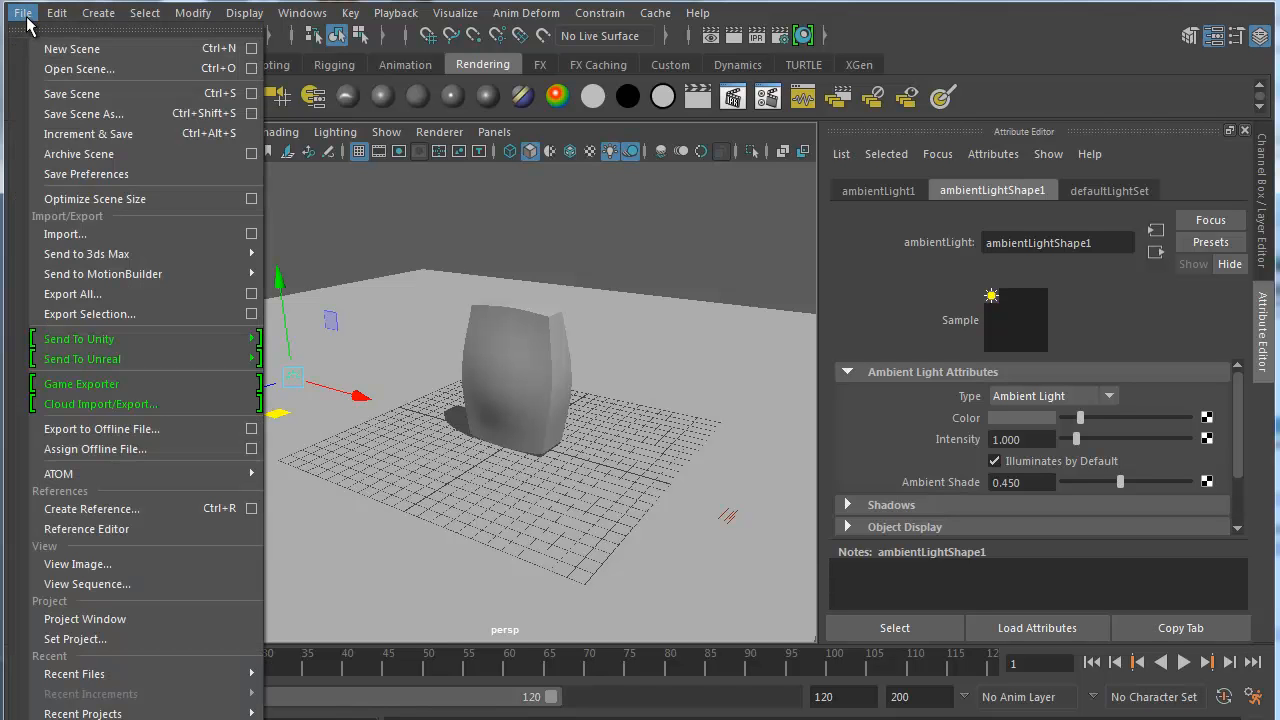
mouse_move(123, 147)
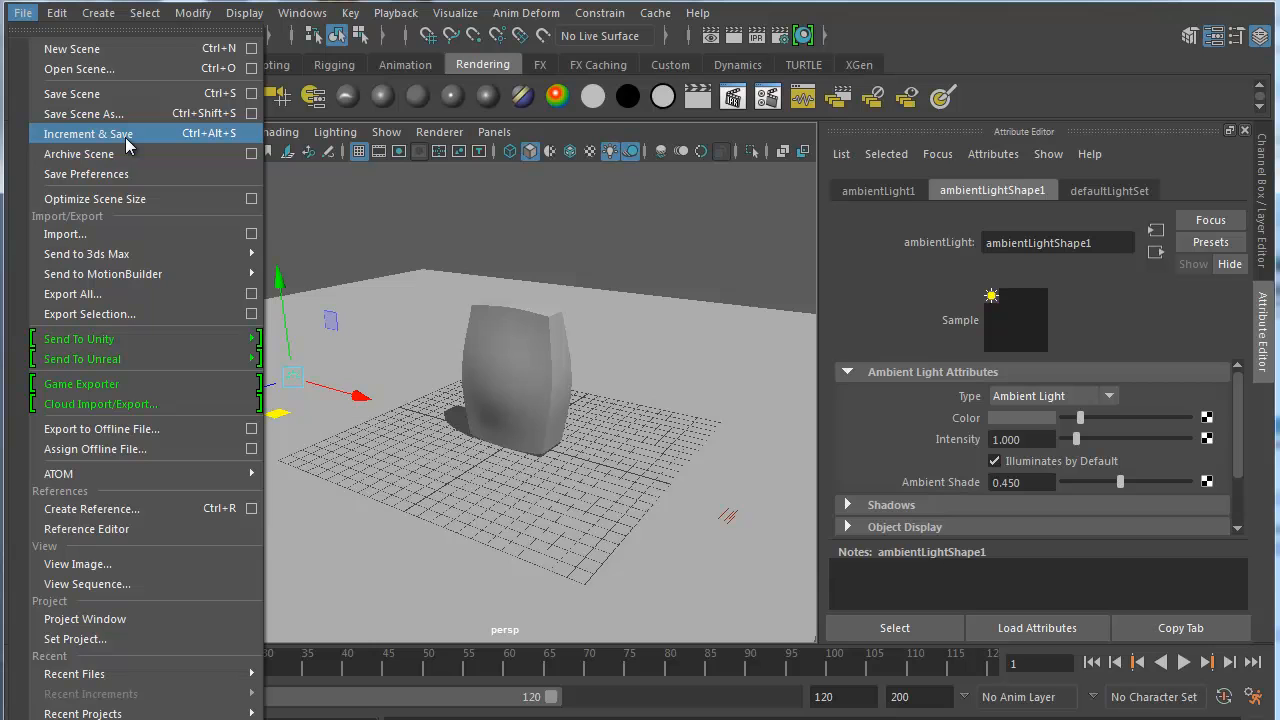
mouse_move(372, 75)
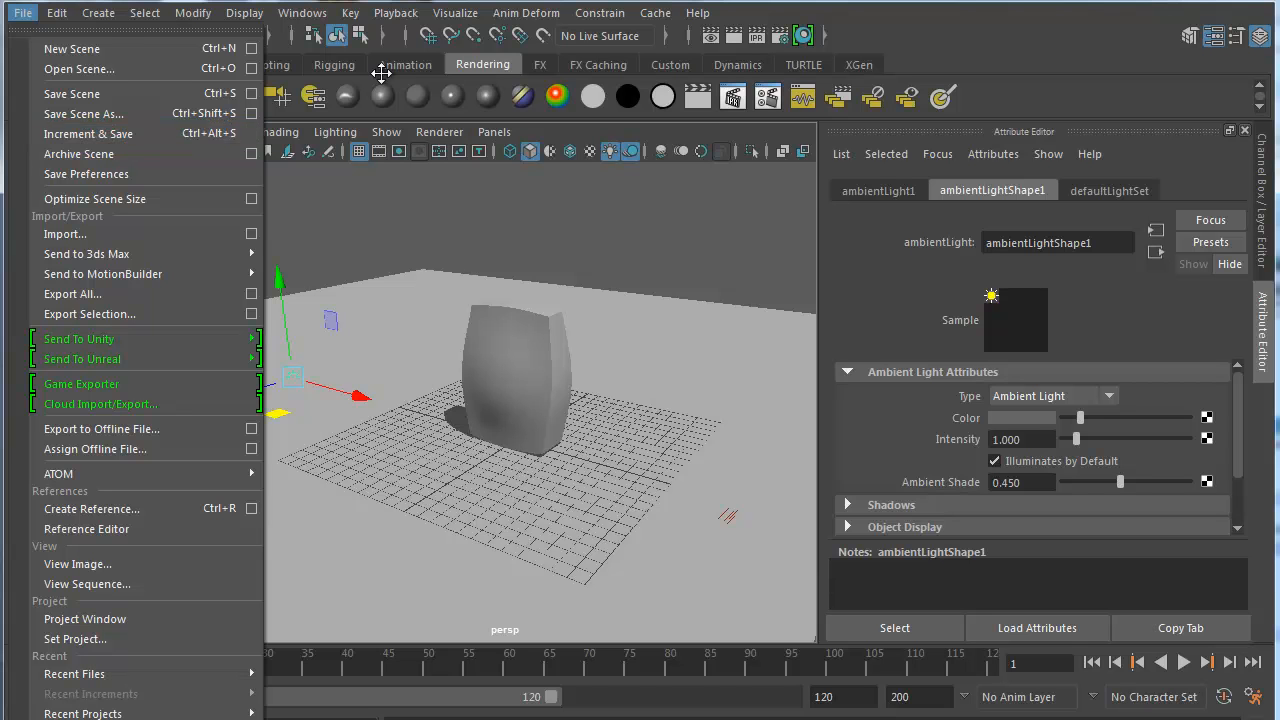
mouse_move(88, 133)
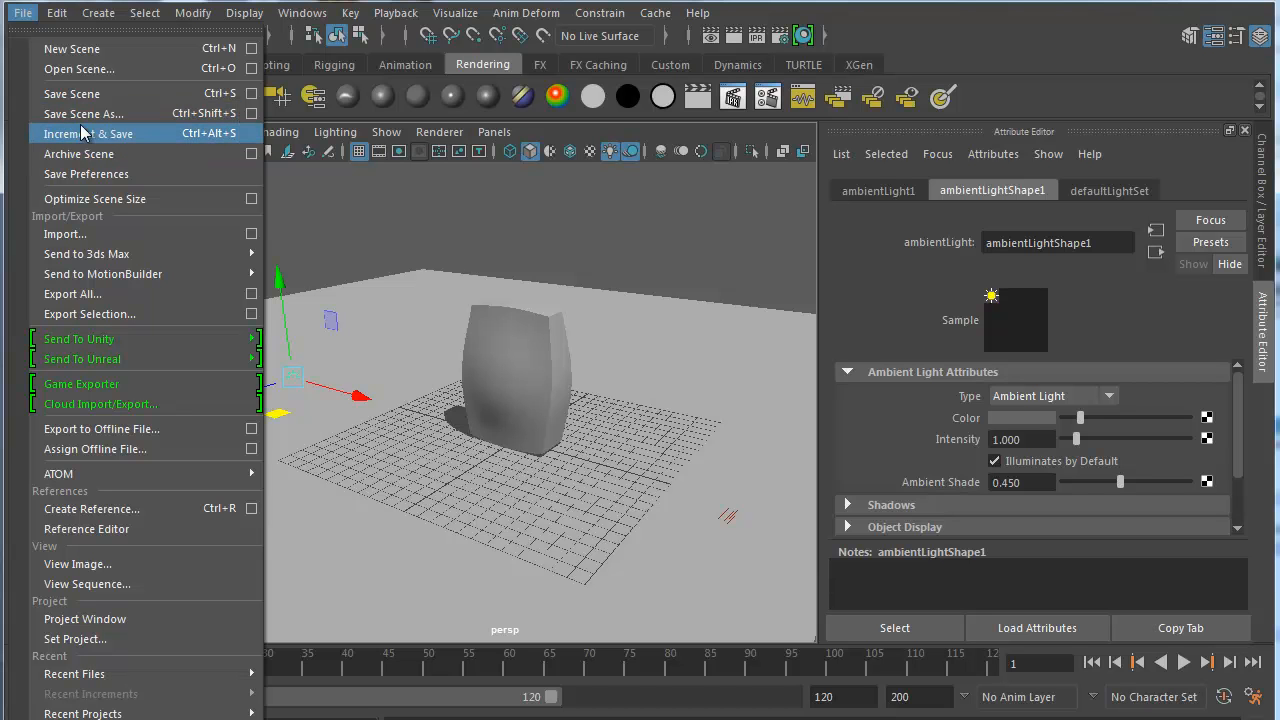
mouse_move(130, 133)
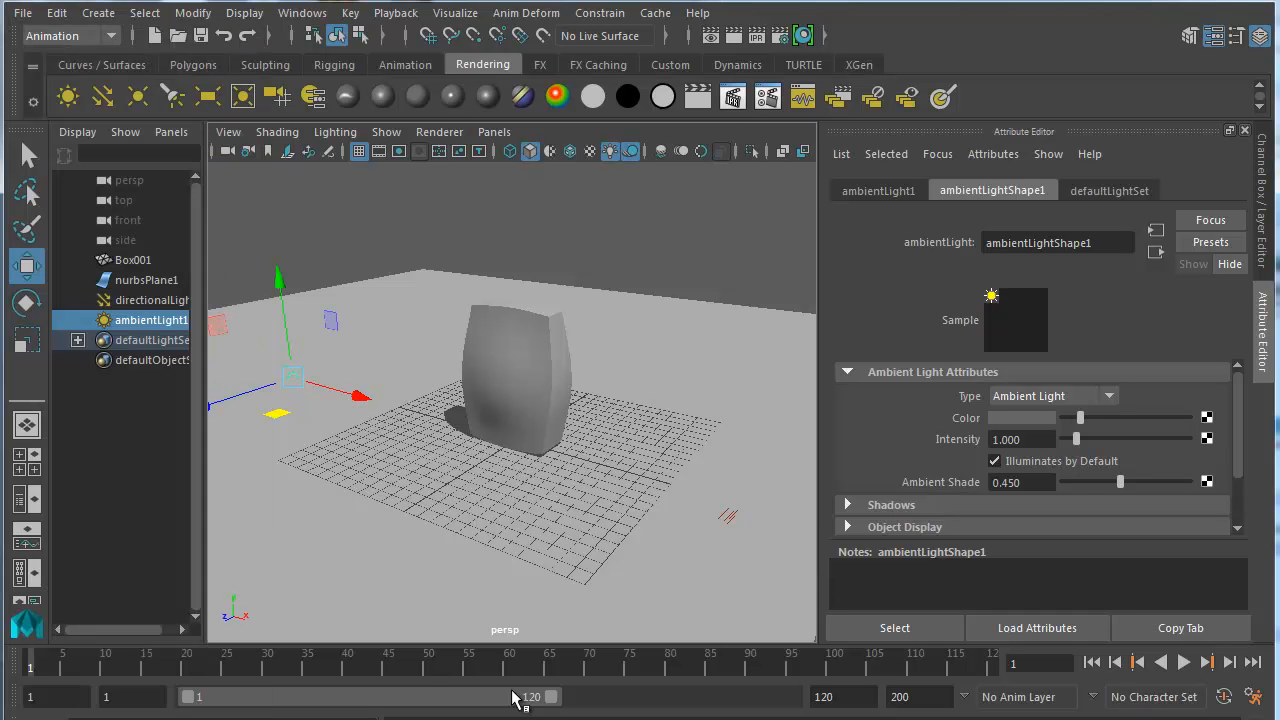
mouse_move(606, 459)
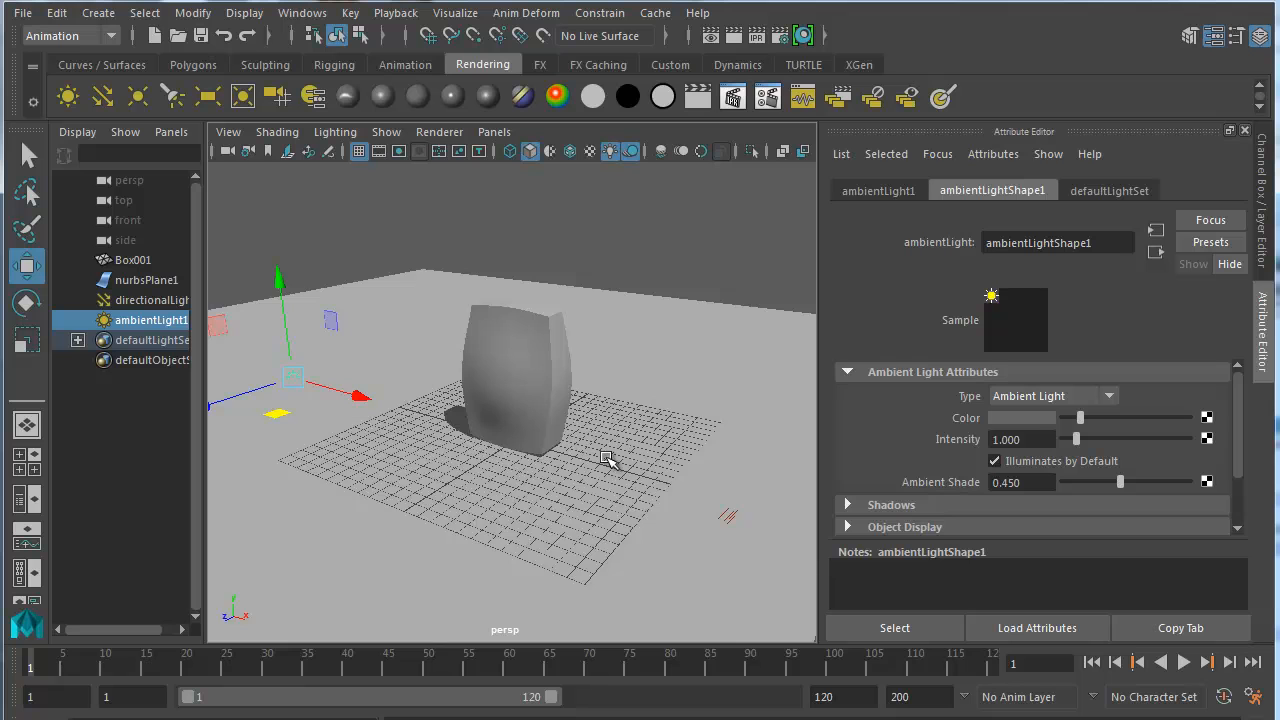
mouse_move(615, 450)
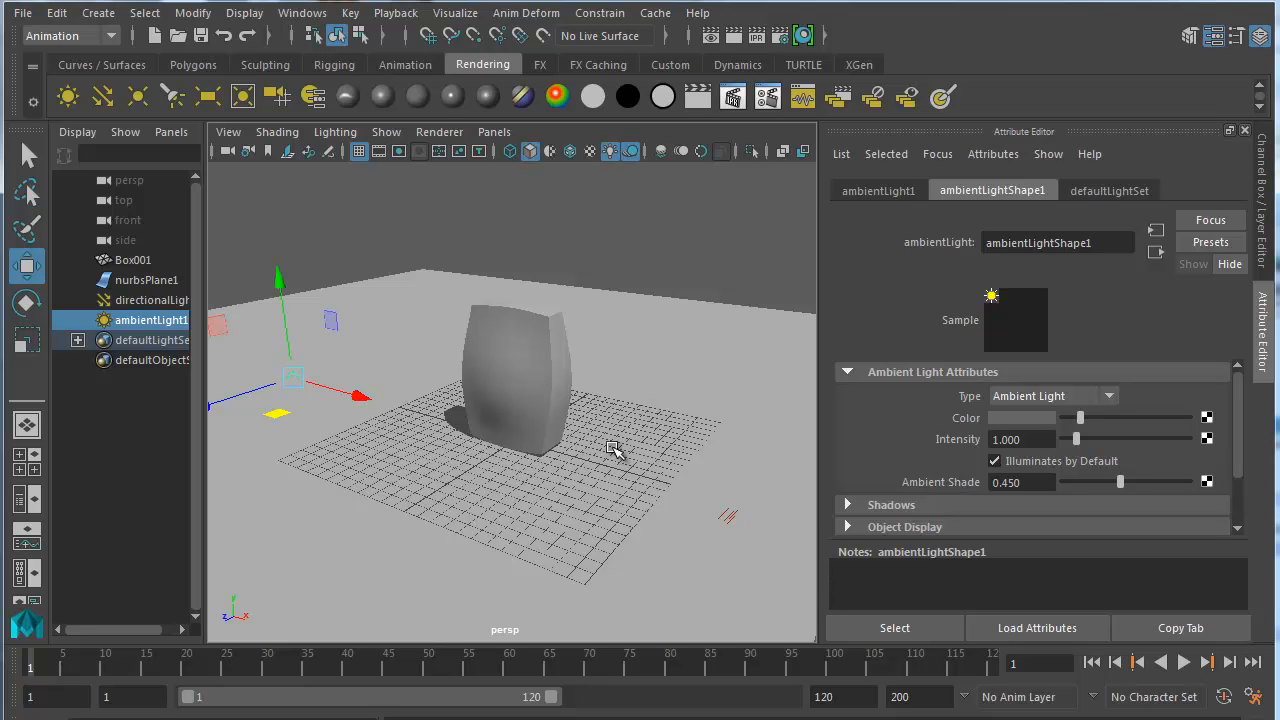
mouse_move(600, 430)
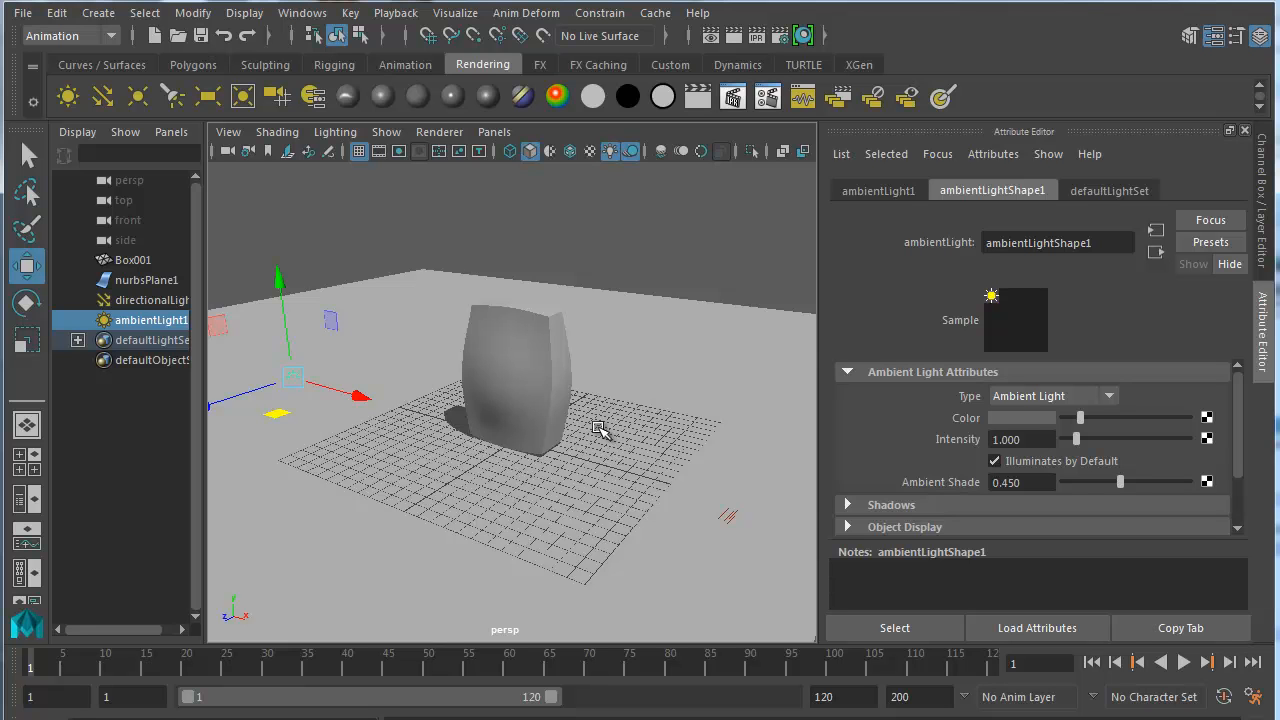
mouse_move(518, 268)
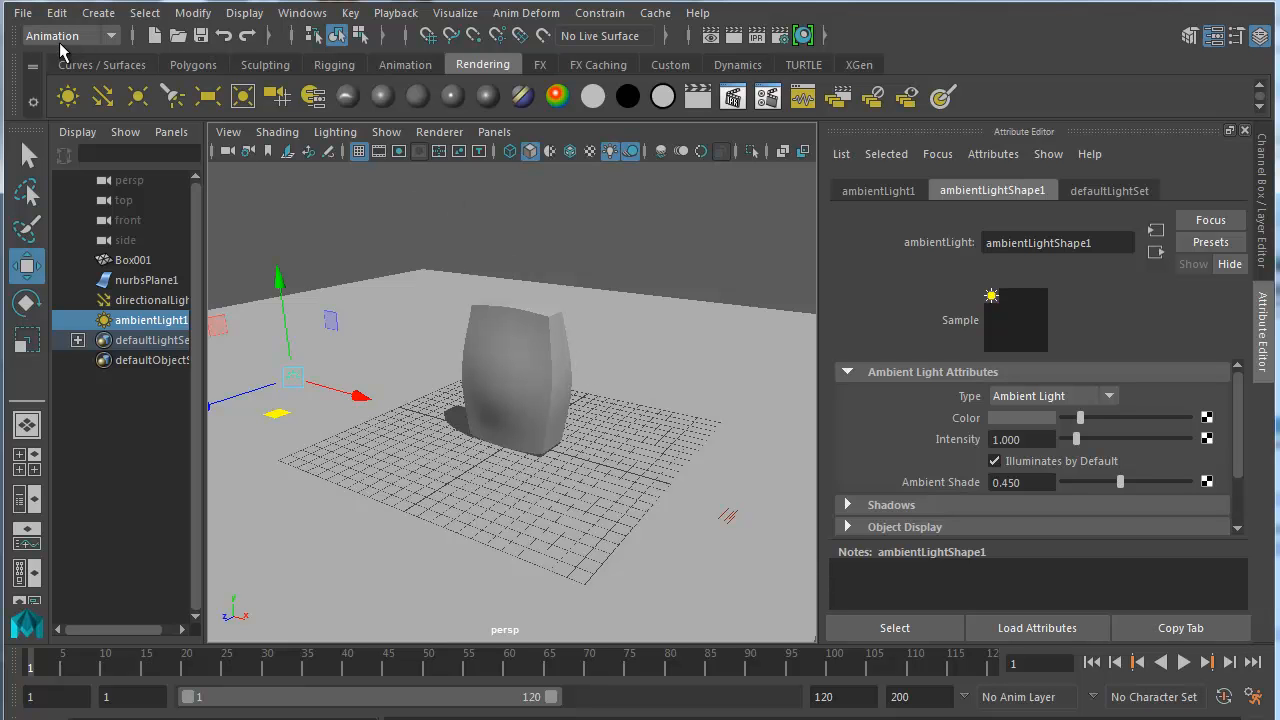
mouse_move(526, 13)
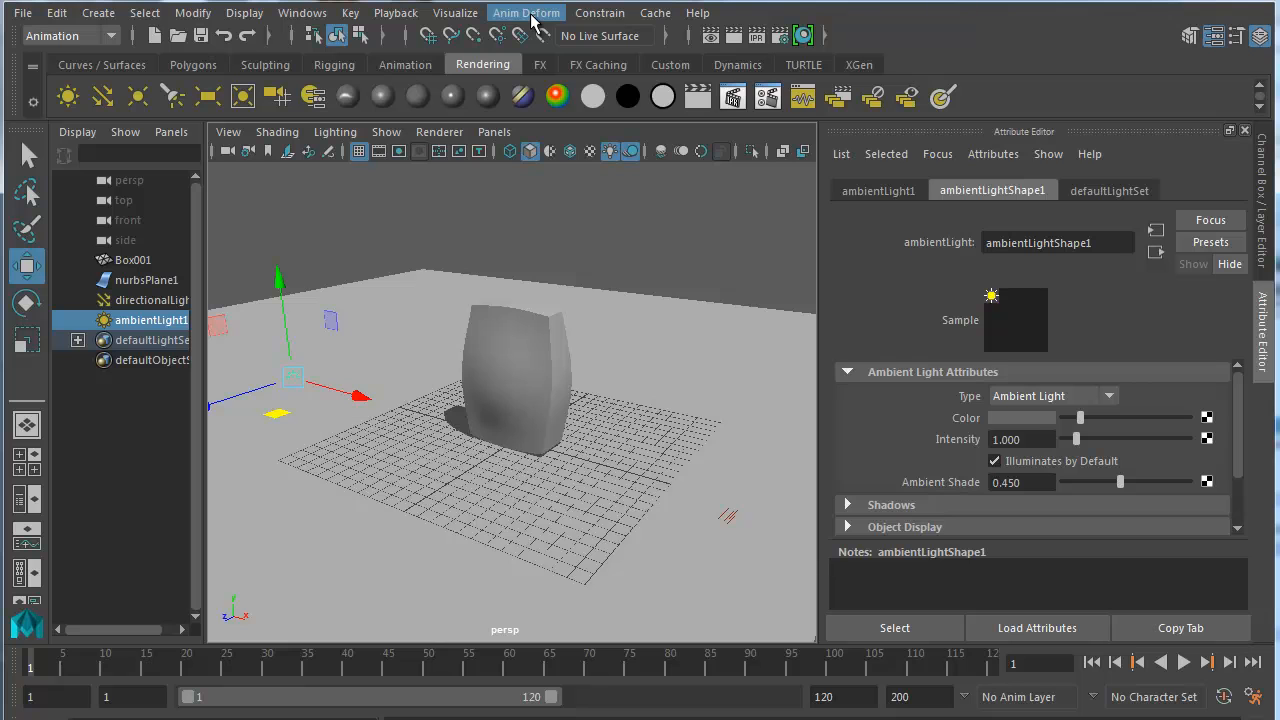
Step: Browse the complete list of animation deformers, then close it
left_click(526, 12)
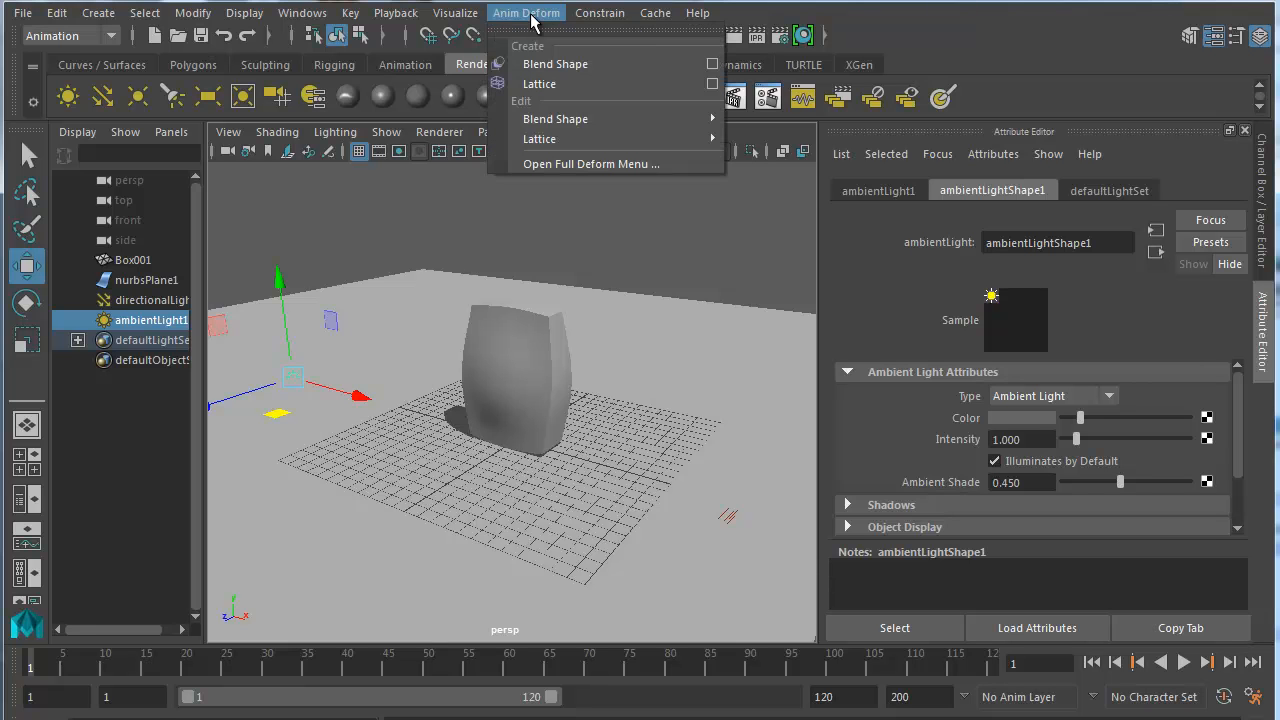
mouse_move(556, 90)
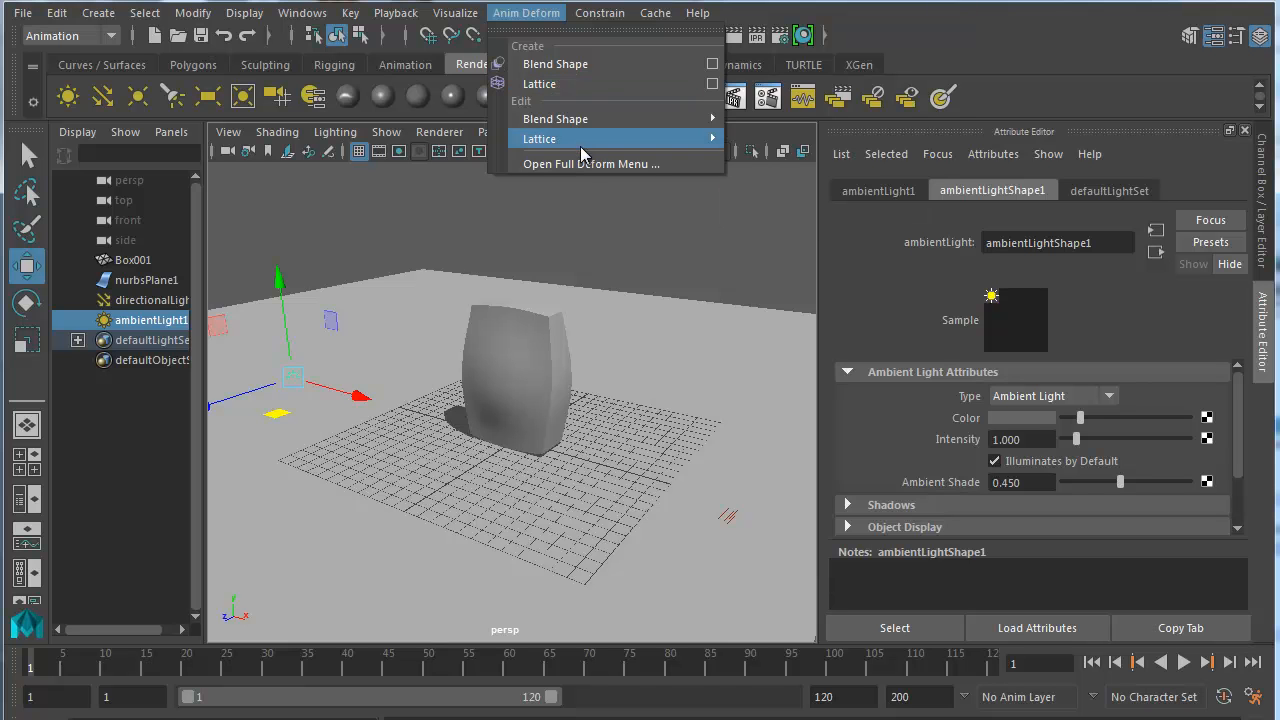
mouse_move(588, 170)
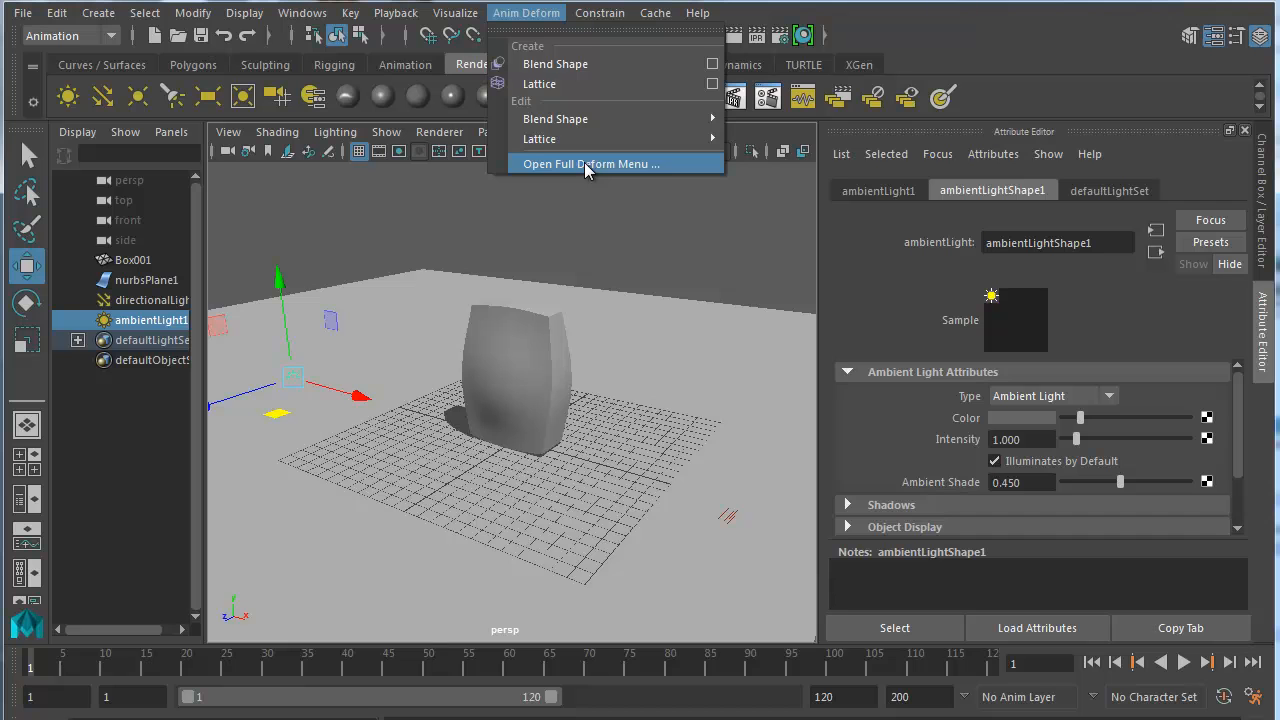
left_click(588, 163)
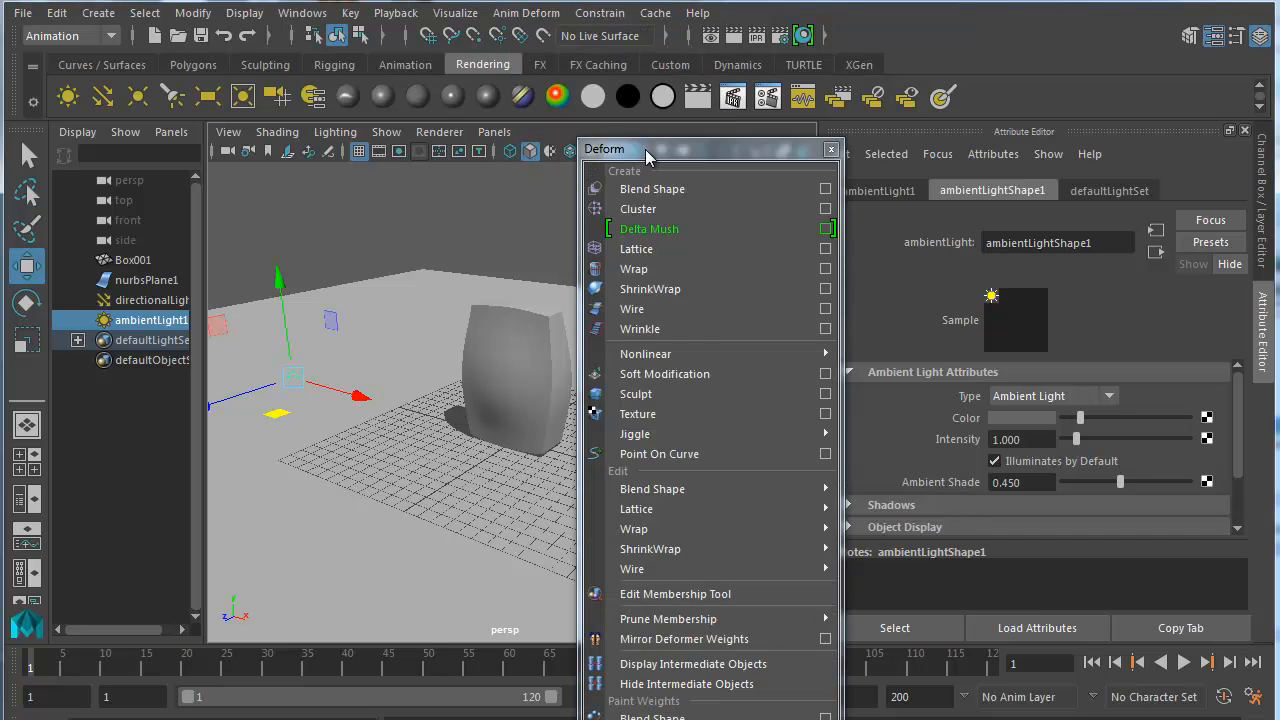
mouse_move(645, 353)
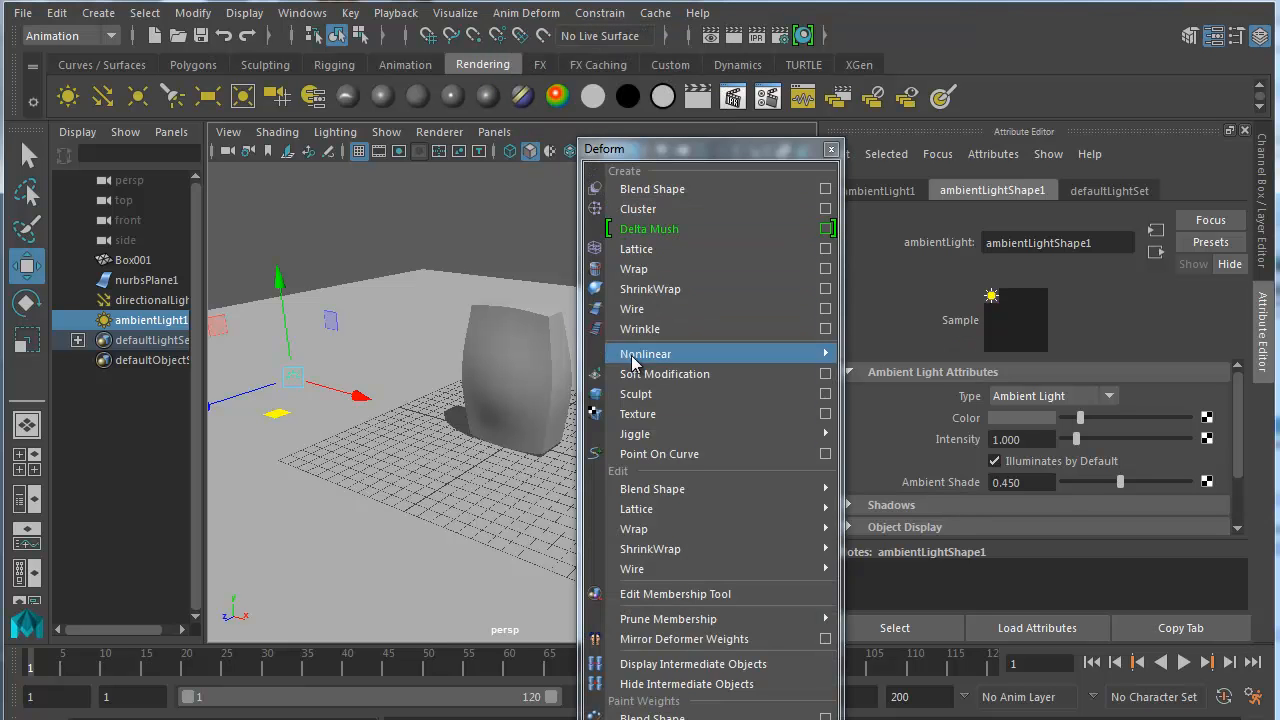
mouse_move(642, 394)
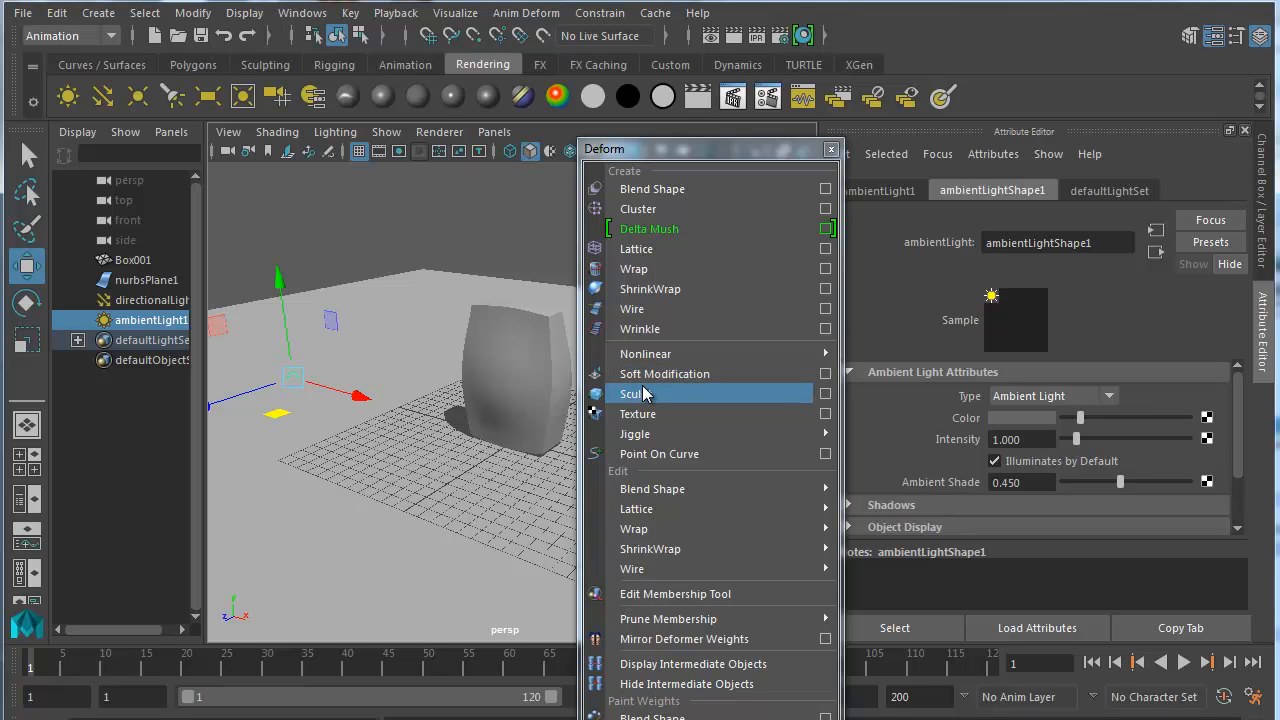
mouse_move(627, 400)
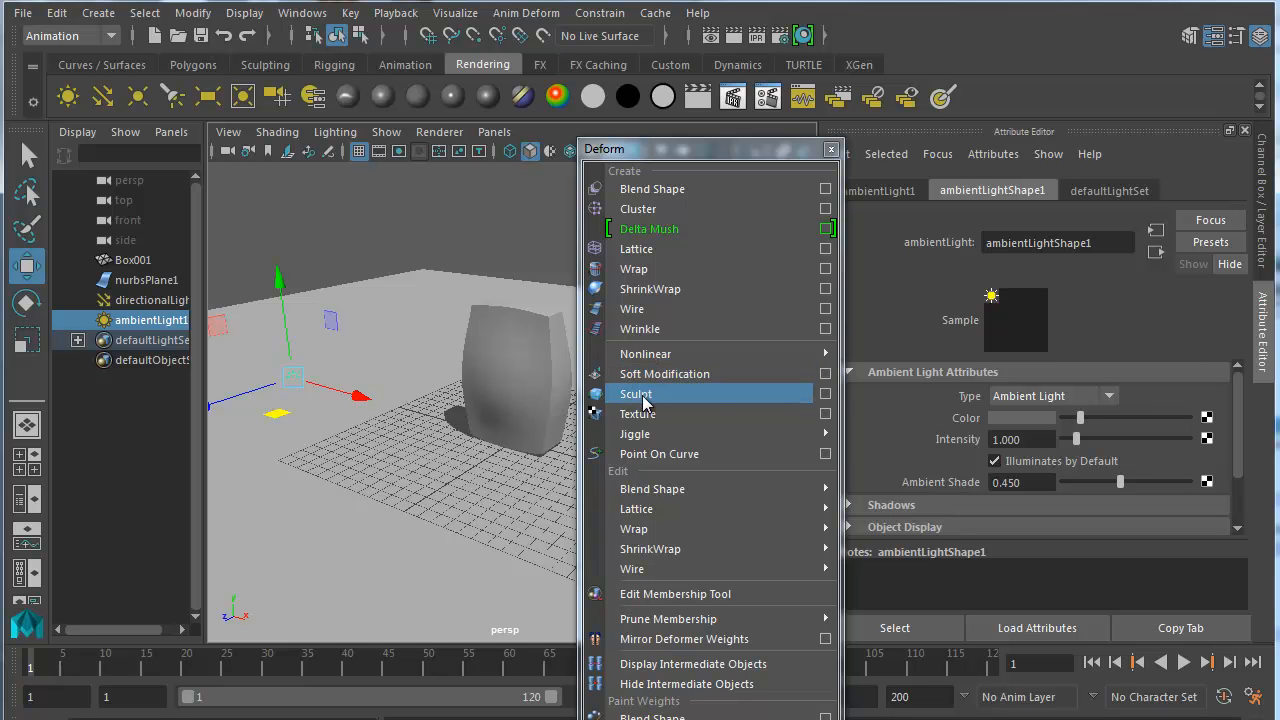
mouse_move(645, 353)
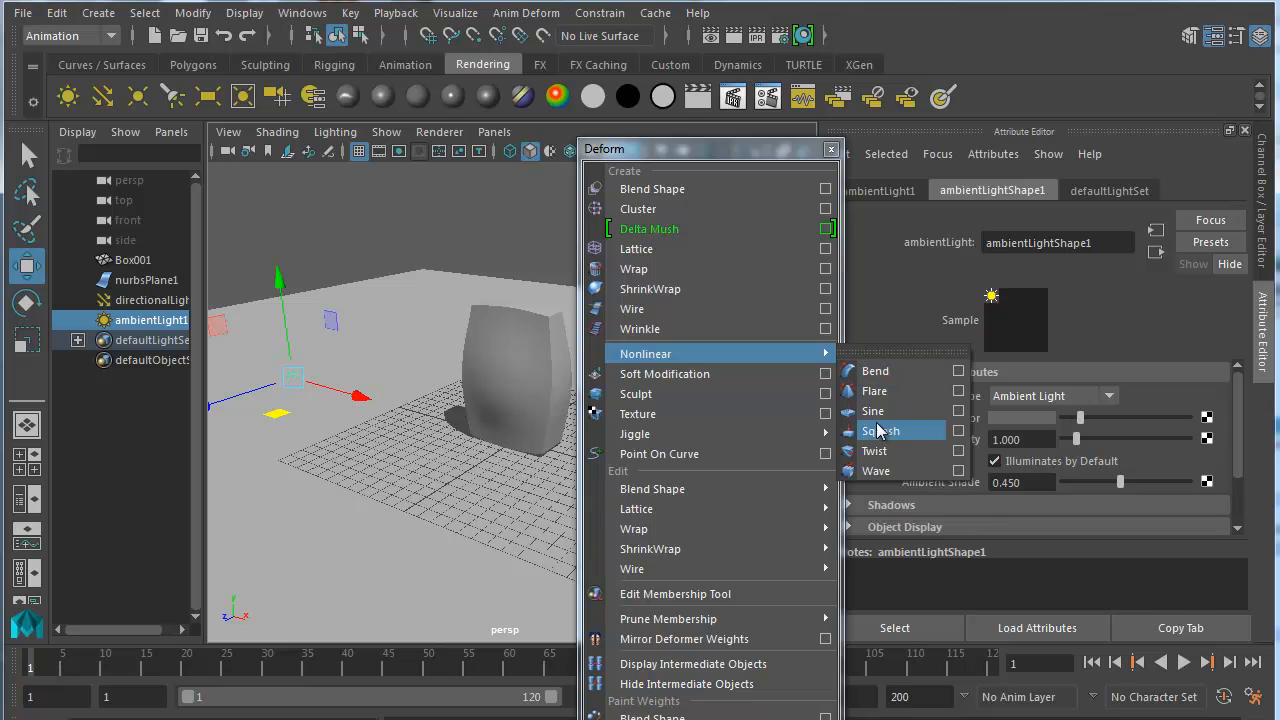
mouse_move(881, 451)
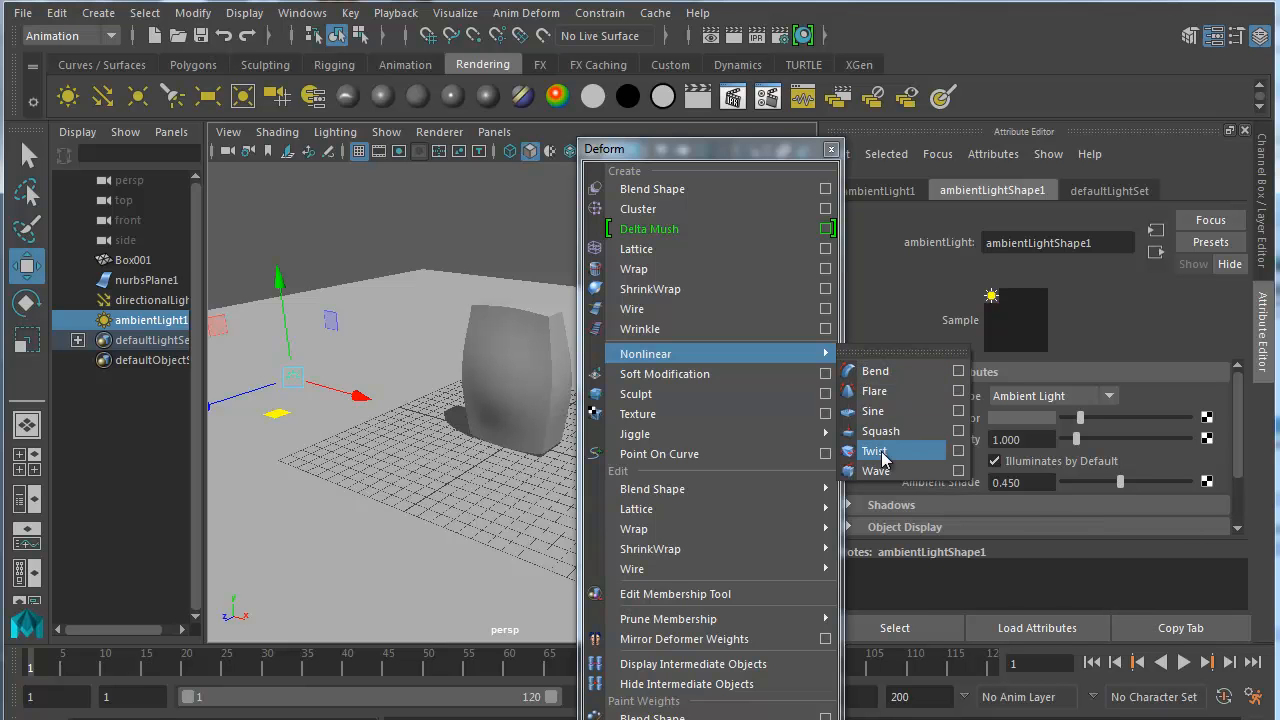
left_click(874, 450)
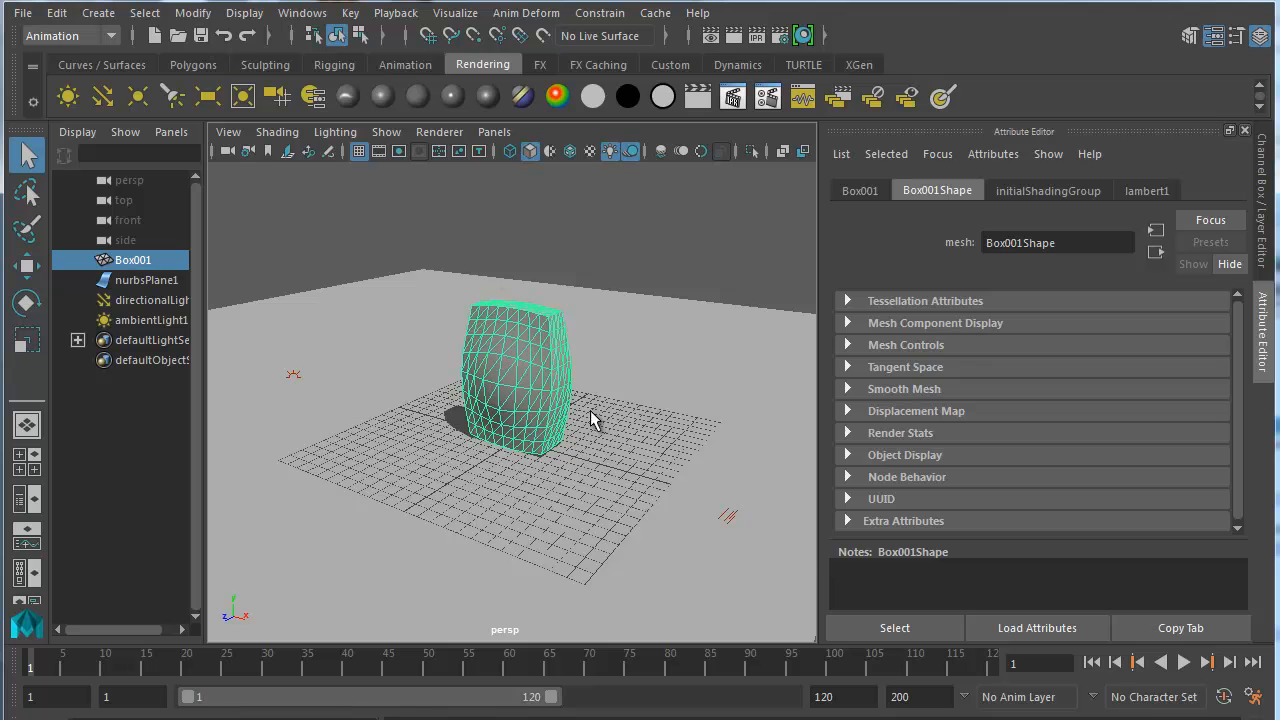
mouse_move(526, 12)
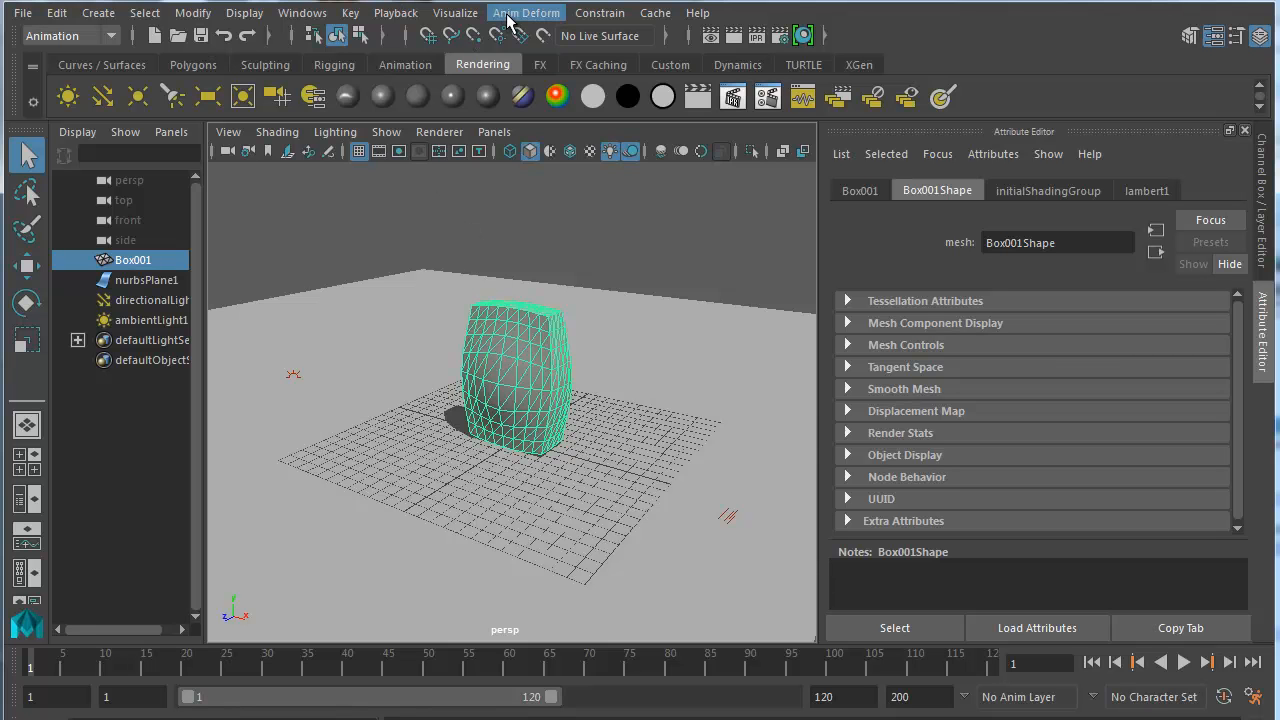
Step: Create an FFD lattice with 3×3×3 divisions around the sack mesh
left_click(526, 12)
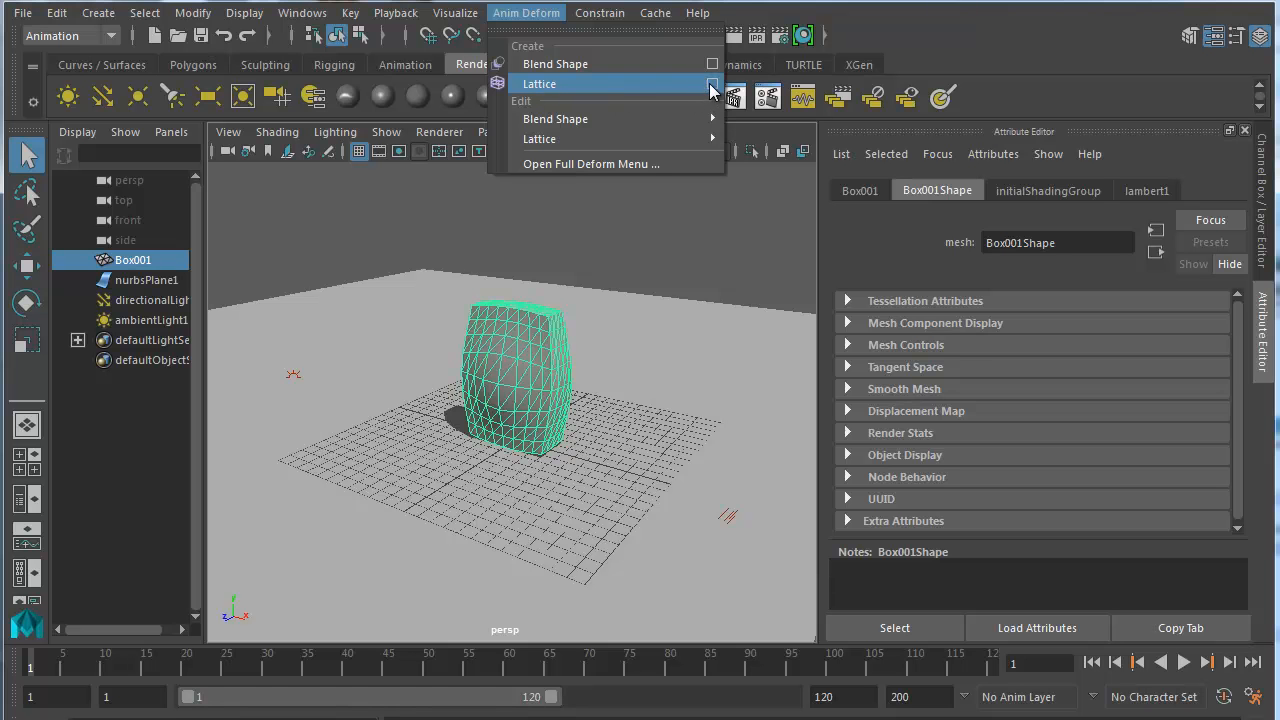
left_click(711, 83)
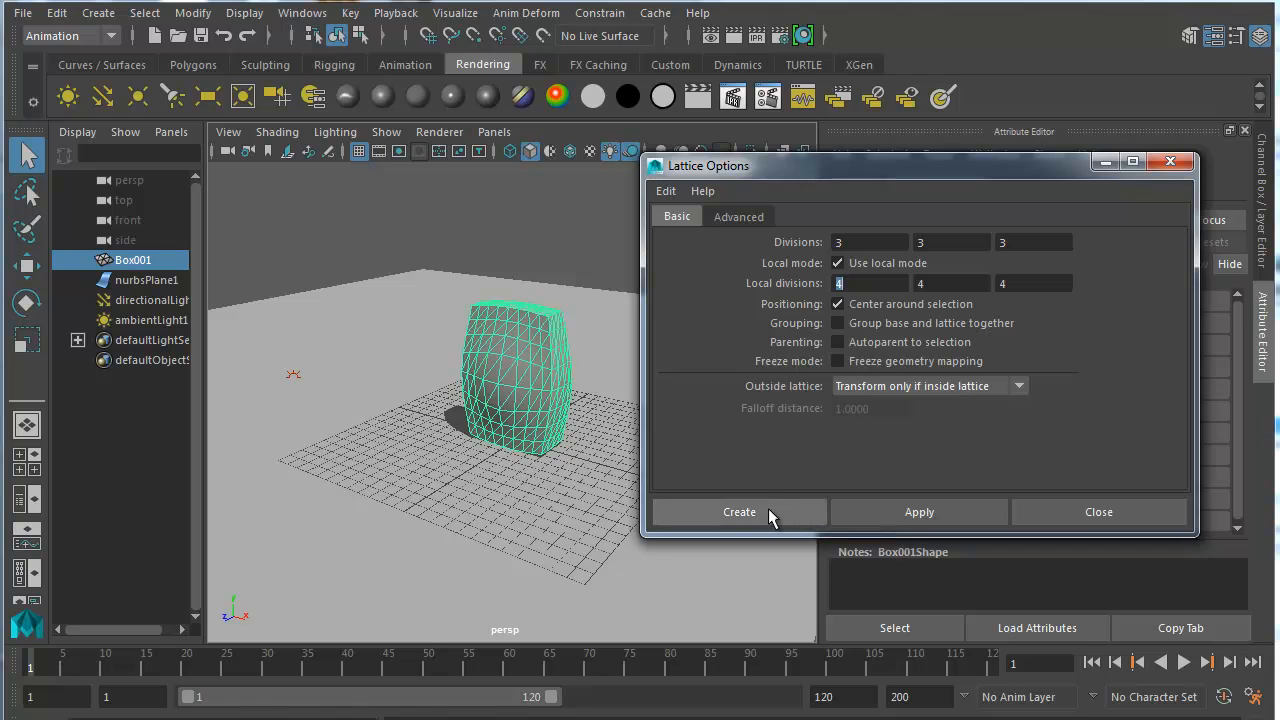
left_click(739, 512)
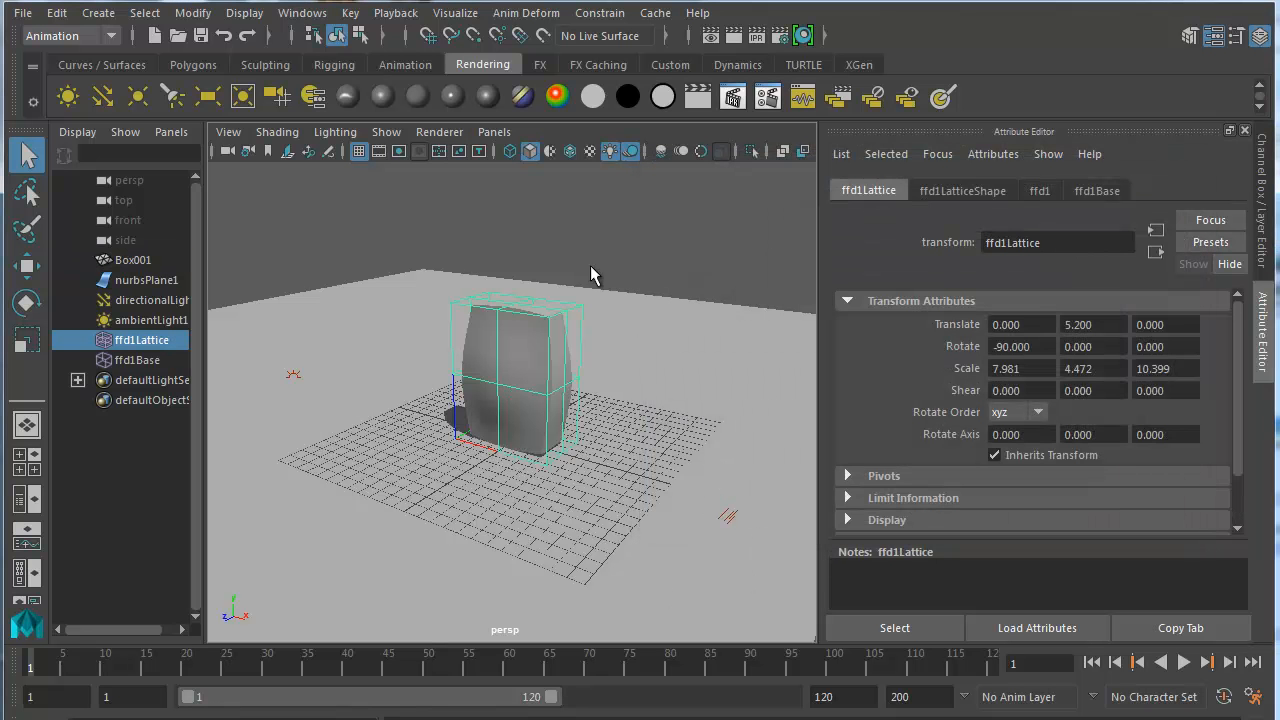
mouse_move(714, 602)
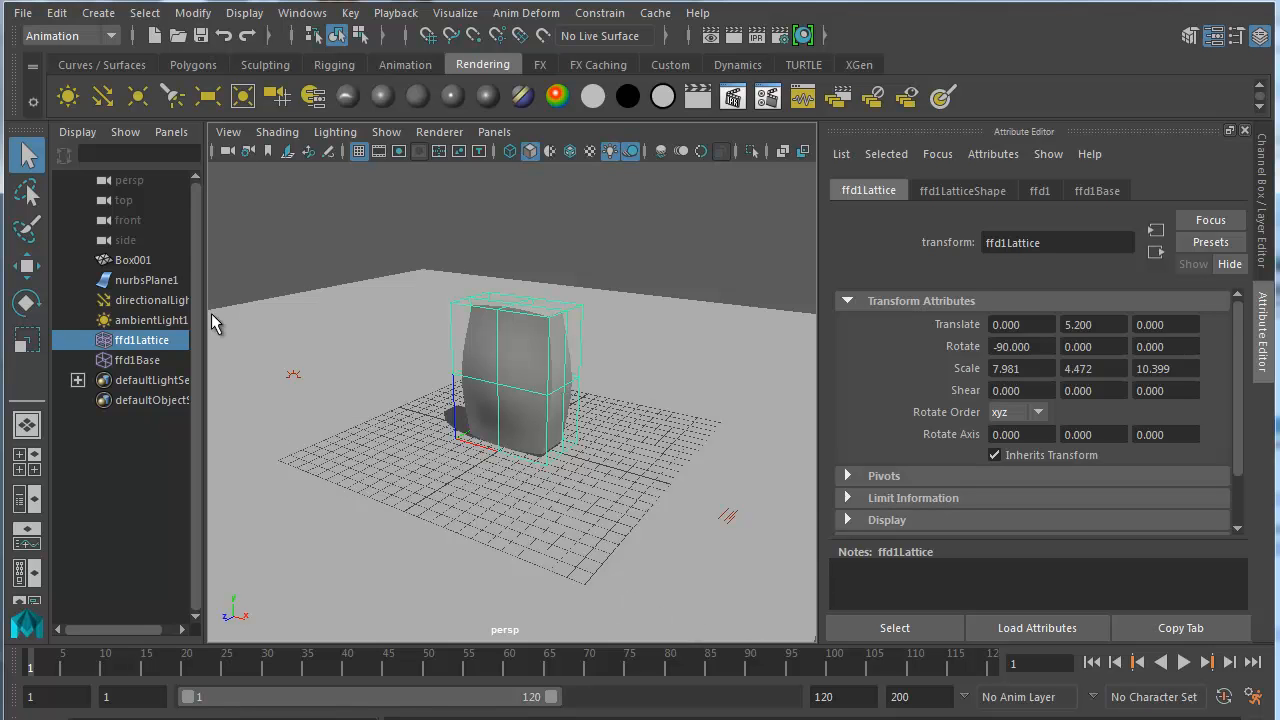
mouse_move(135, 360)
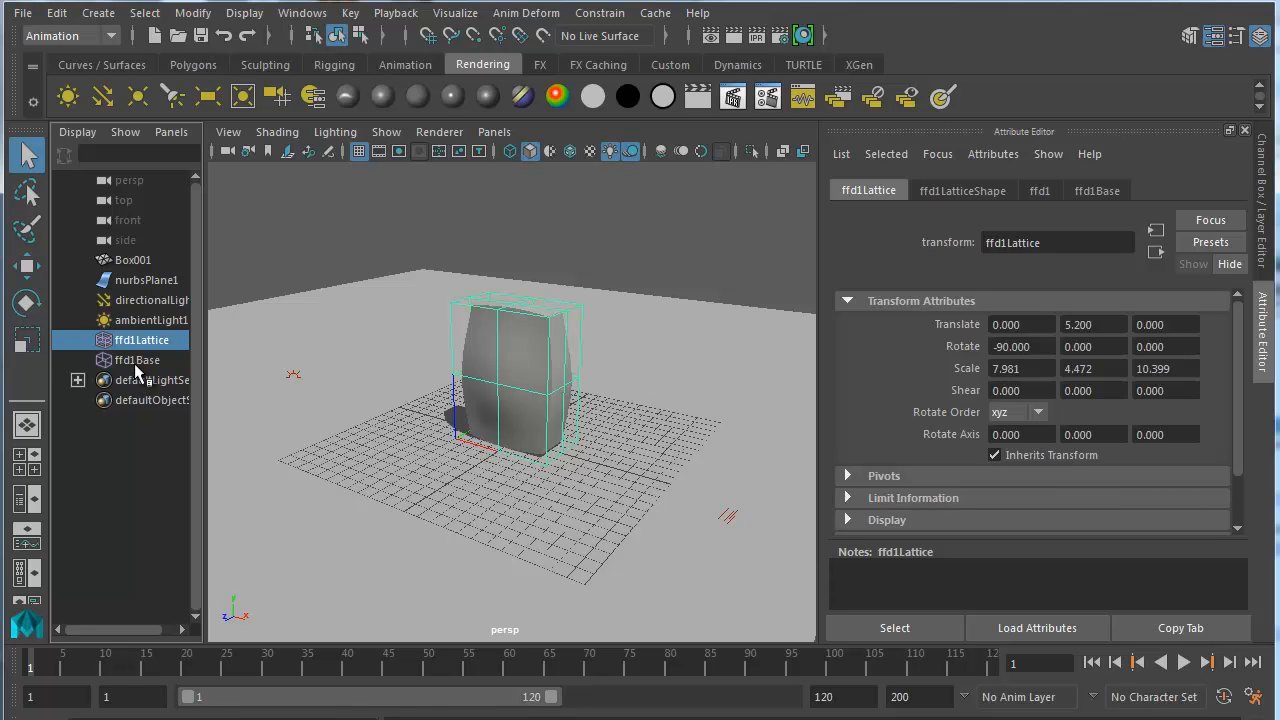
left_click(137, 359)
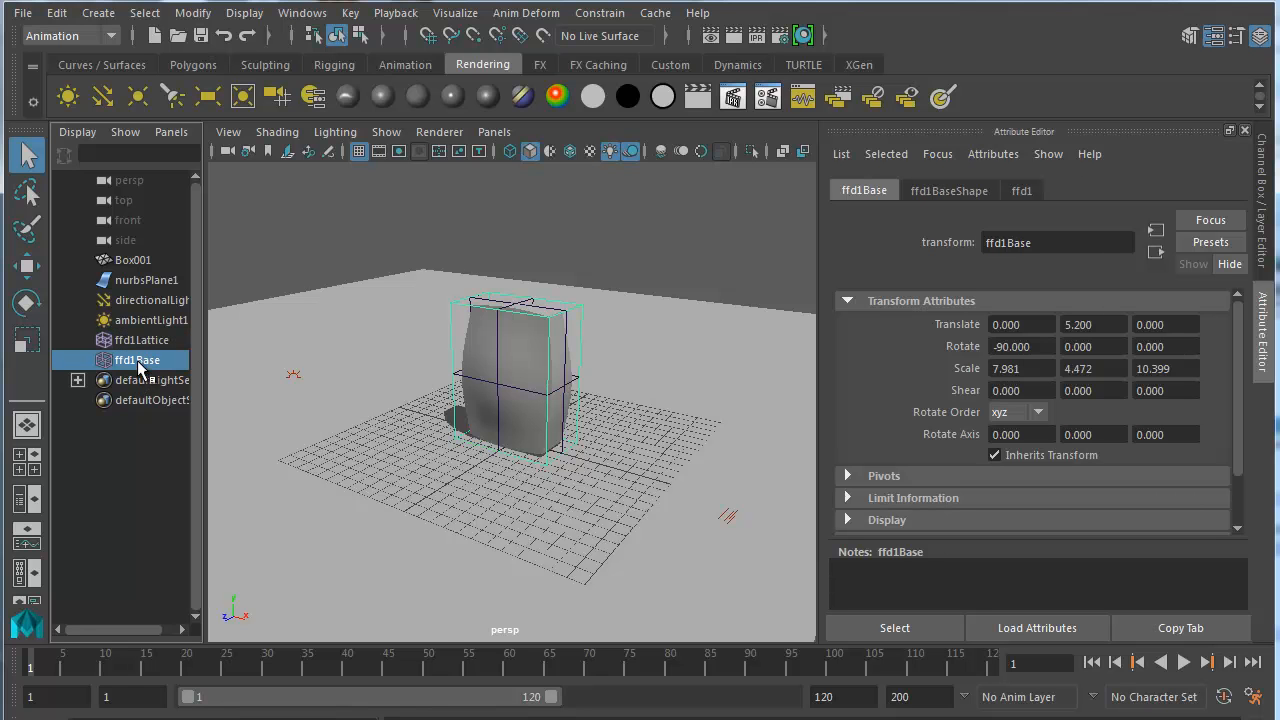
left_click(140, 340)
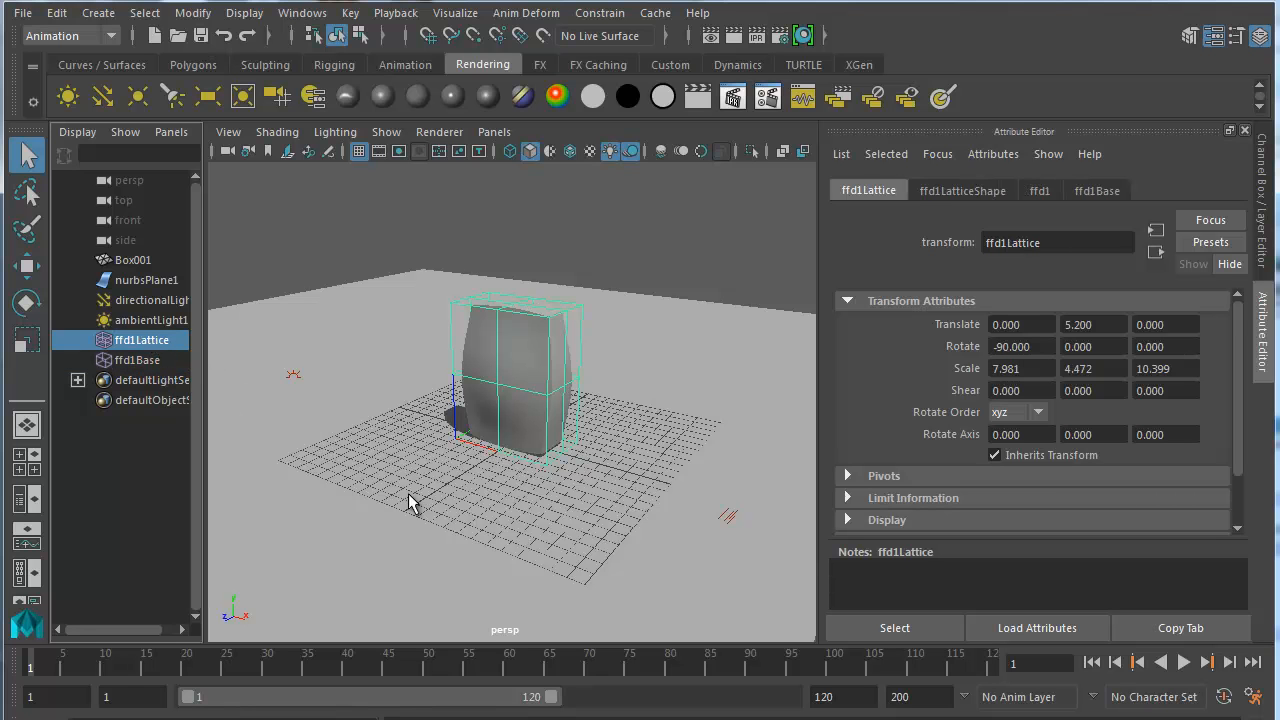
mouse_move(465, 441)
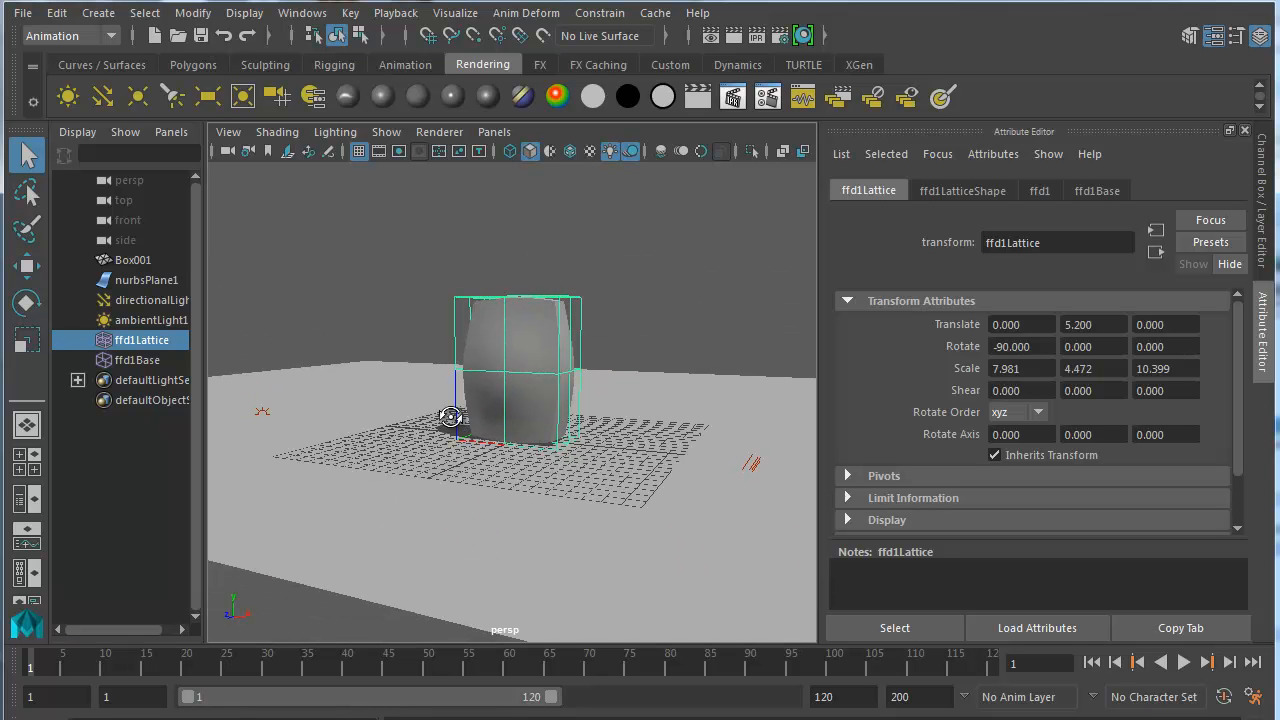
mouse_move(403, 407)
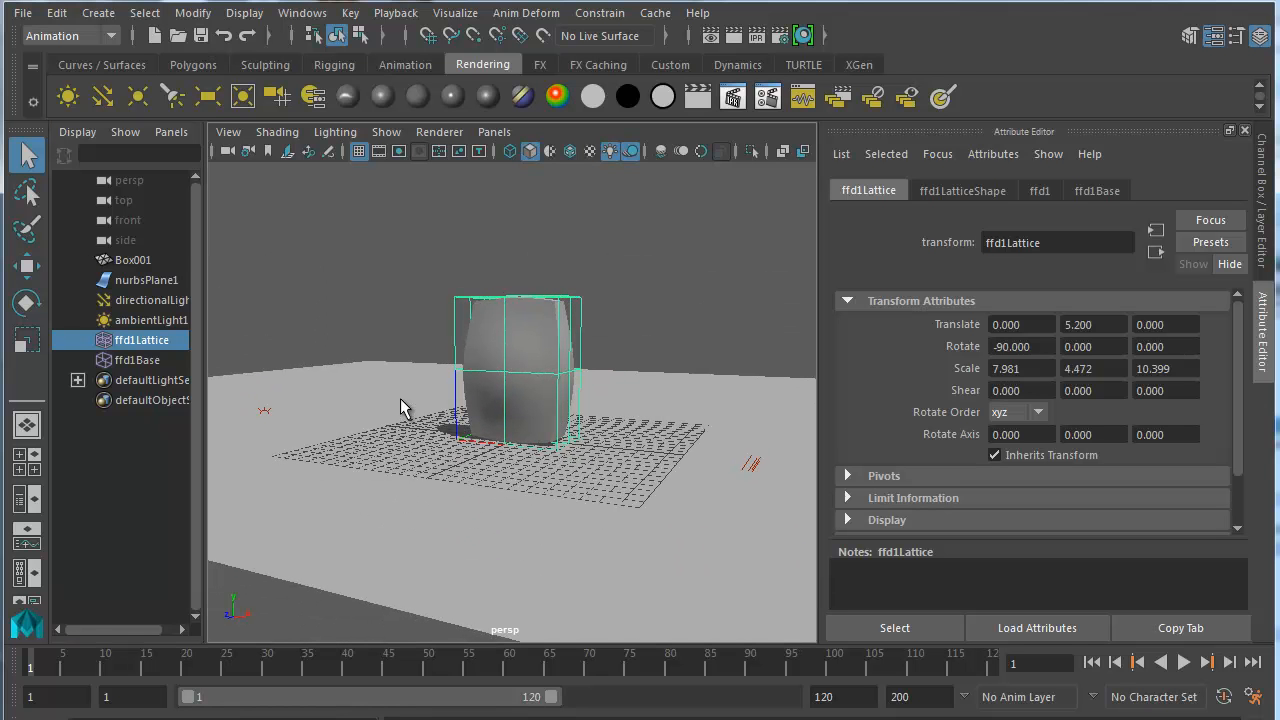
Step: Enter lattice point mode with F8 and marquee-select the top layer of points using Move
key("F8")
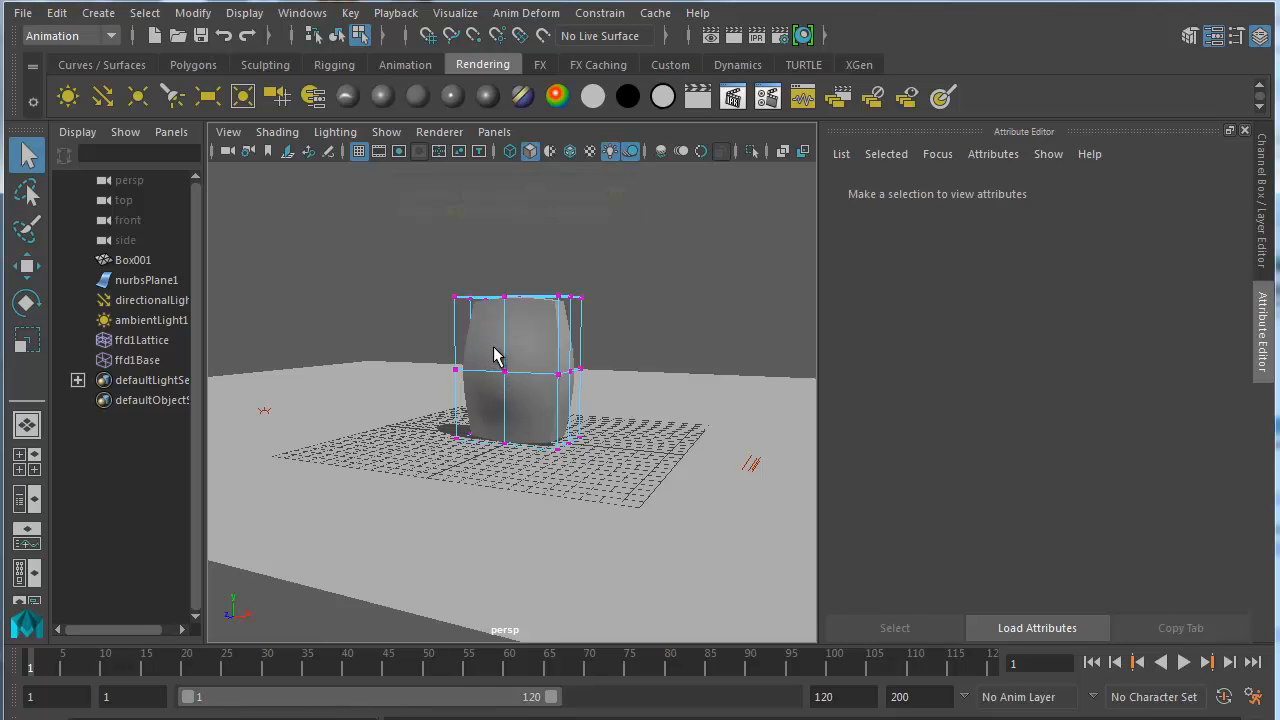
left_click(141, 339)
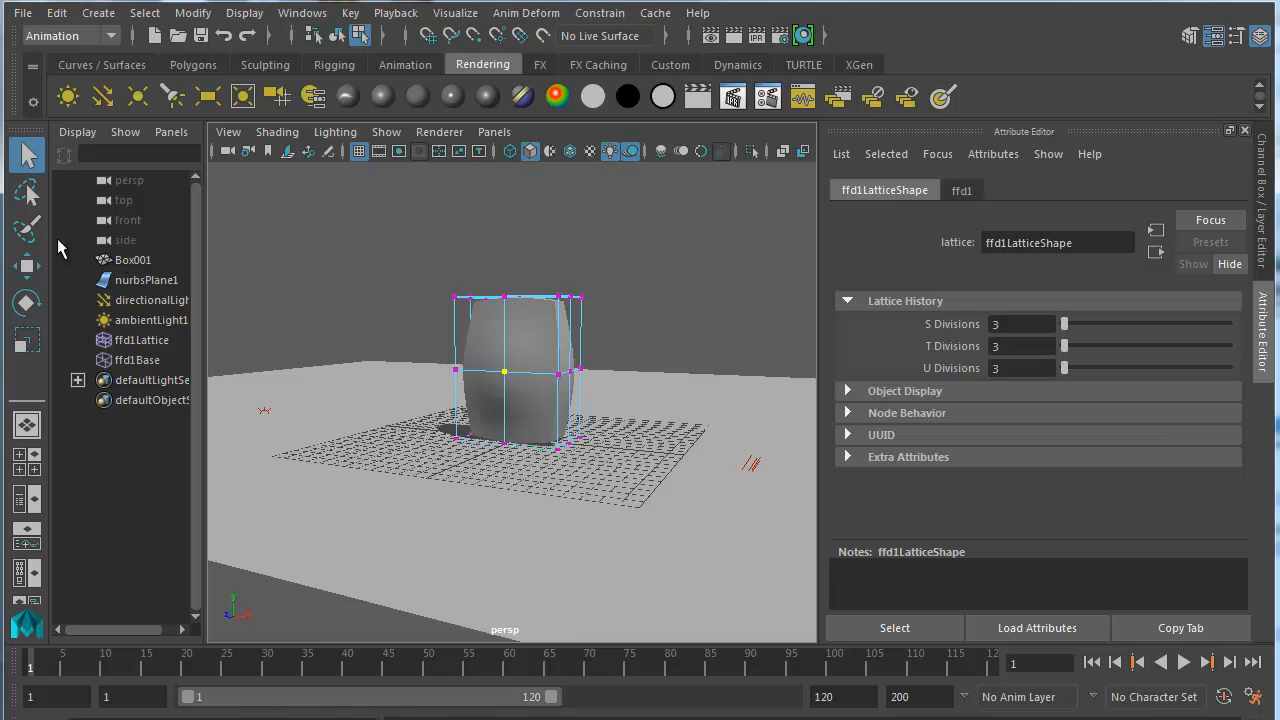
left_click(27, 264)
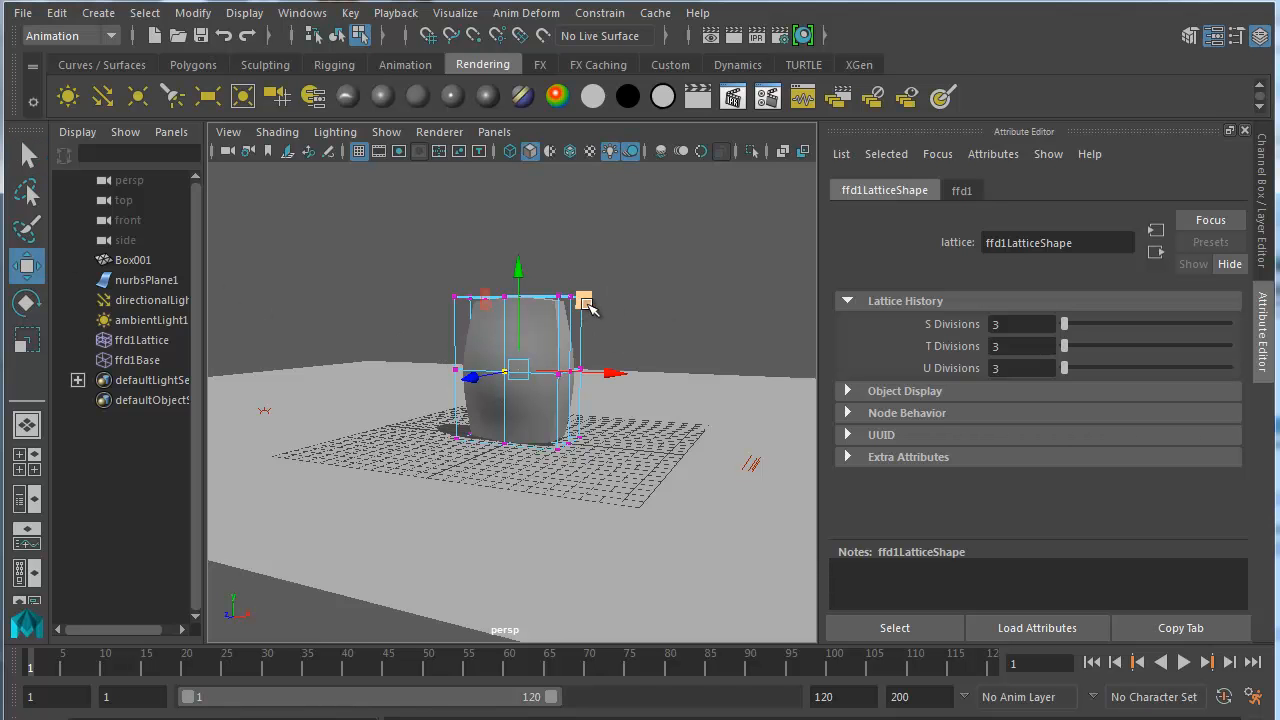
left_click_drag(585, 300, 548, 275)
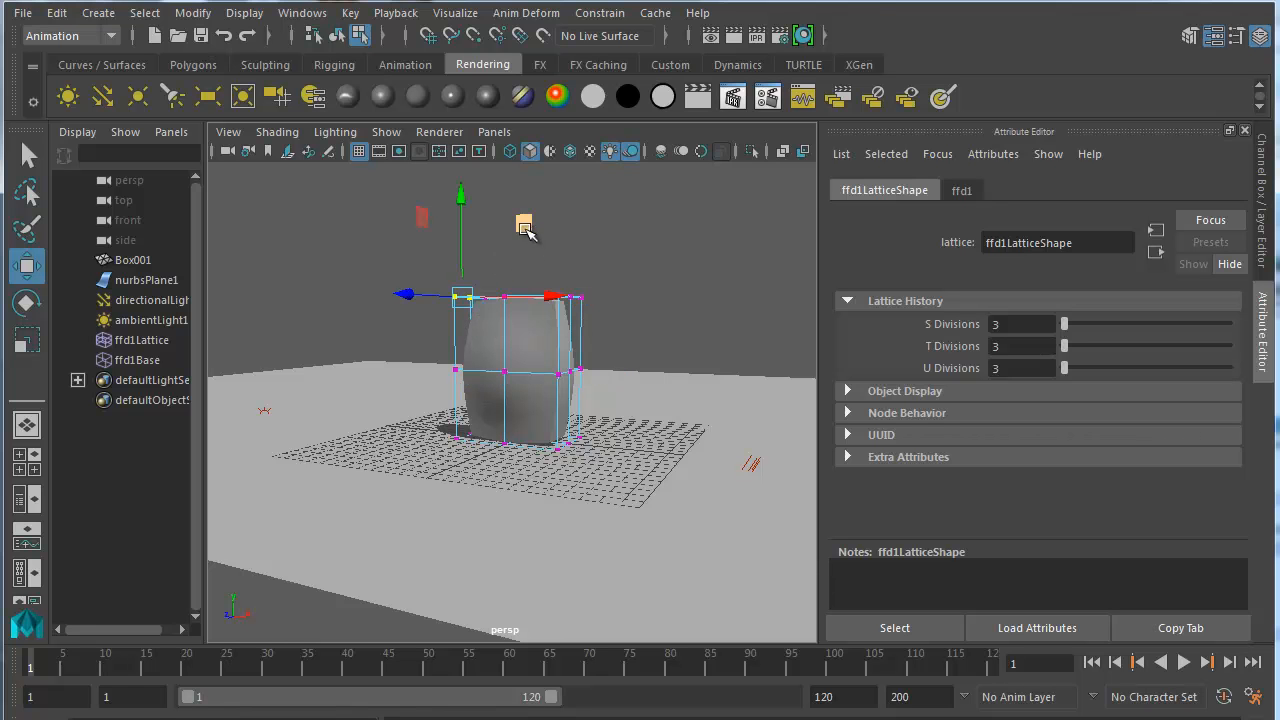
left_click_drag(525, 225, 497, 192)
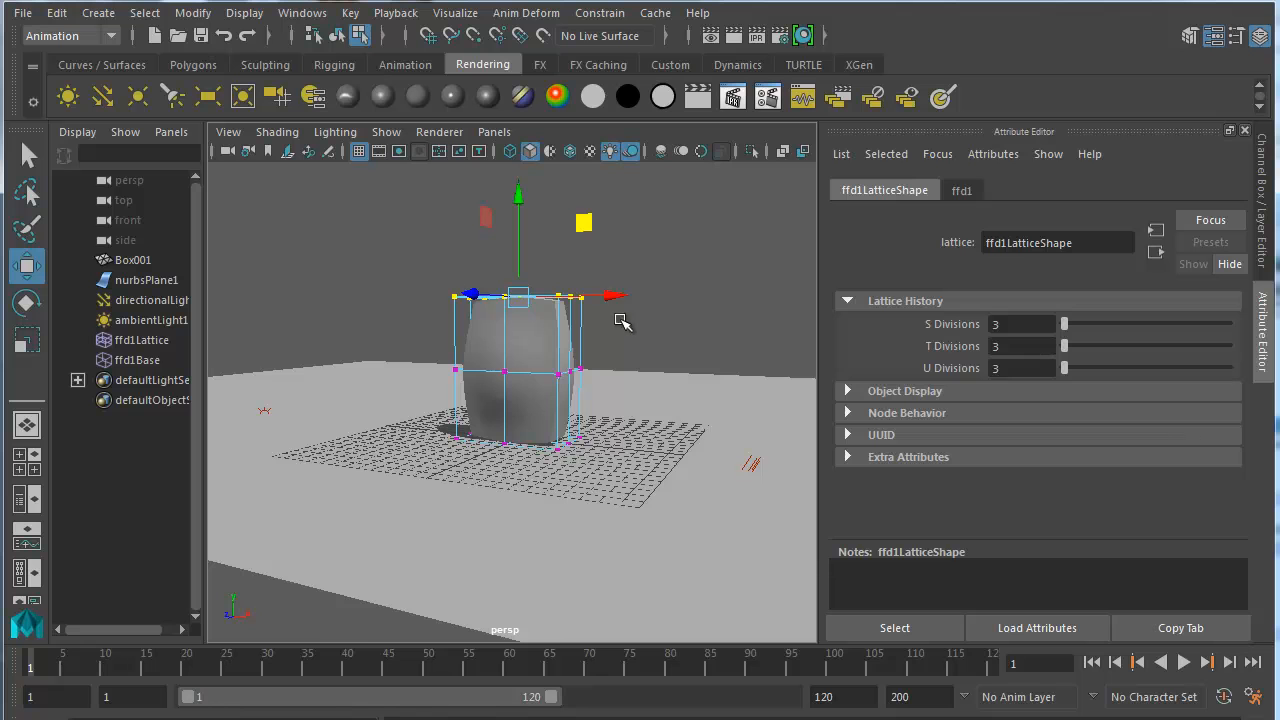
mouse_move(610, 227)
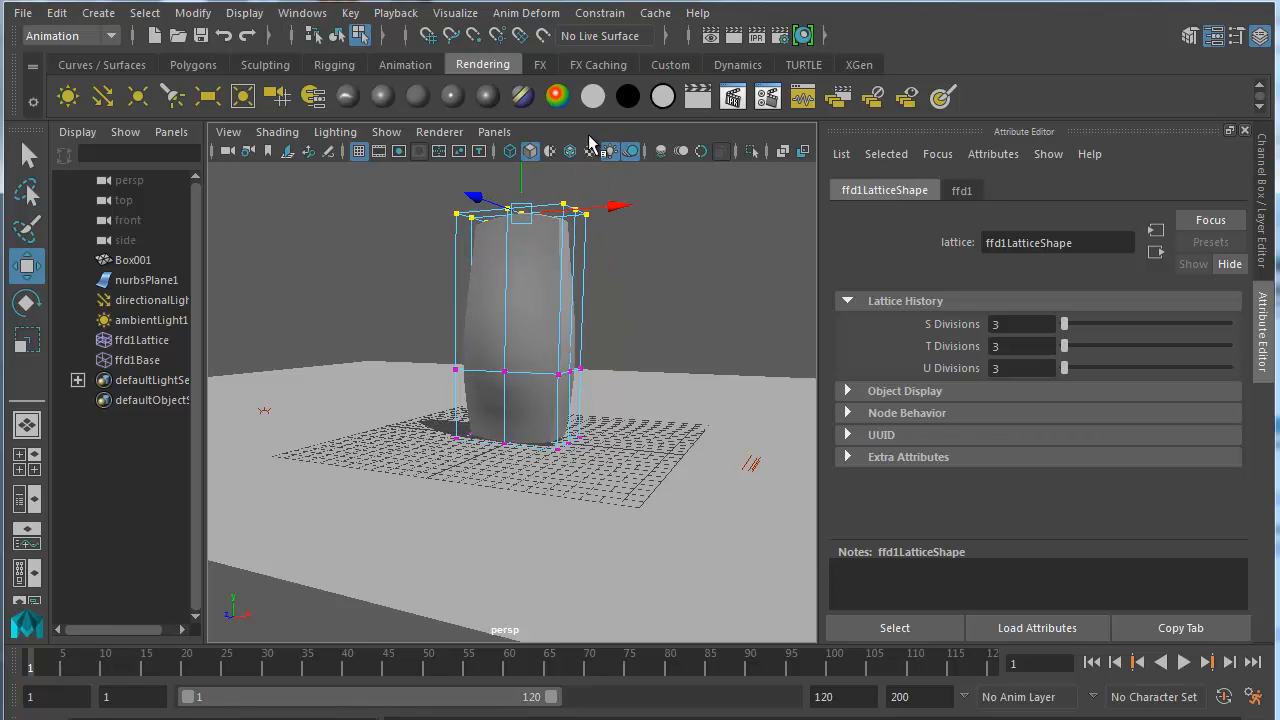
mouse_move(133, 263)
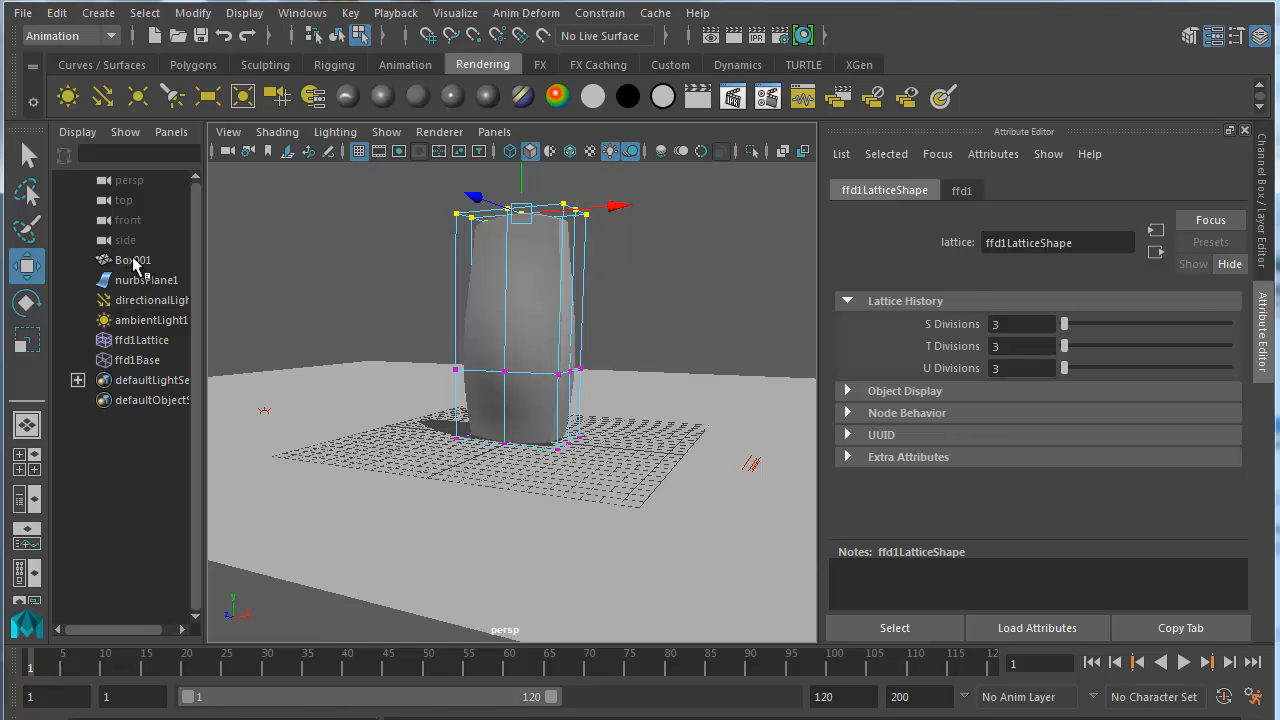
Step: Select Box001, slide it through the lattice to test deformation, then reselect it
left_click(133, 260)
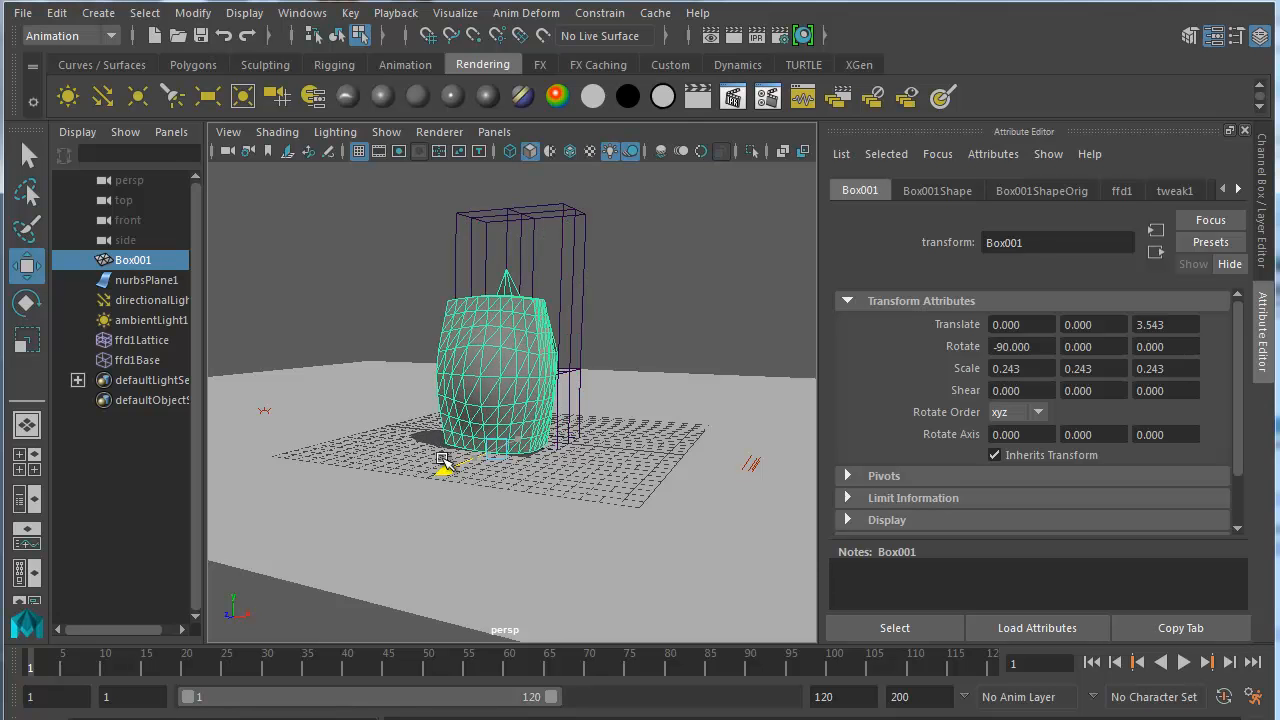
left_click_drag(443, 463, 463, 440)
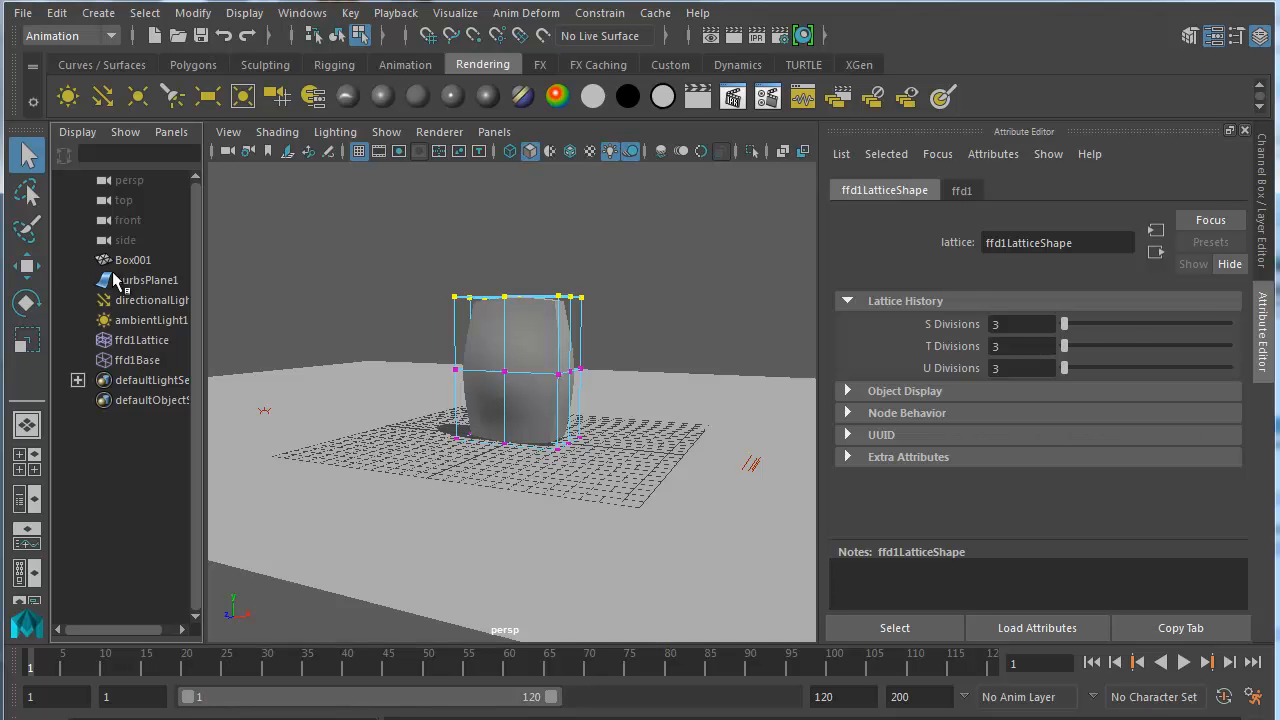
left_click(133, 260)
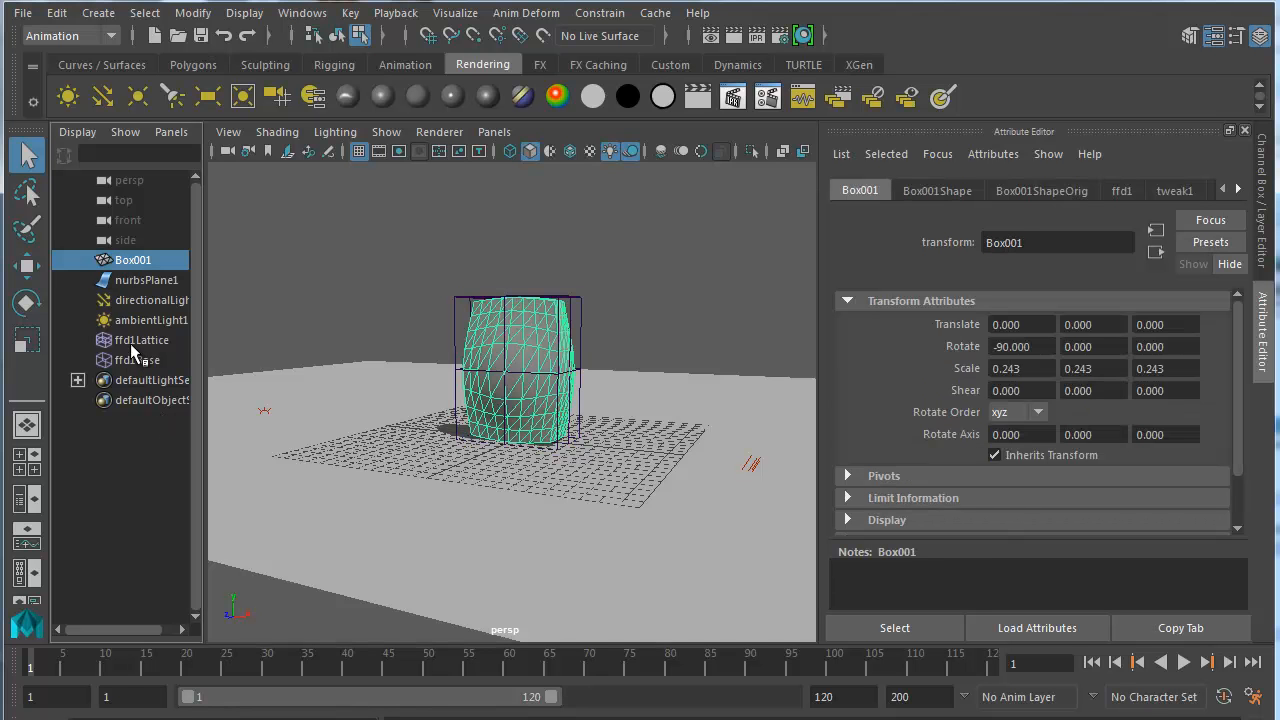
Step: Group Box001, ffd1Lattice and ffd1Base with Ctrl+G, then select ffd1Lattice inside group1
left_click(138, 360)
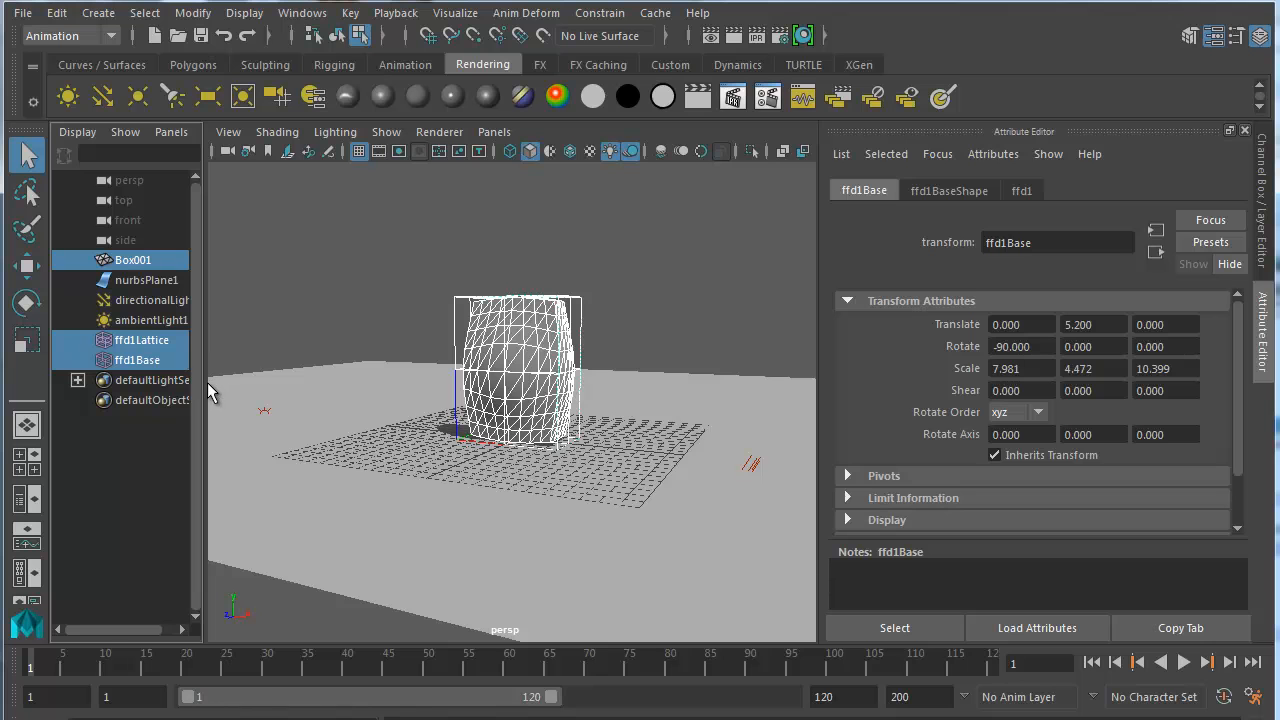
mouse_move(211, 392)
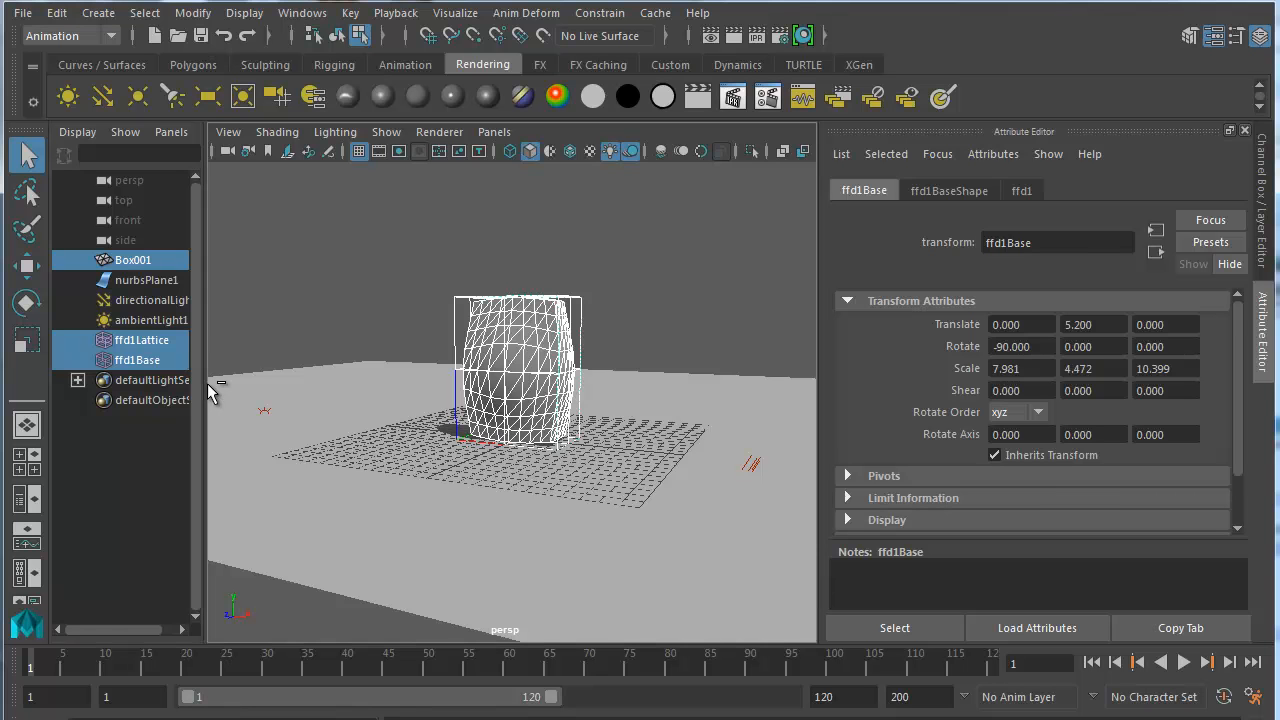
key("ctrl+g")
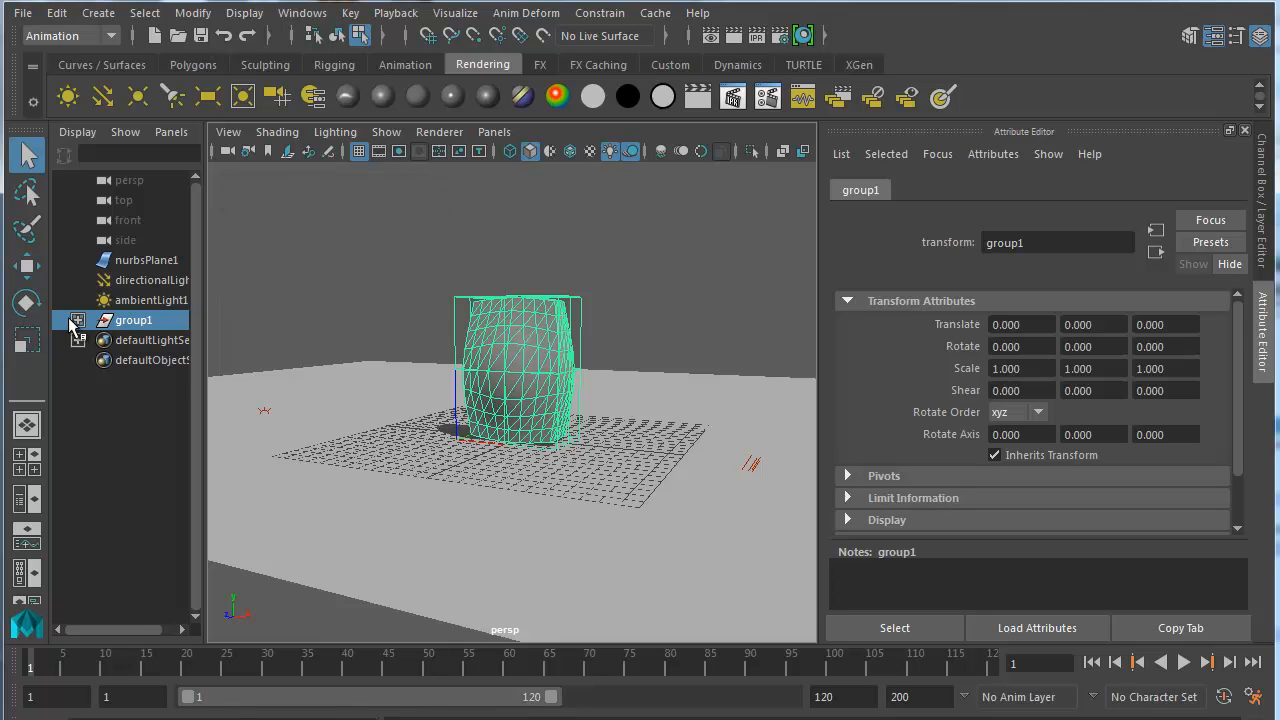
left_click(77, 320)
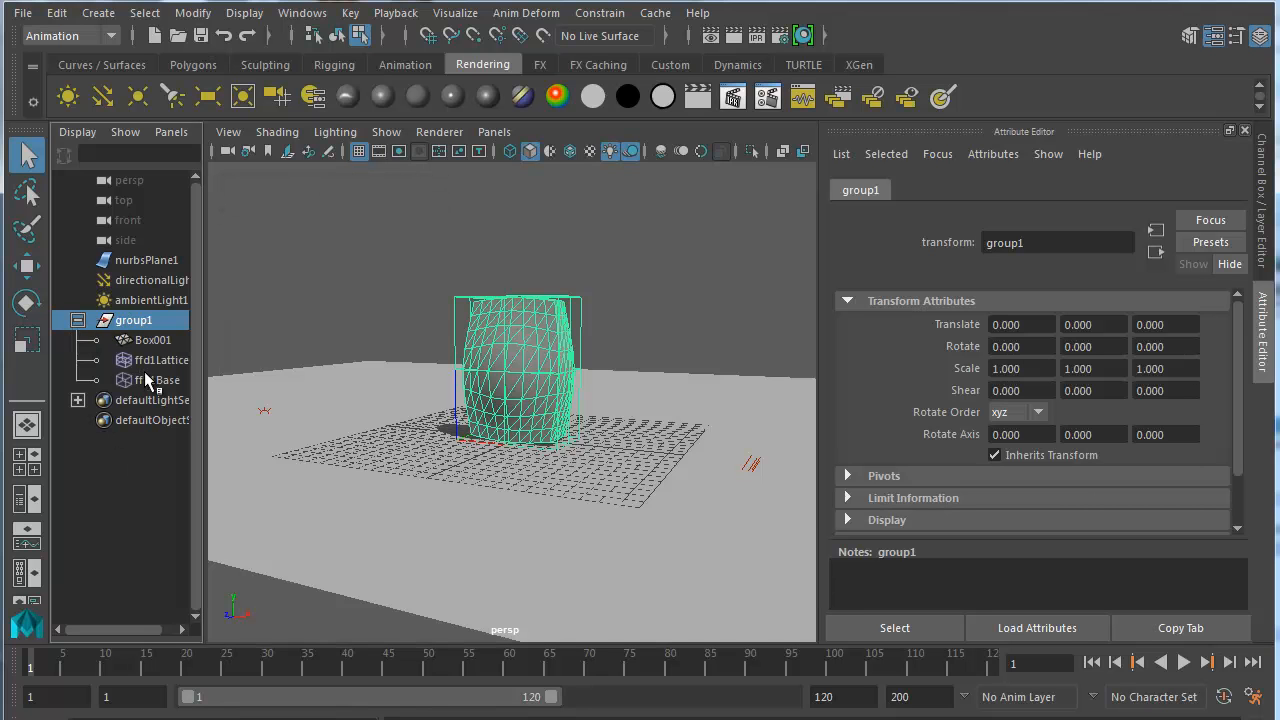
mouse_move(150, 372)
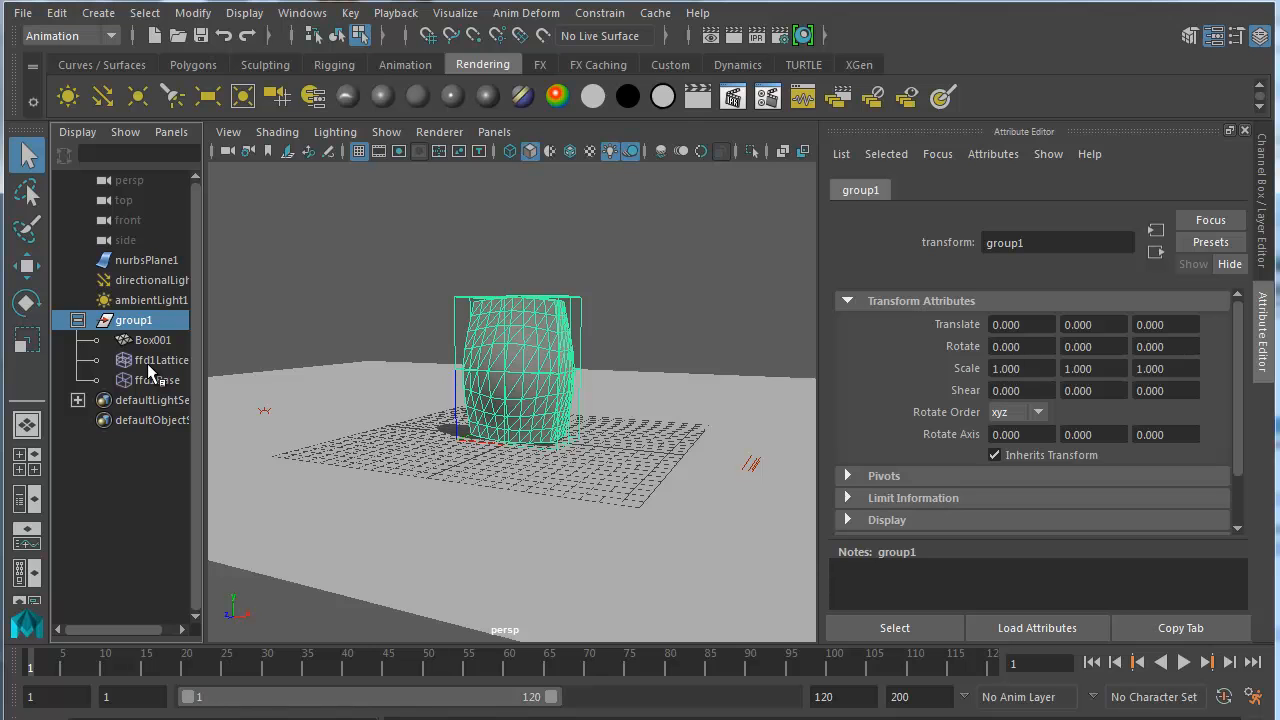
left_click(163, 360)
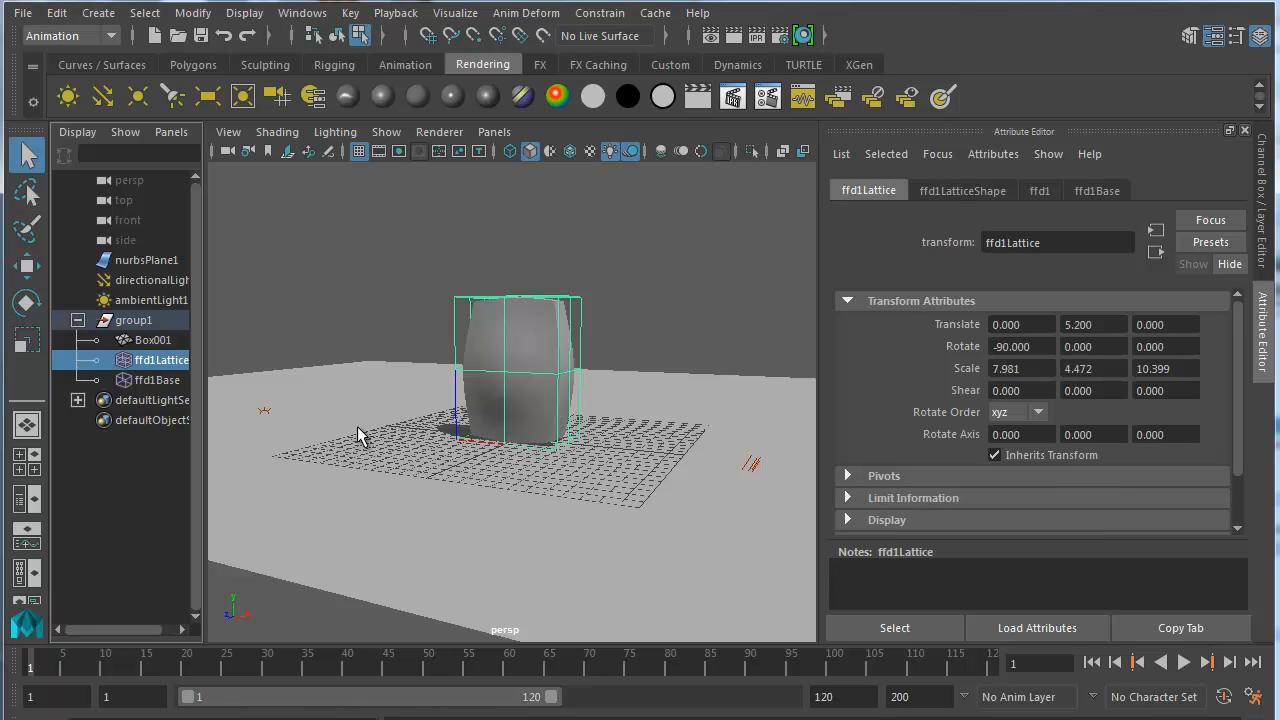
Step: Switch the grouped lattice into point-editing mode with F8
key("F8")
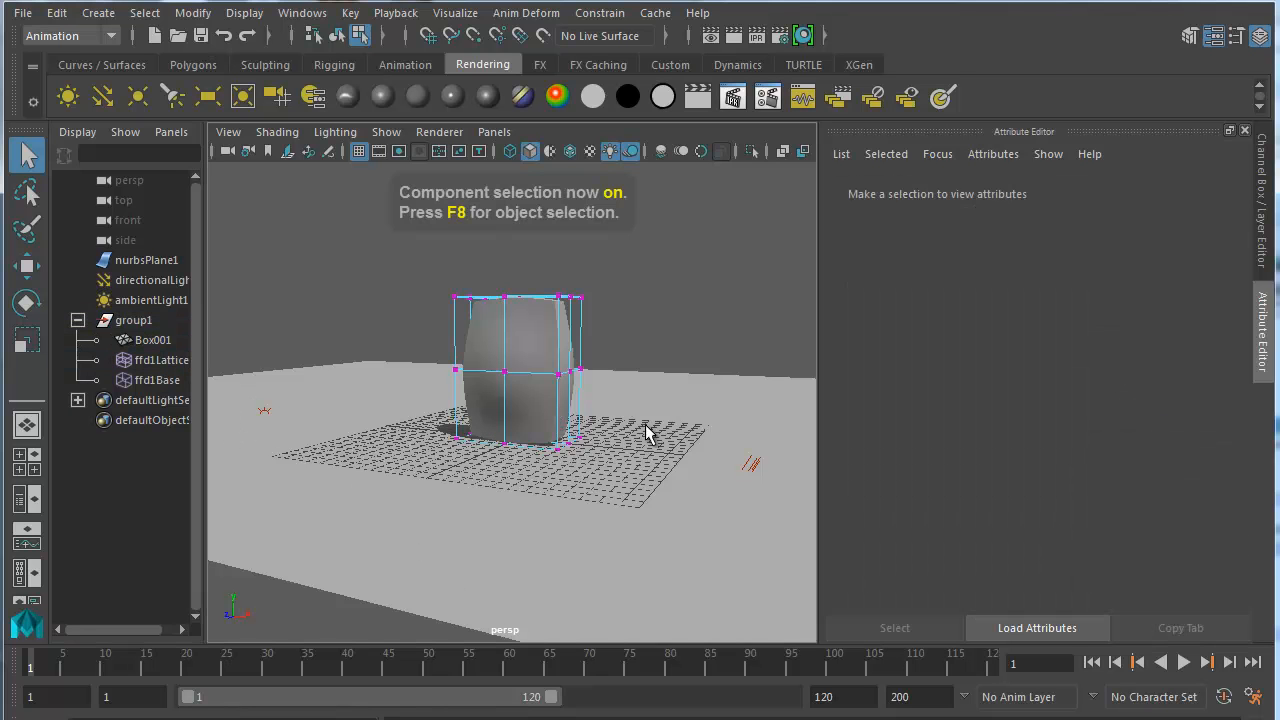
mouse_move(614, 440)
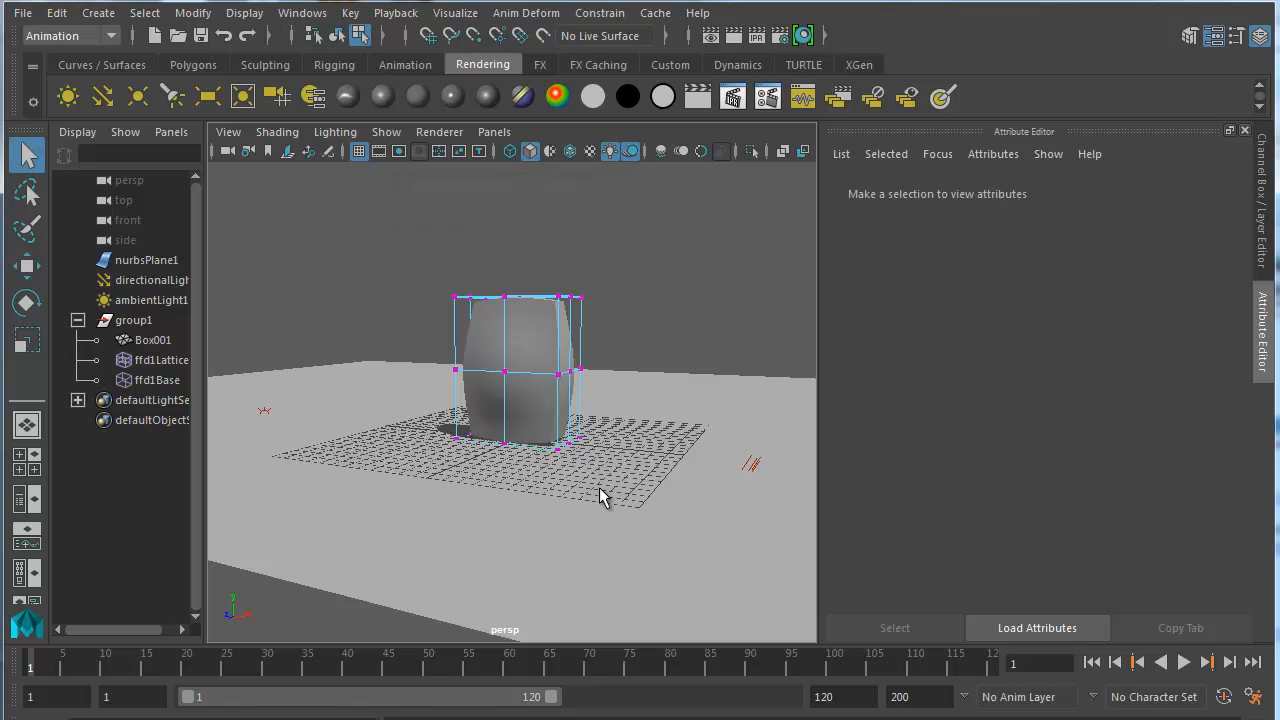
mouse_move(630, 403)
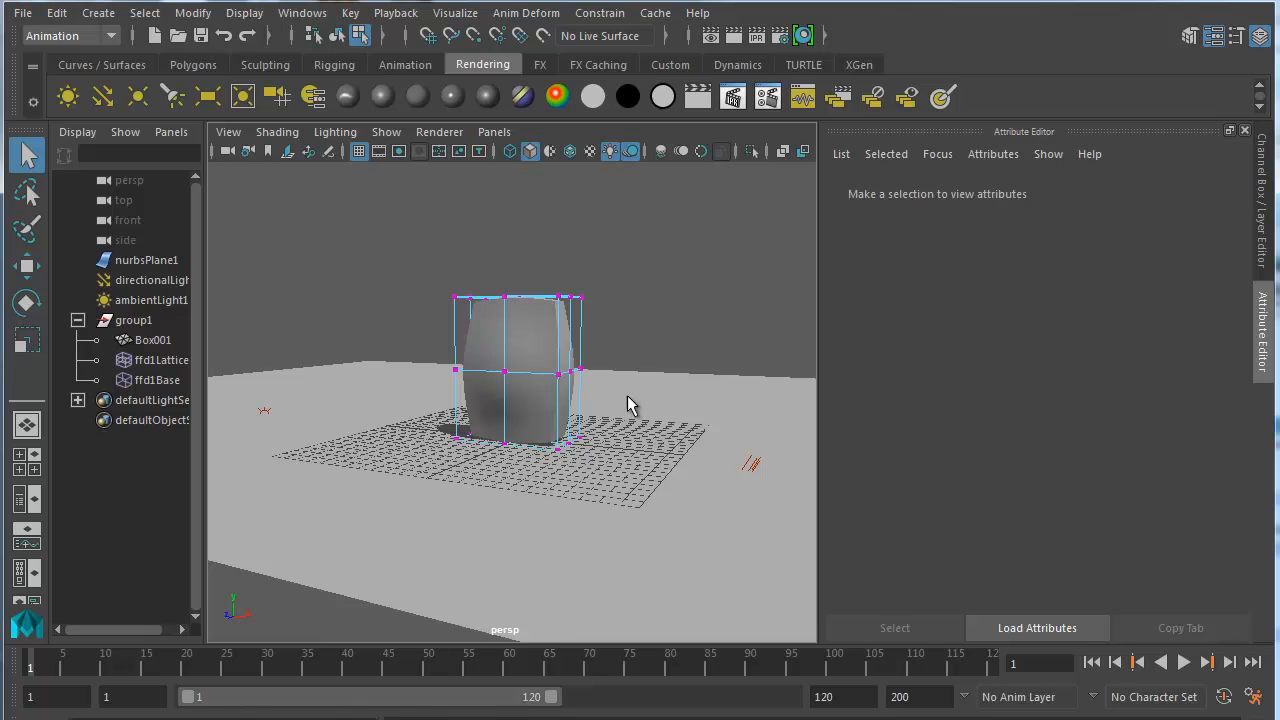
mouse_move(624, 418)
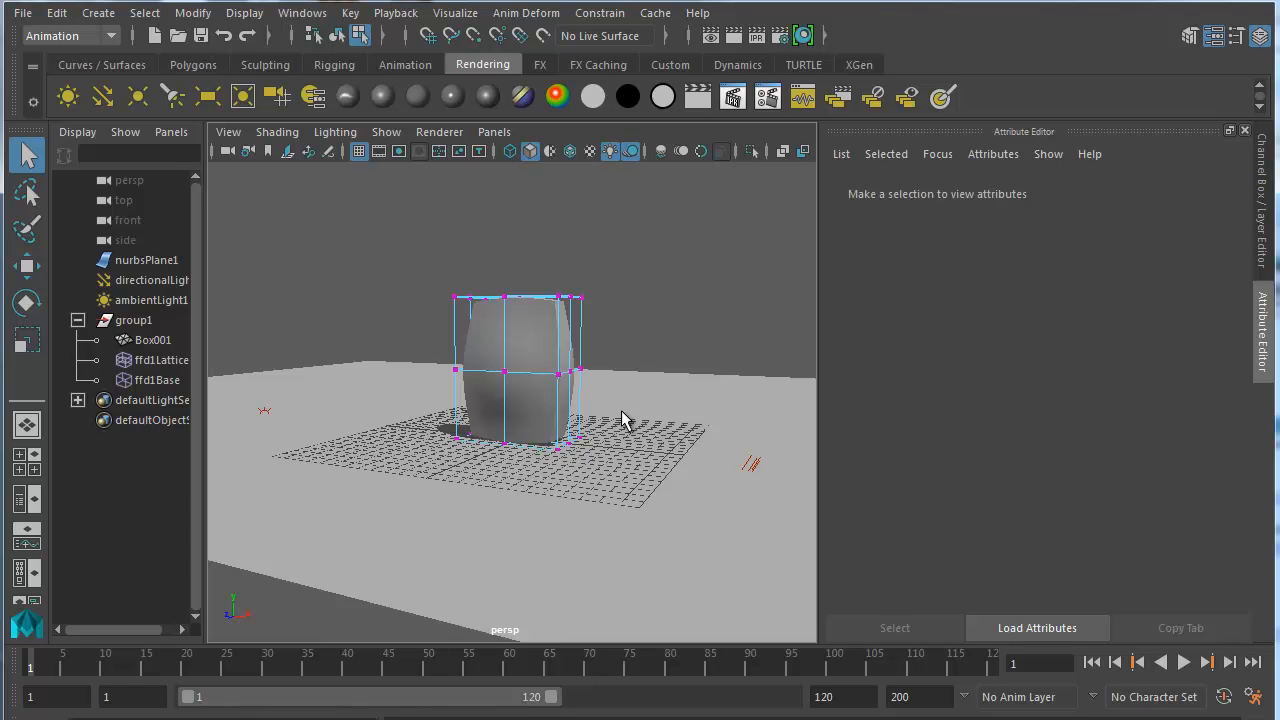
mouse_move(617, 420)
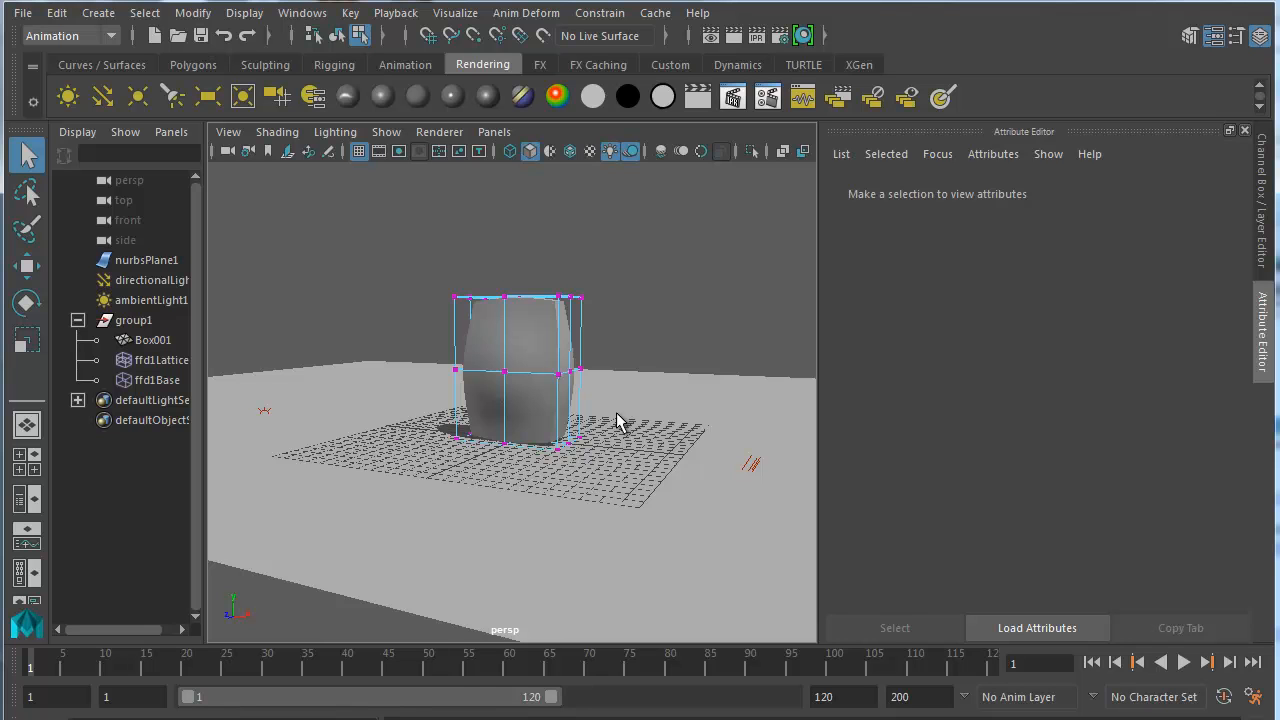
mouse_move(540, 376)
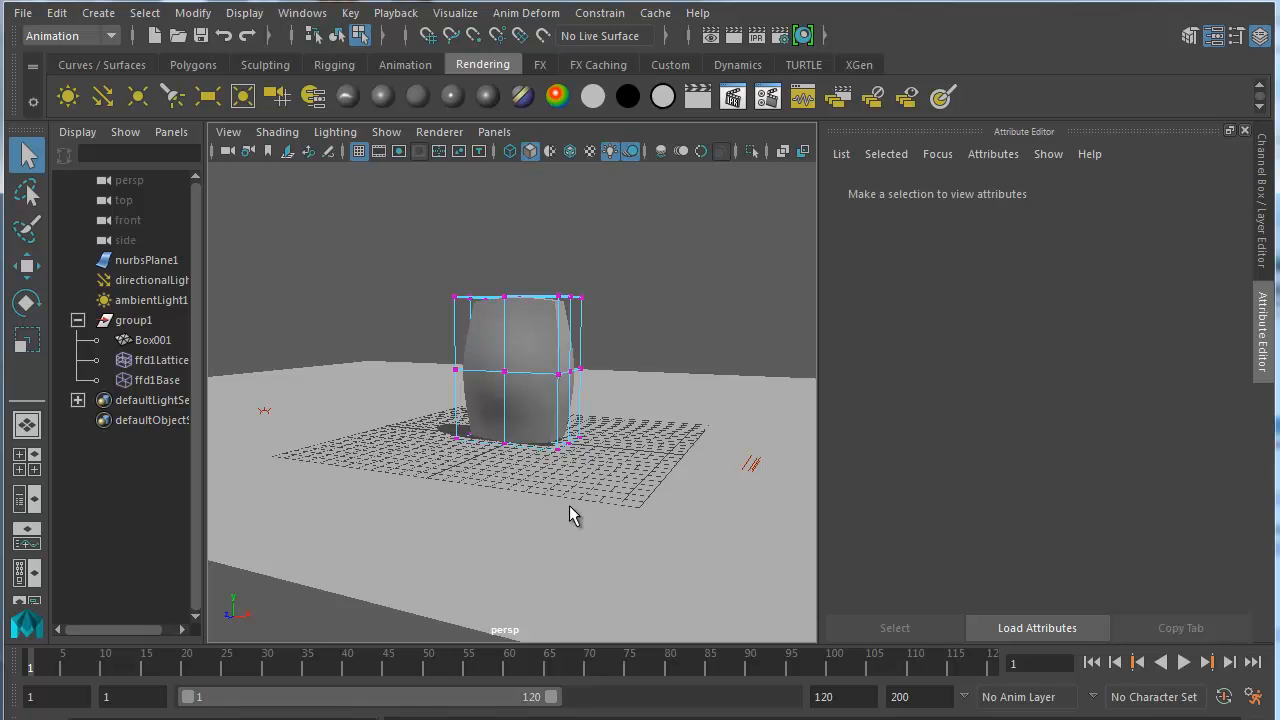
mouse_move(529, 536)
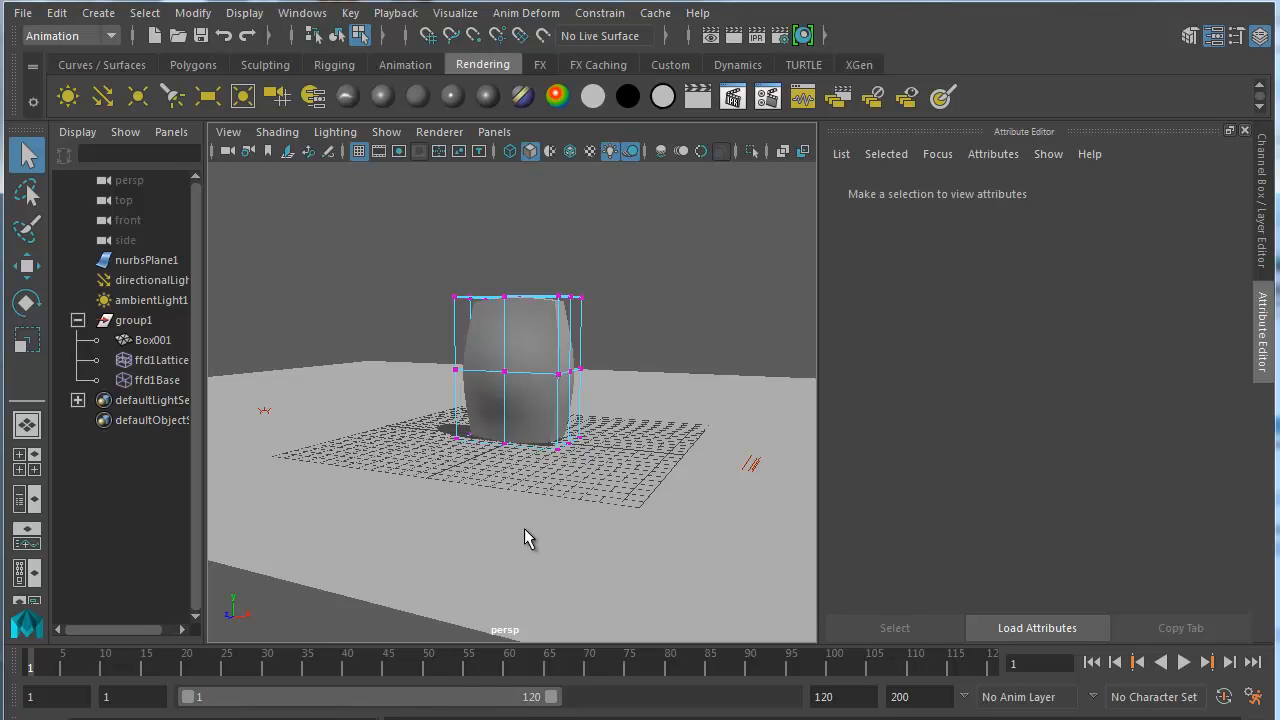
mouse_move(530, 485)
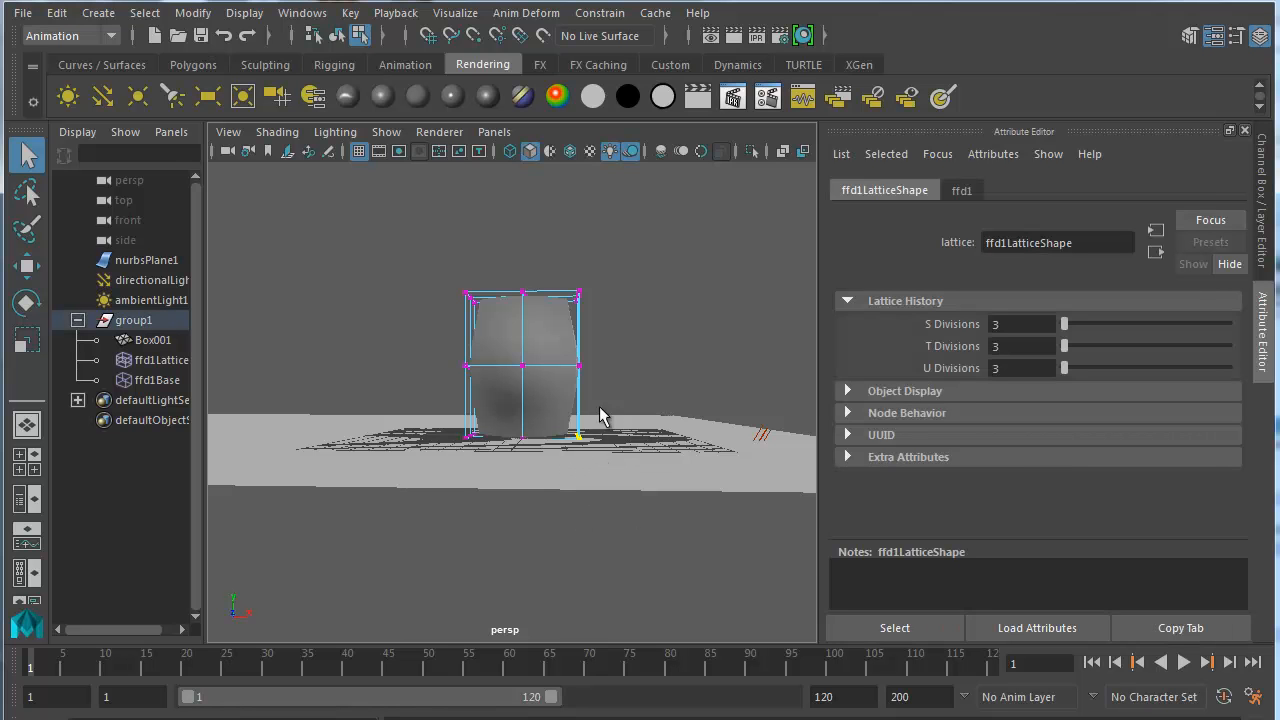
mouse_move(540, 503)
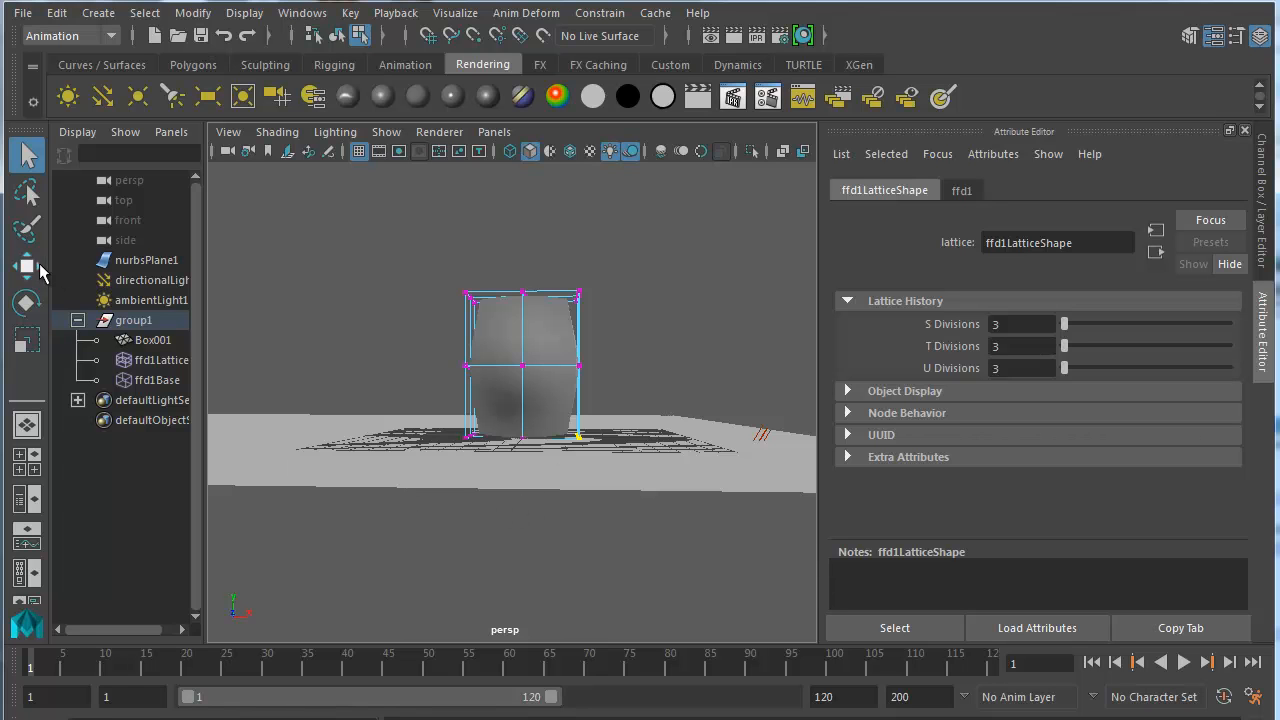
Step: Marquee-select the lattice points at the sack's lower corner with the Move tool
left_click(27, 265)
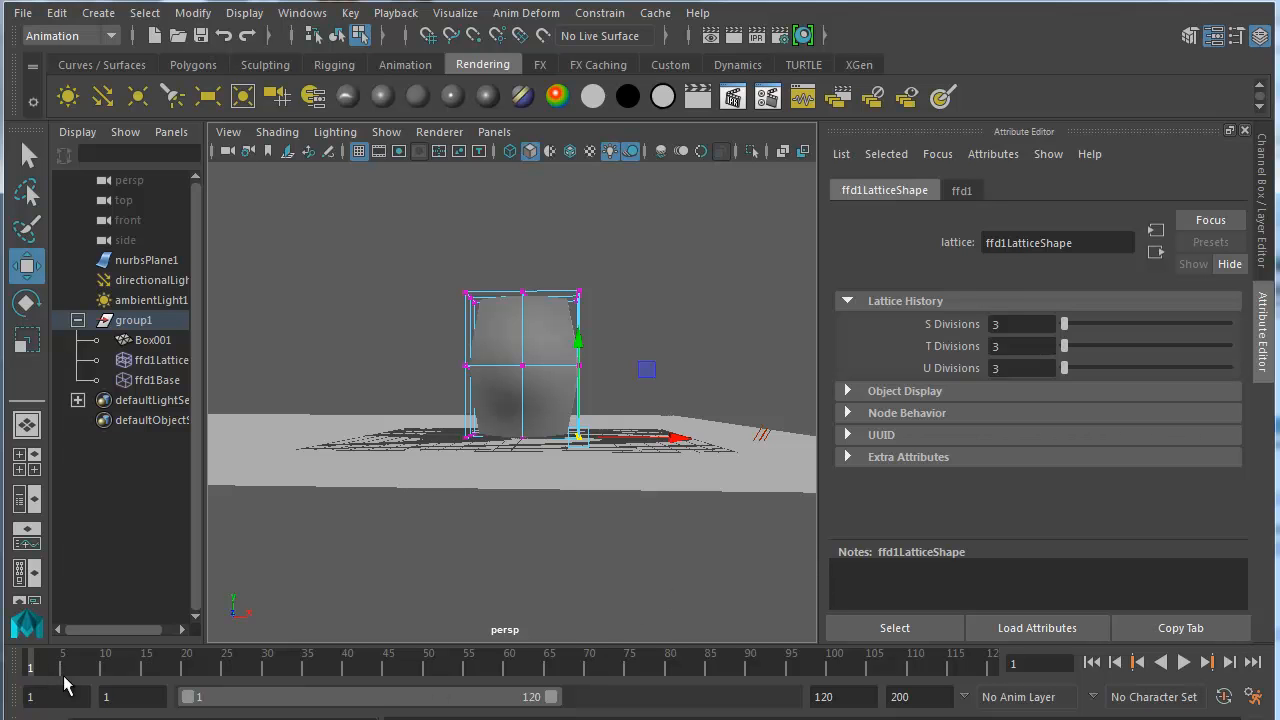
mouse_move(516, 448)
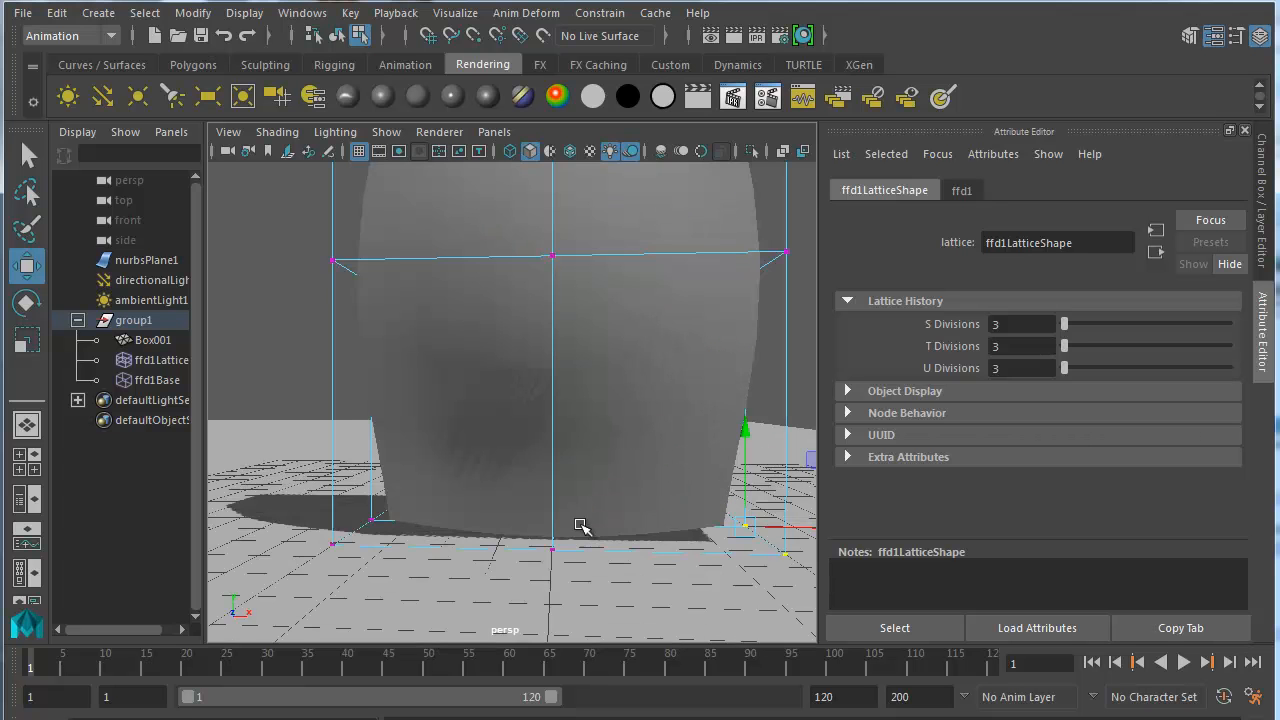
mouse_move(723, 525)
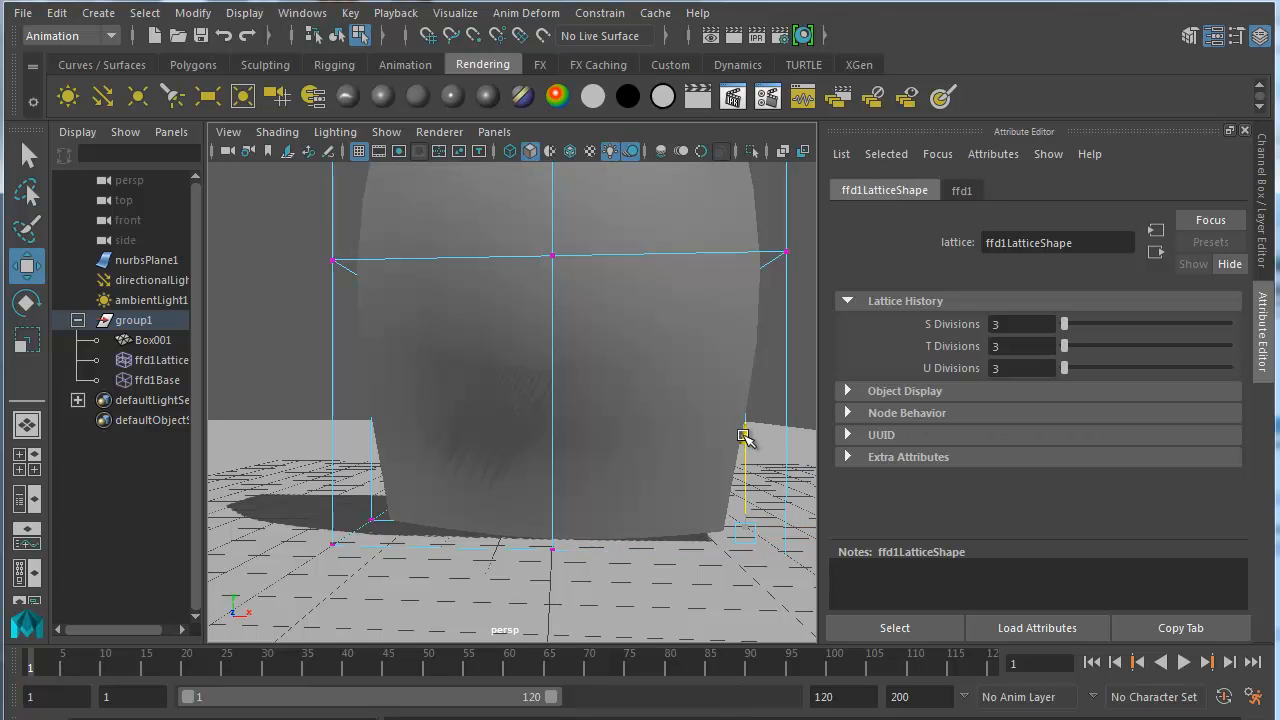
left_click_drag(745, 435, 745, 545)
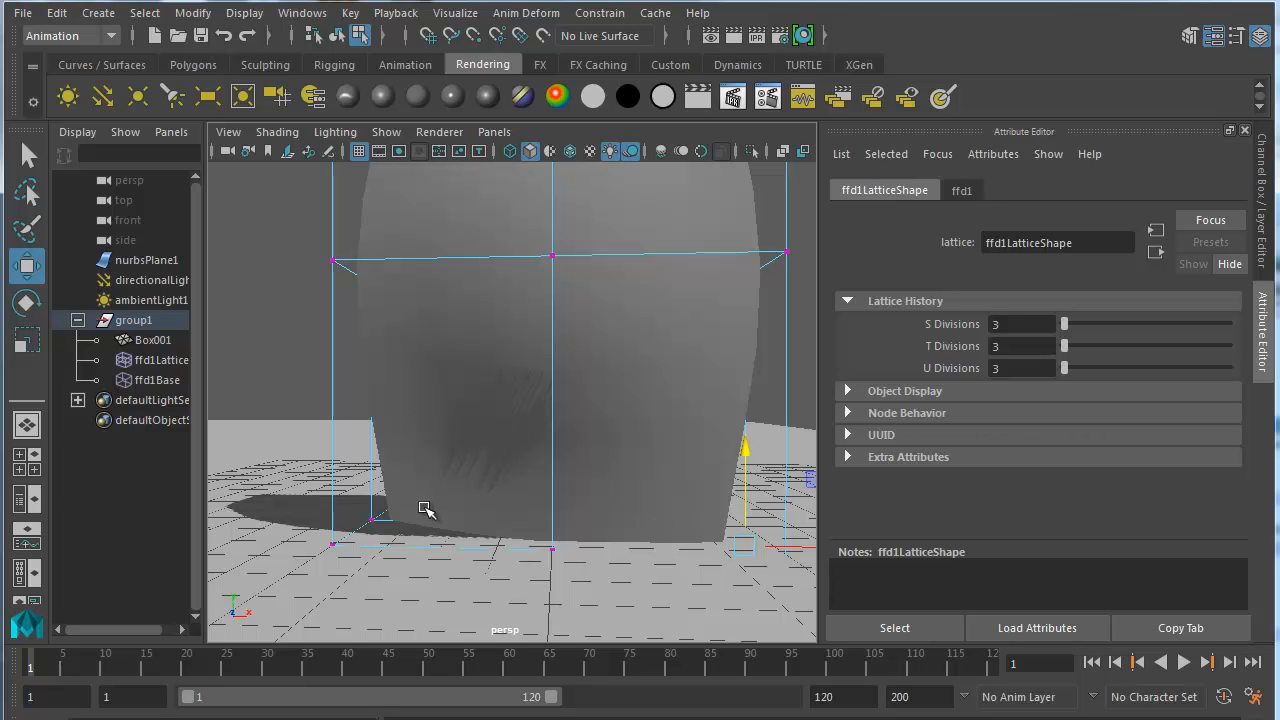
mouse_move(711, 624)
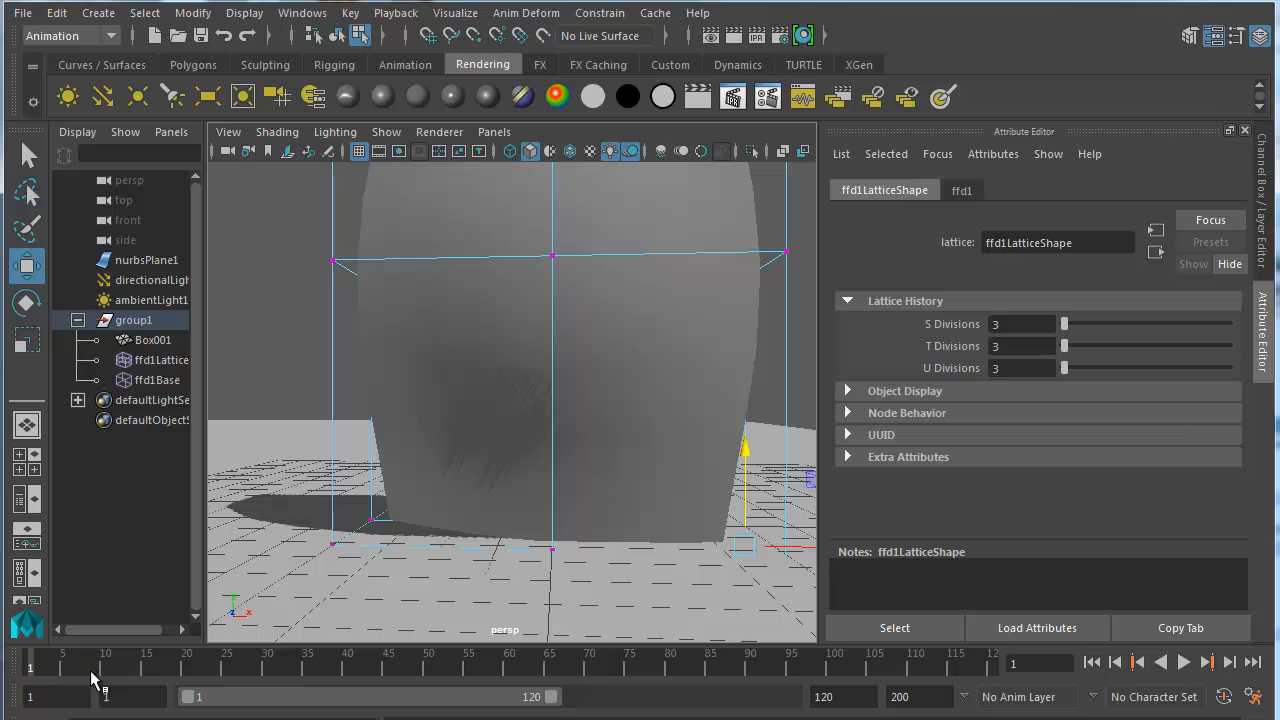
mouse_move(28, 667)
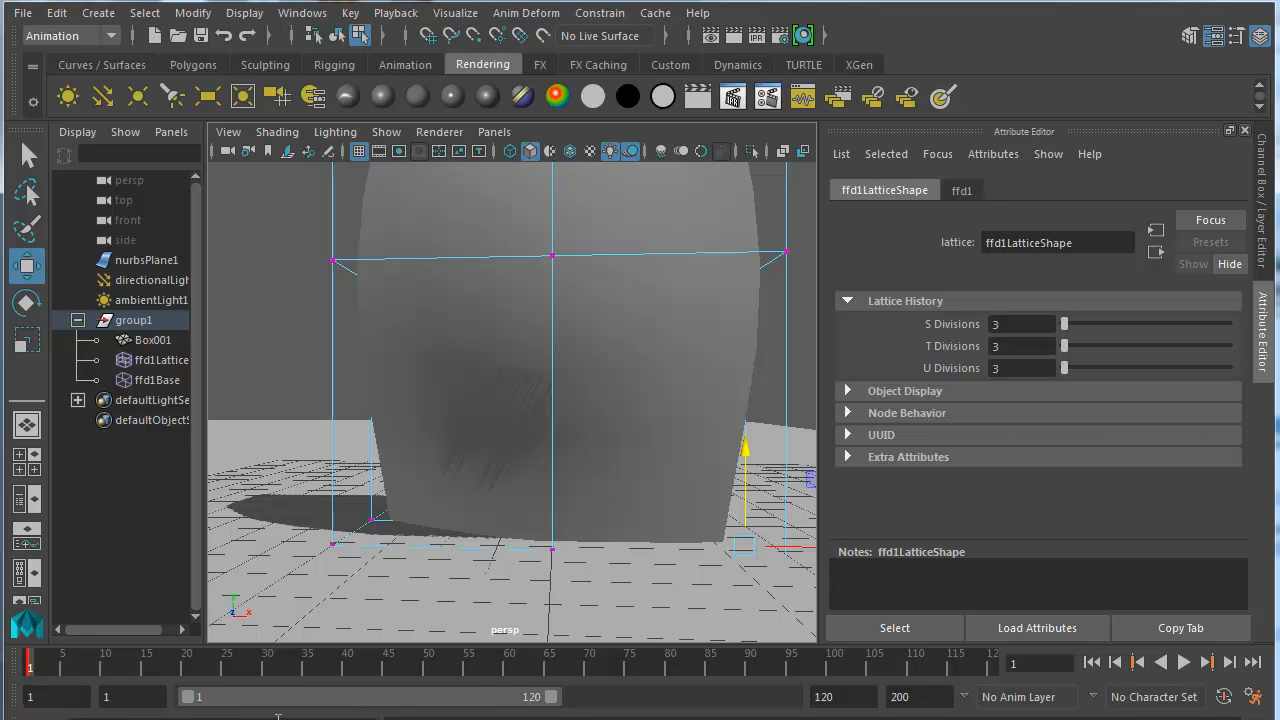
Step: Step through the Time Slider from frame 1 to frame 80, keying lattice poses
left_click(186, 658)
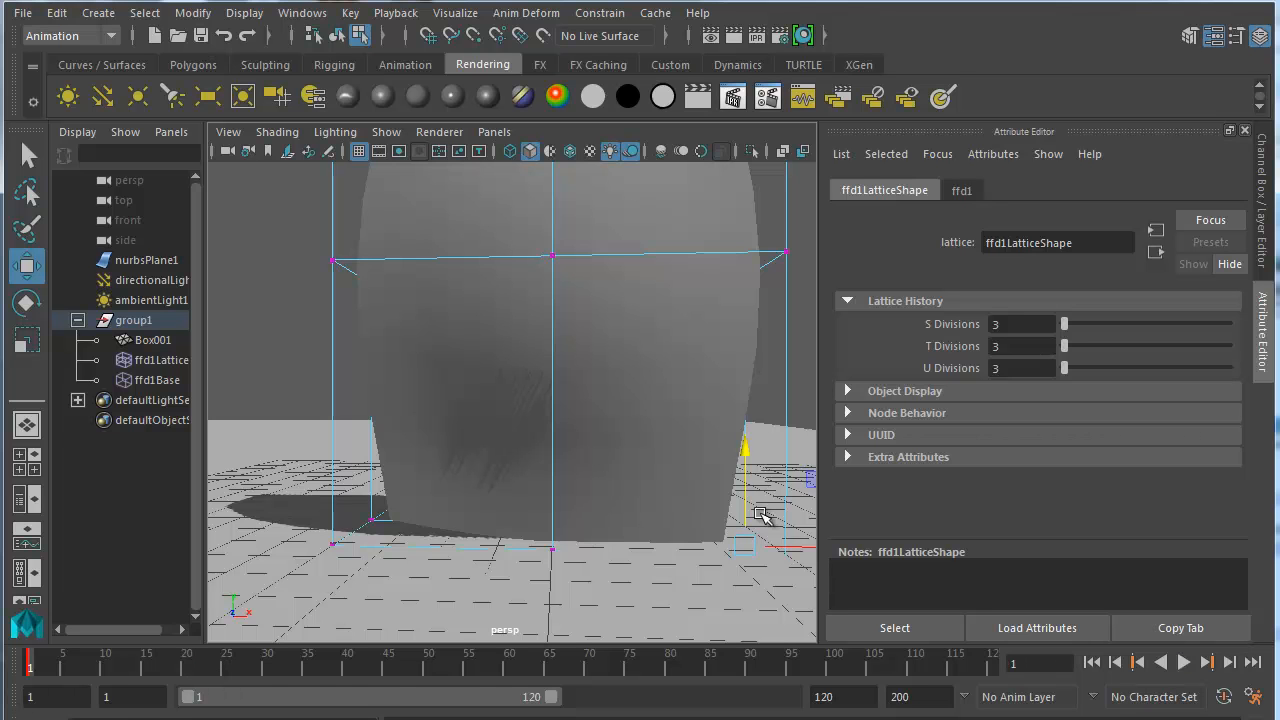
mouse_move(727, 542)
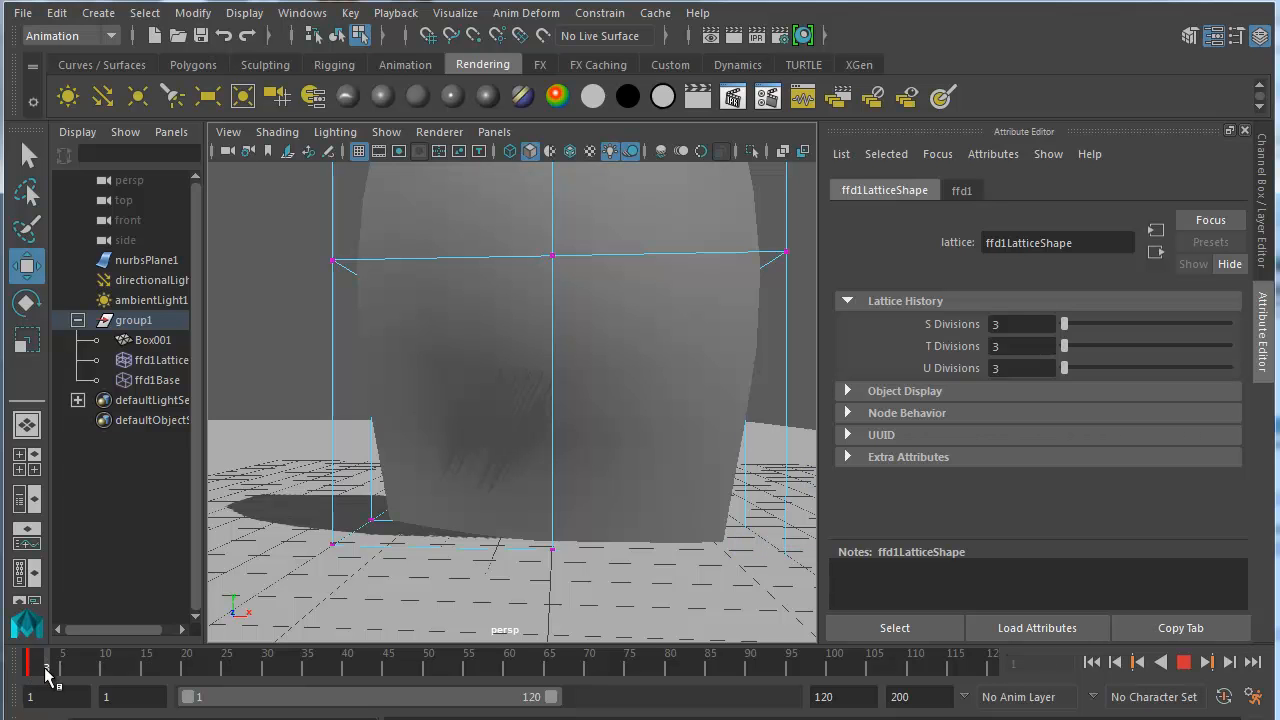
left_click(184, 663)
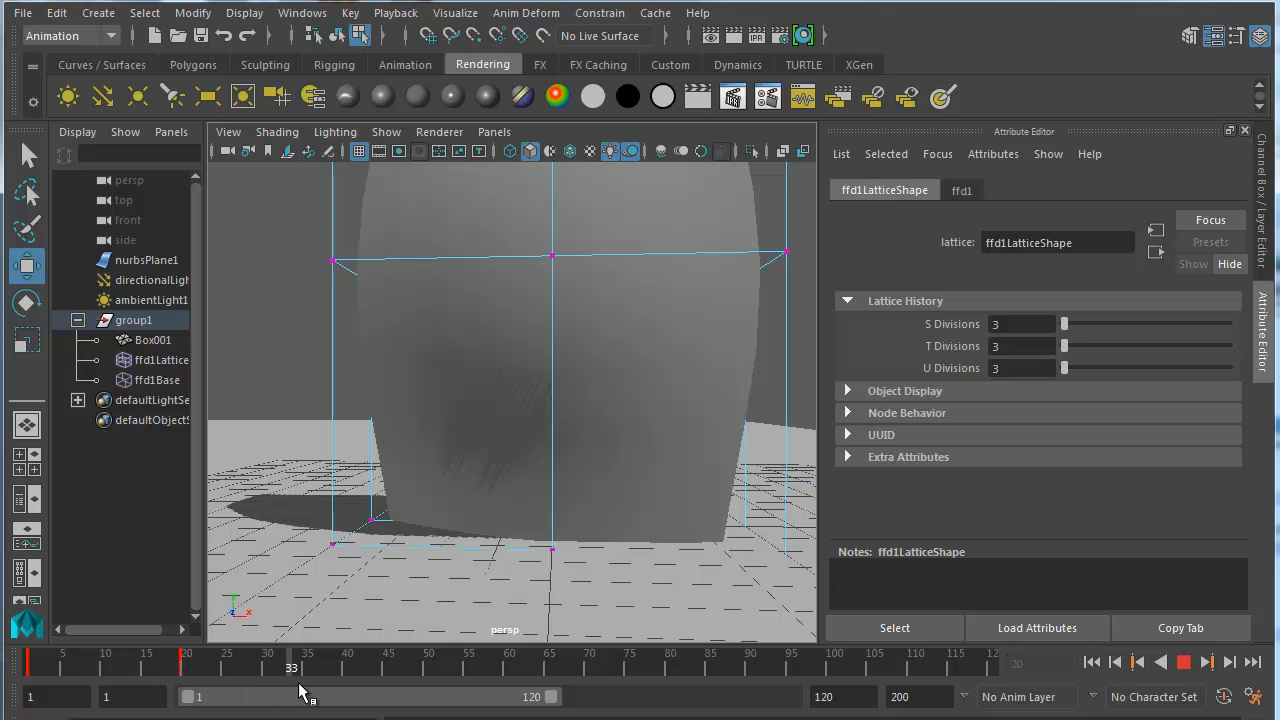
left_click(344, 668)
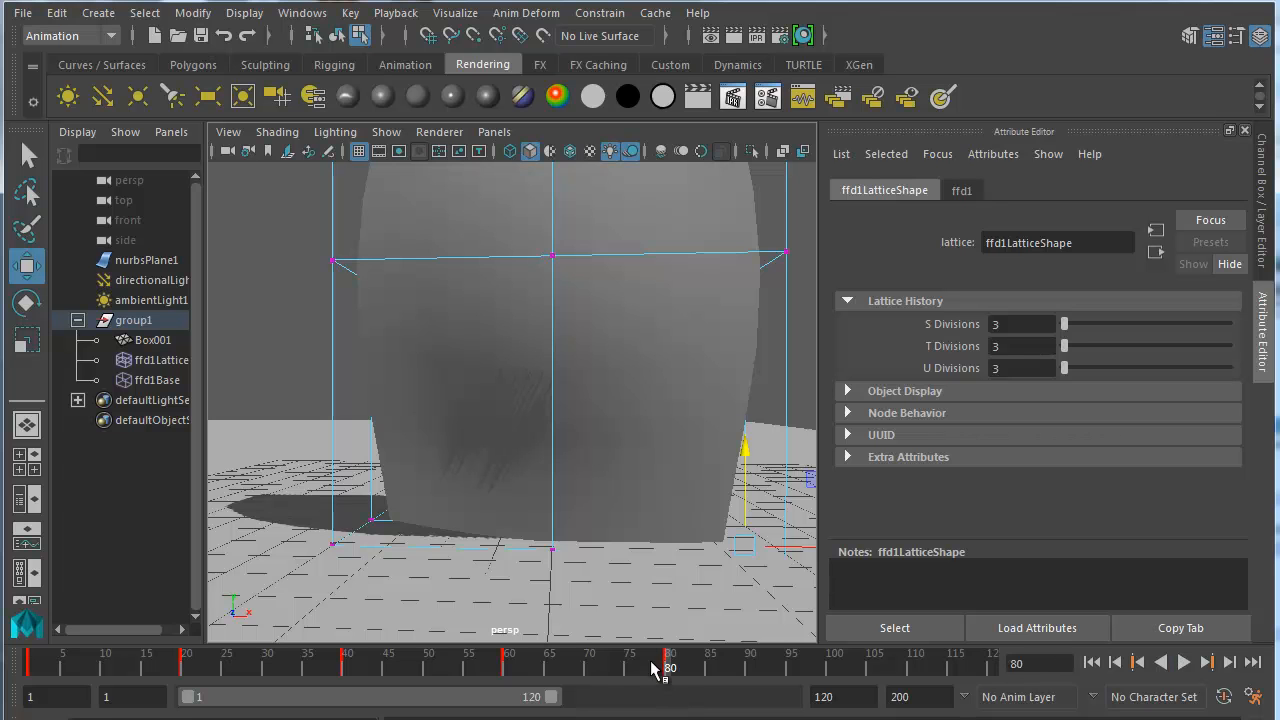
left_click(1185, 663)
type("120")
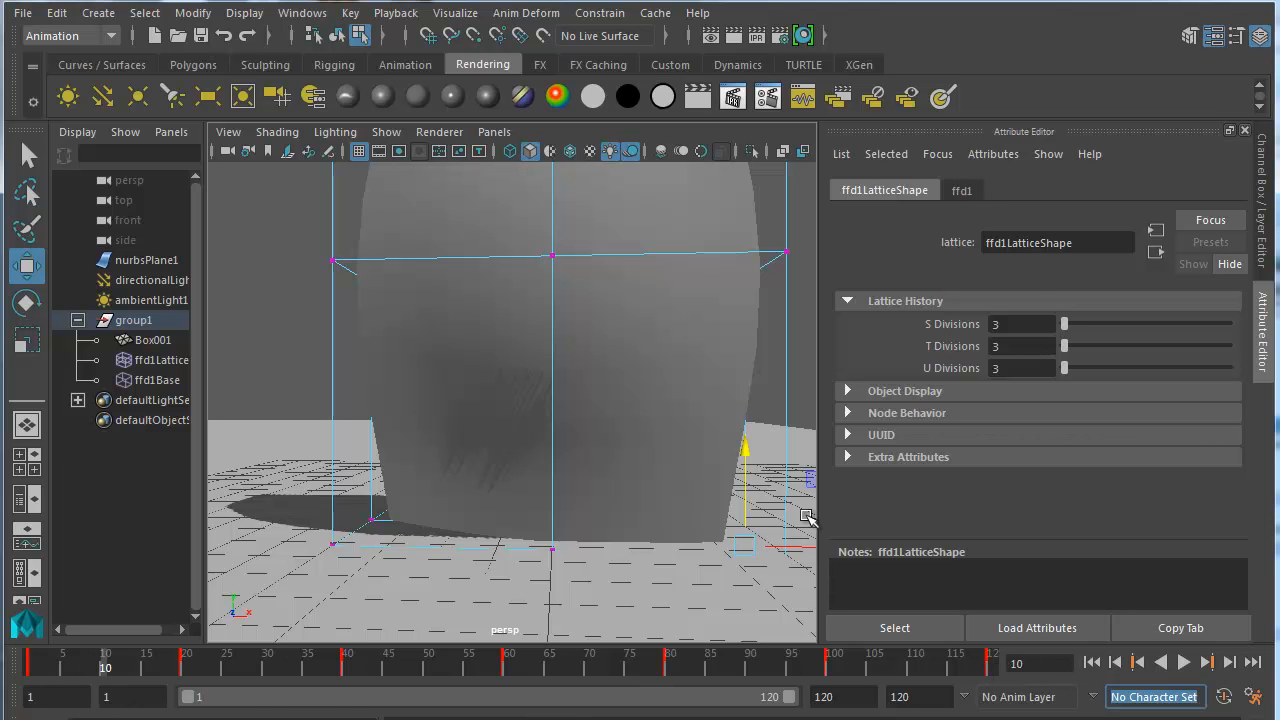
Step: Check the poses at frames 20 and 40, then scrub the timeline to review the motion
left_click(961, 190)
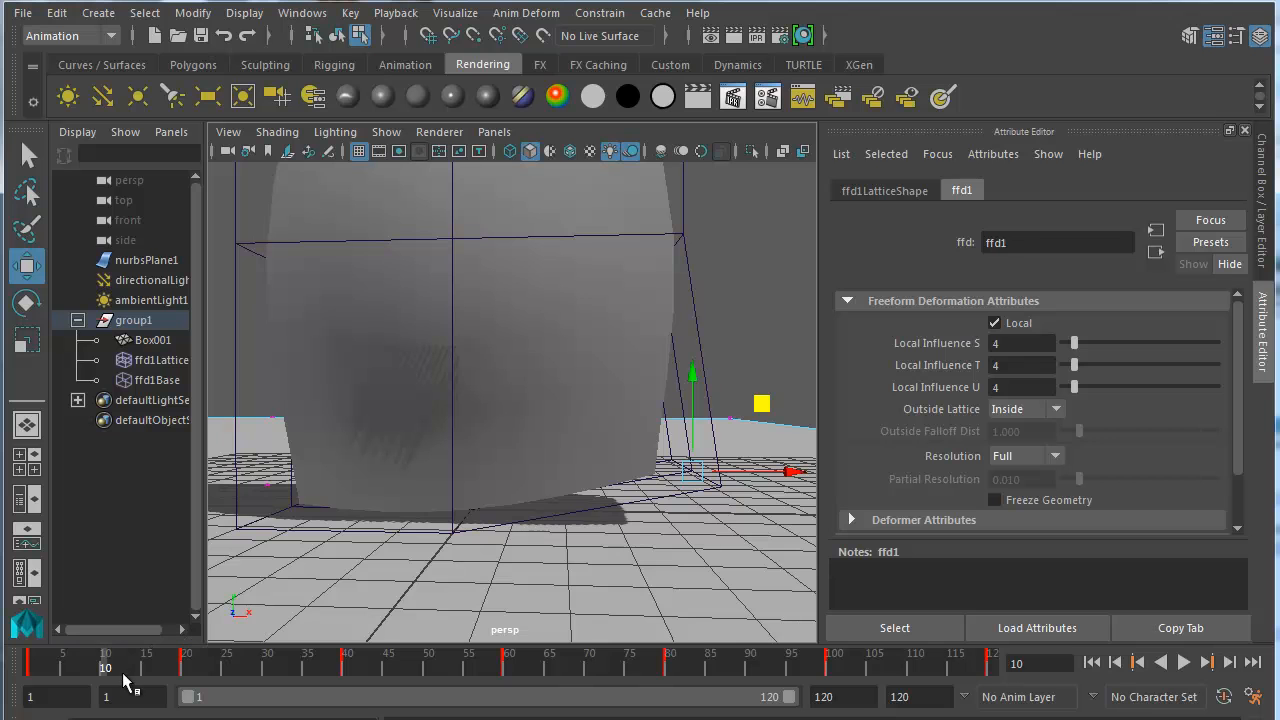
mouse_move(105, 671)
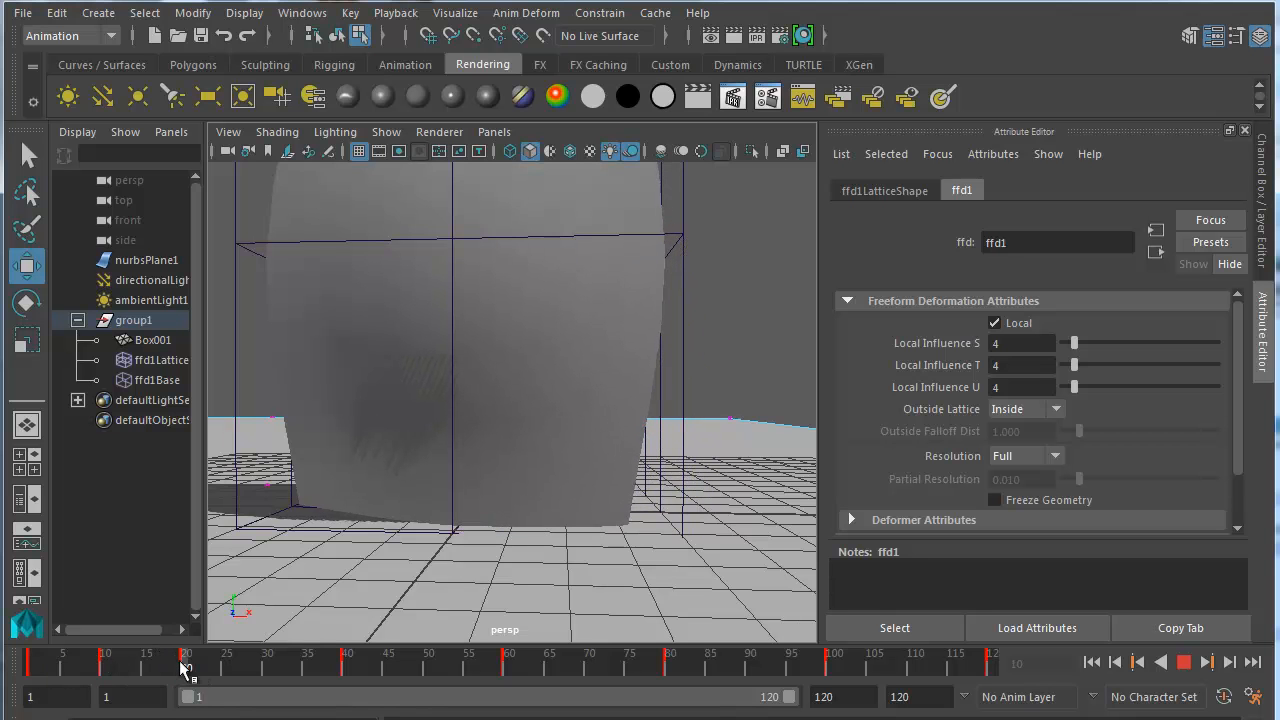
left_click(347, 665)
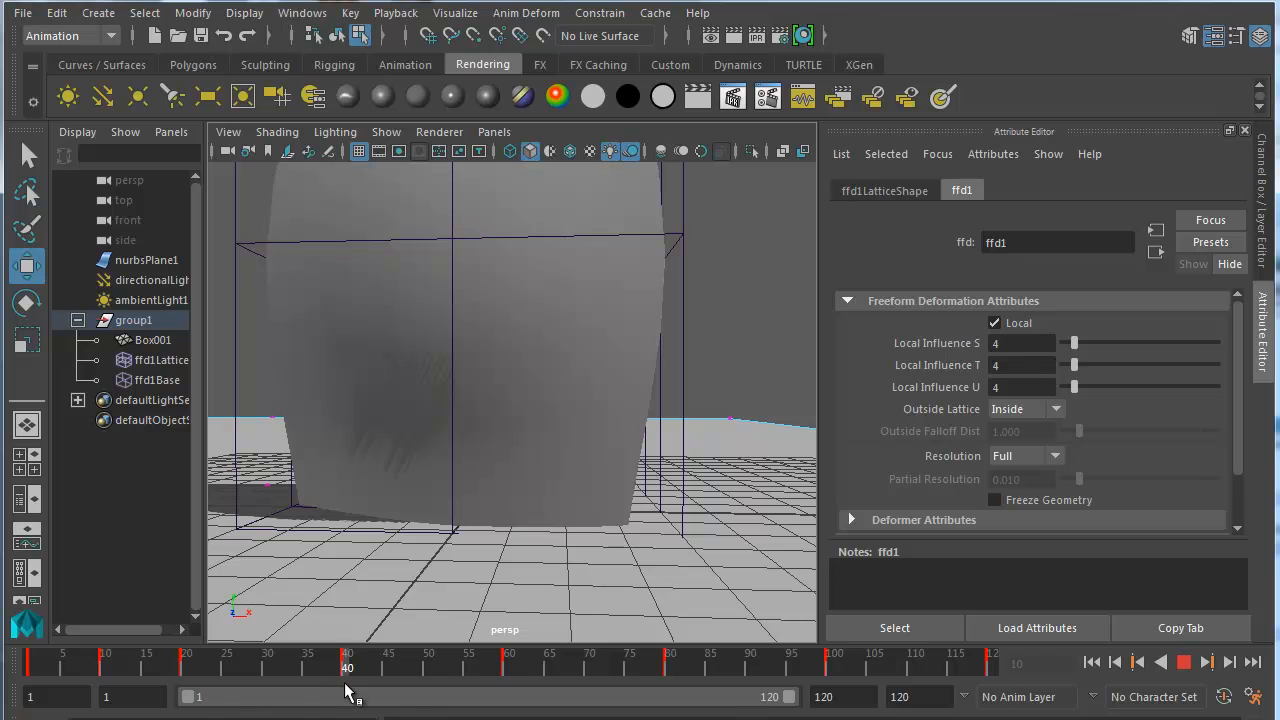
left_click(429, 667)
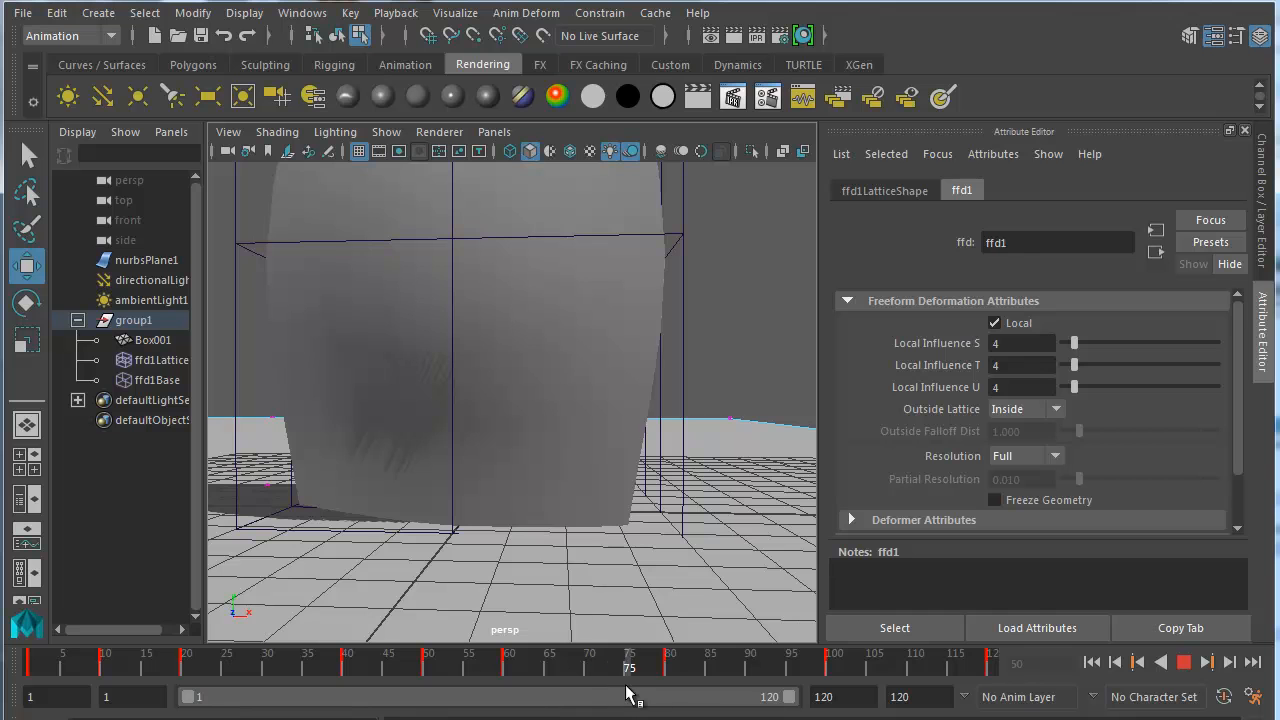
left_click_drag(629, 667, 742, 667)
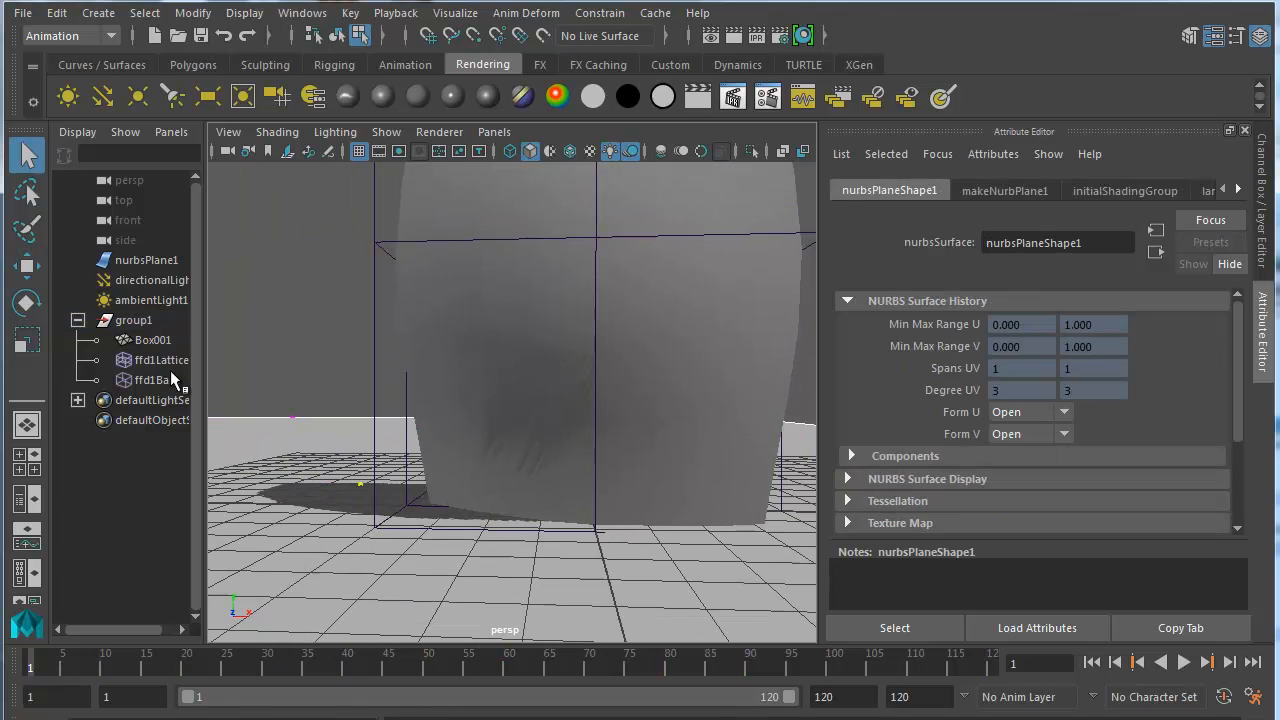
Step: Reselect ffd1Lattice in the Outliner to bring back its keyframes for review
left_click(160, 359)
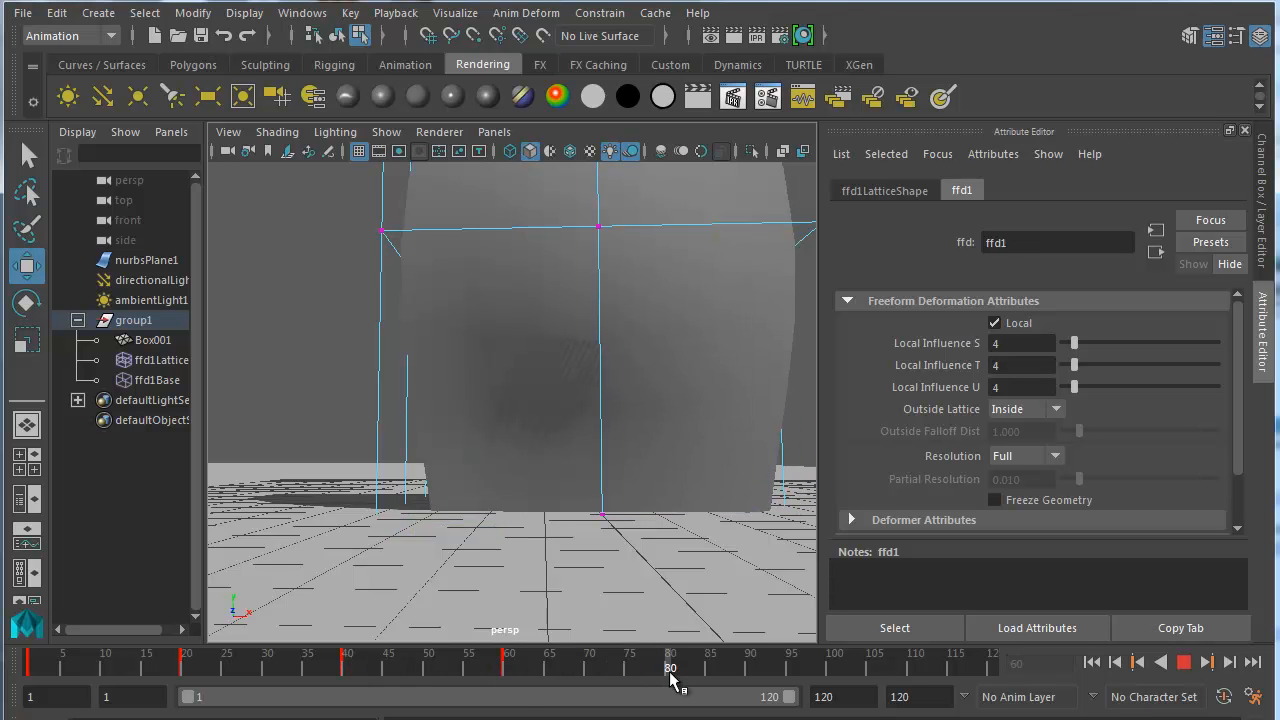
Step: Review the lattice keys, go to frame 30, then select left-side lattice points at frame 70
left_click_drag(670, 668, 750, 668)
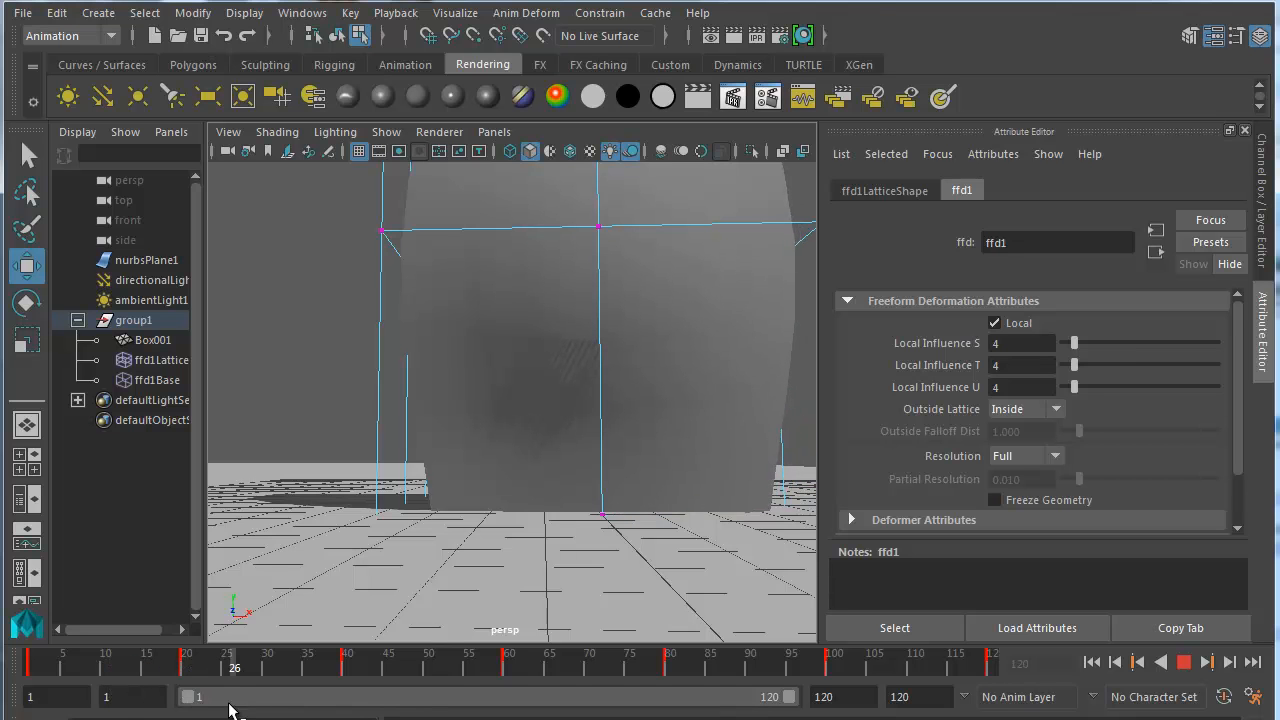
left_click(264, 663)
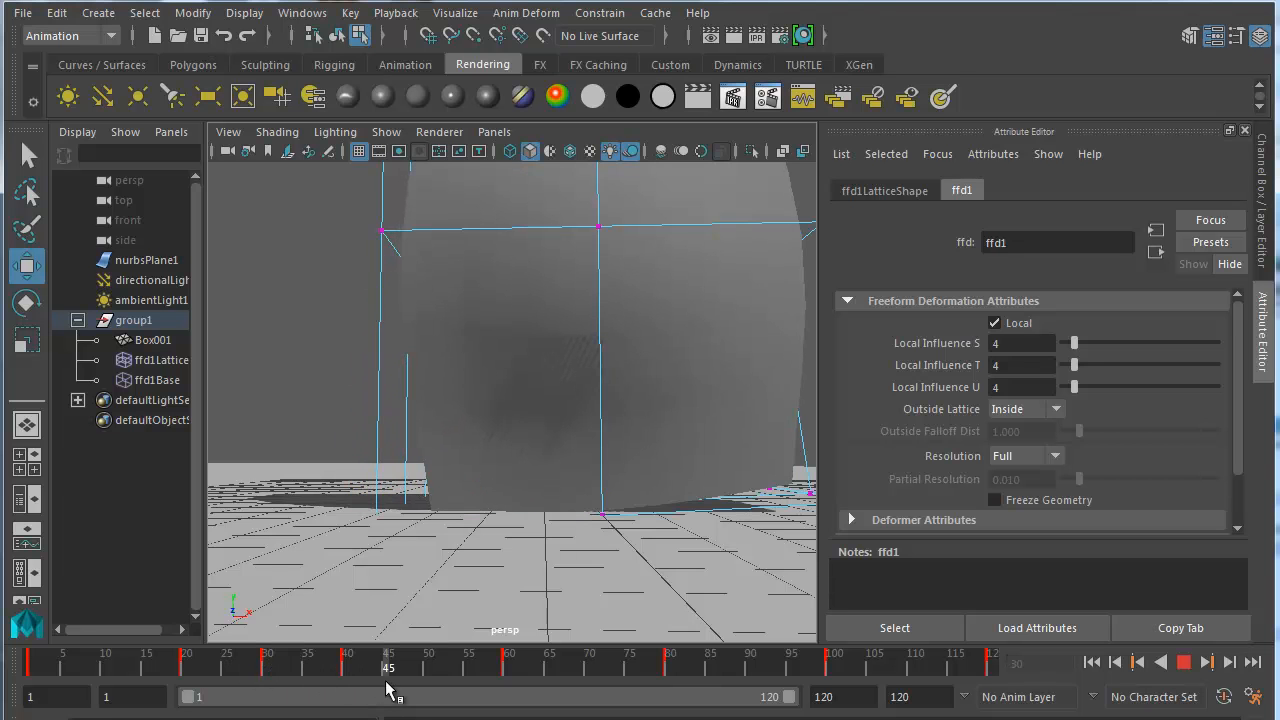
left_click_drag(390, 688, 500, 688)
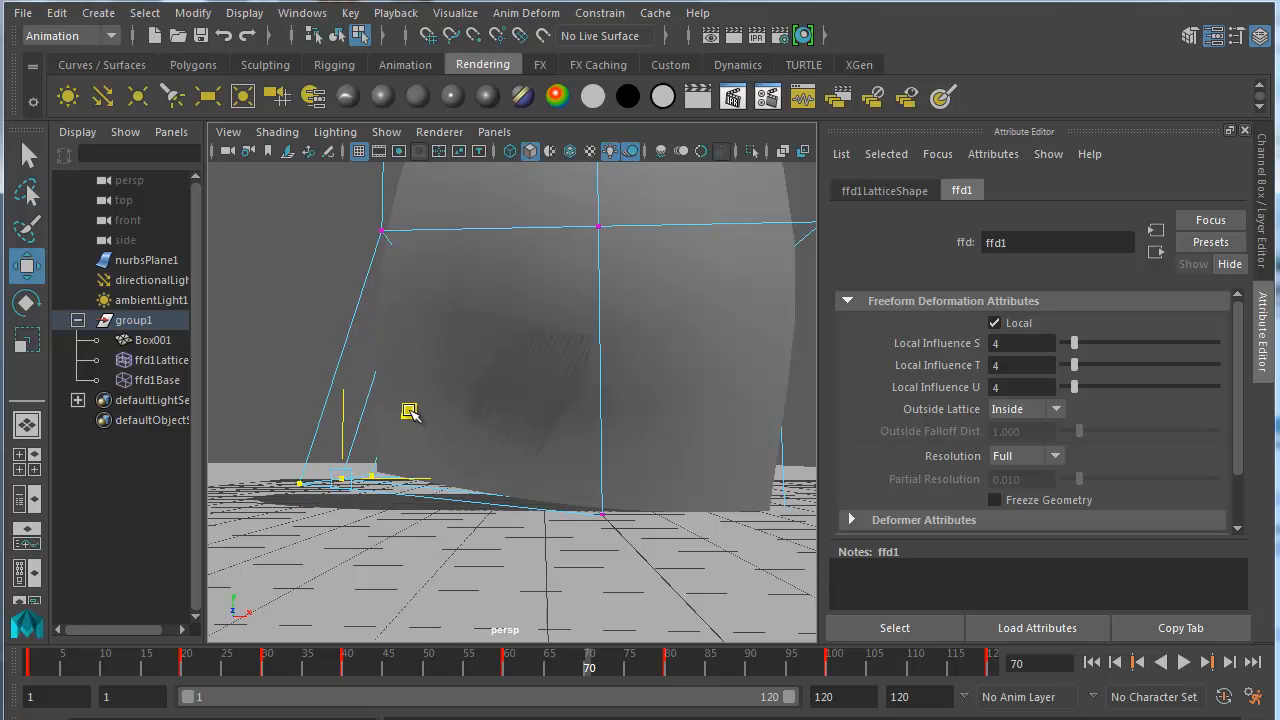
left_click(408, 412)
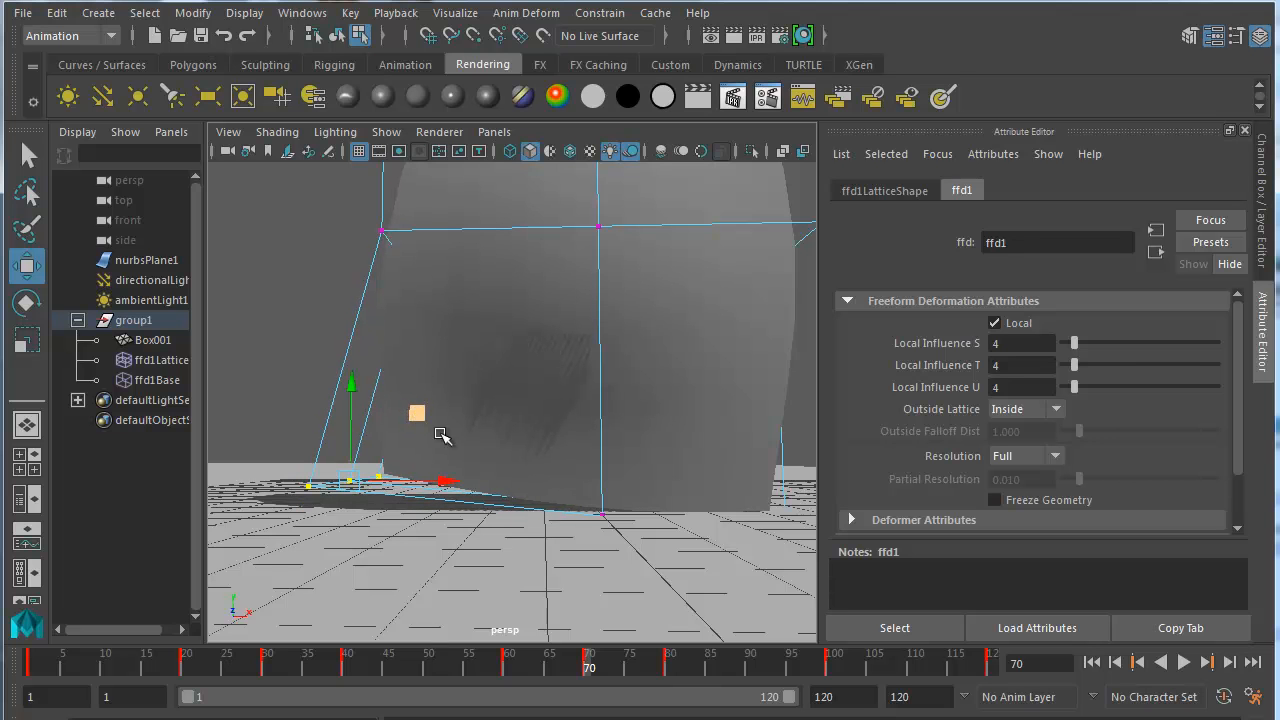